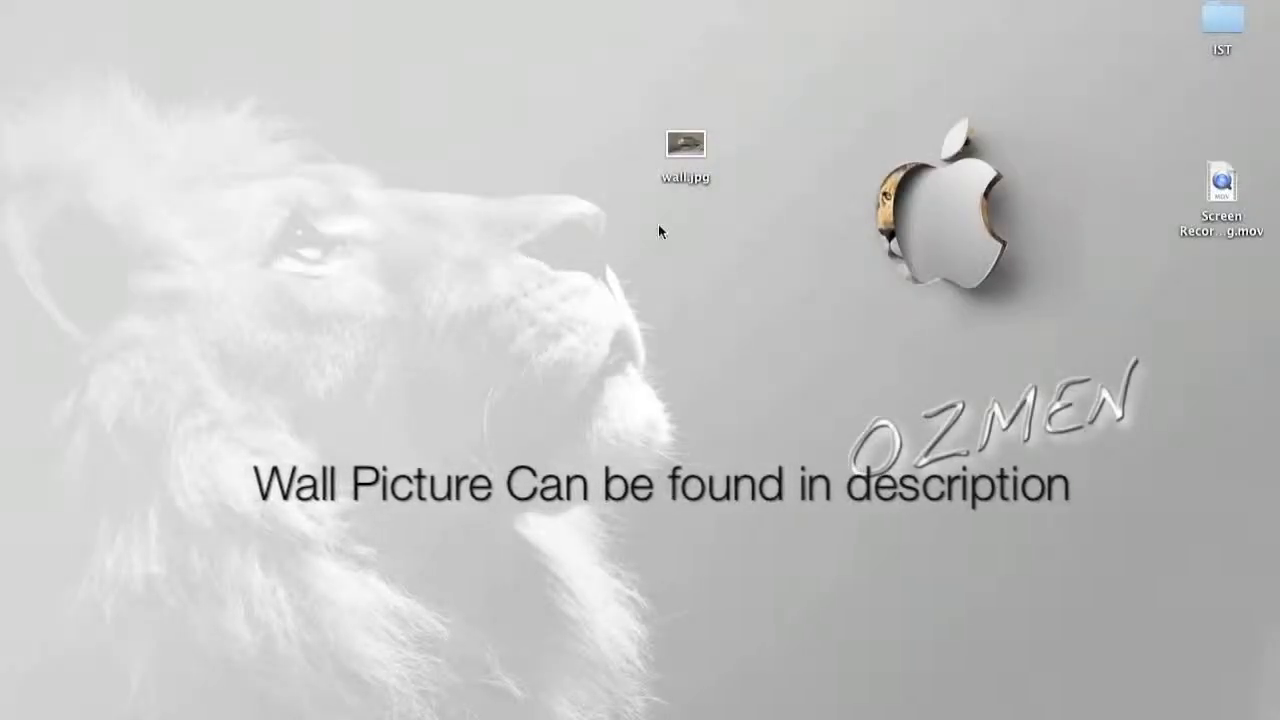
- Launch Photoshop and open wall.jpg from Finder via Open With > Adobe Photoshop CS6
{"action": "left_click", "coordinate": [686, 144]}
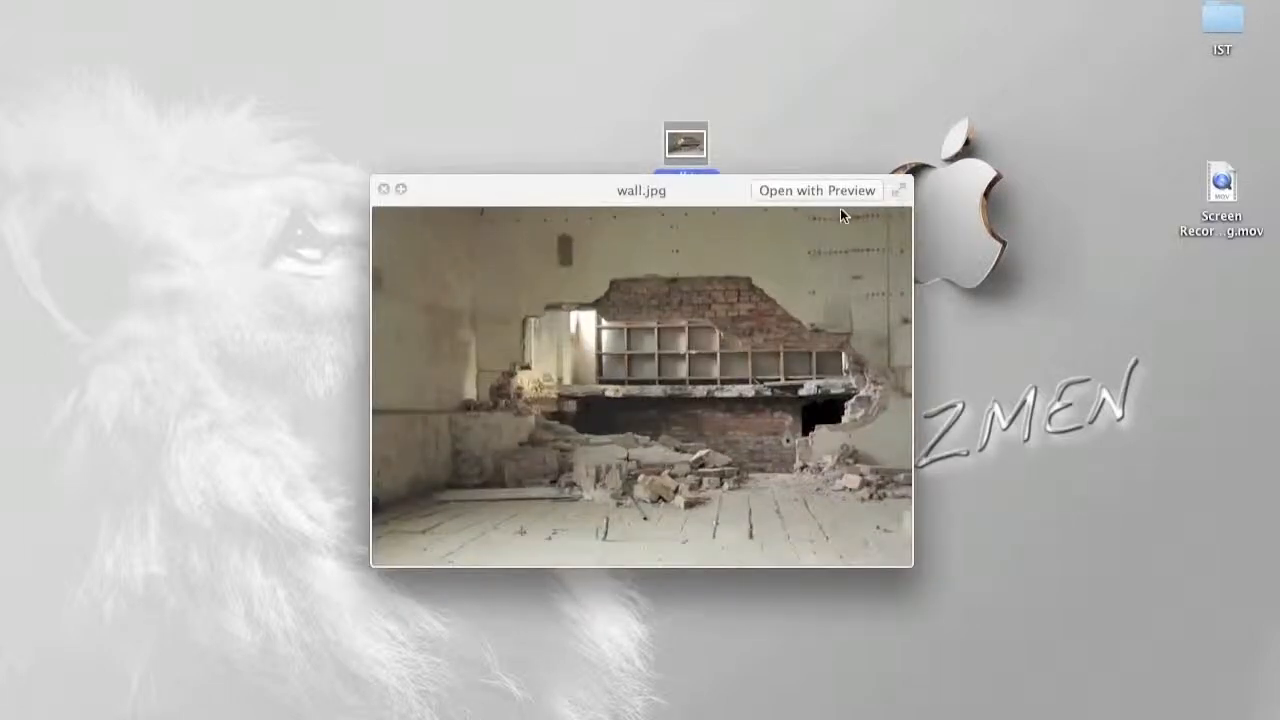
{"action": "mouse_move", "coordinate": [604, 360]}
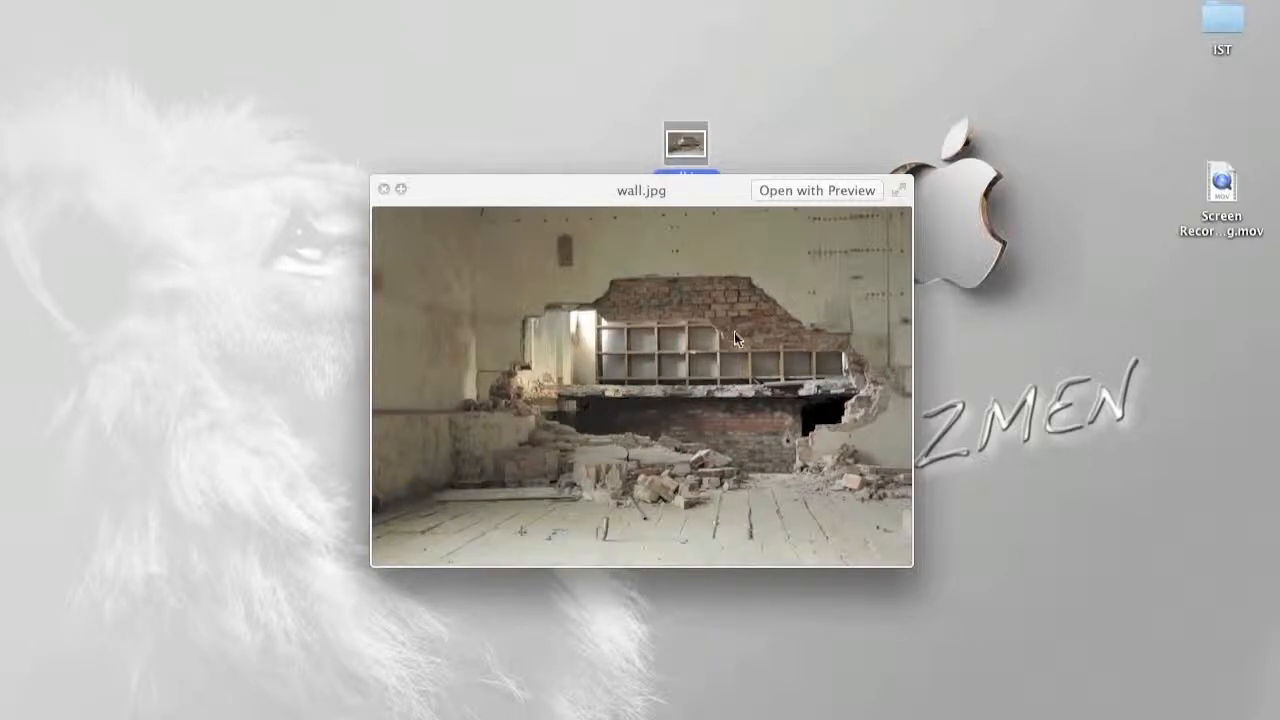
{"action": "mouse_move", "coordinate": [760, 486]}
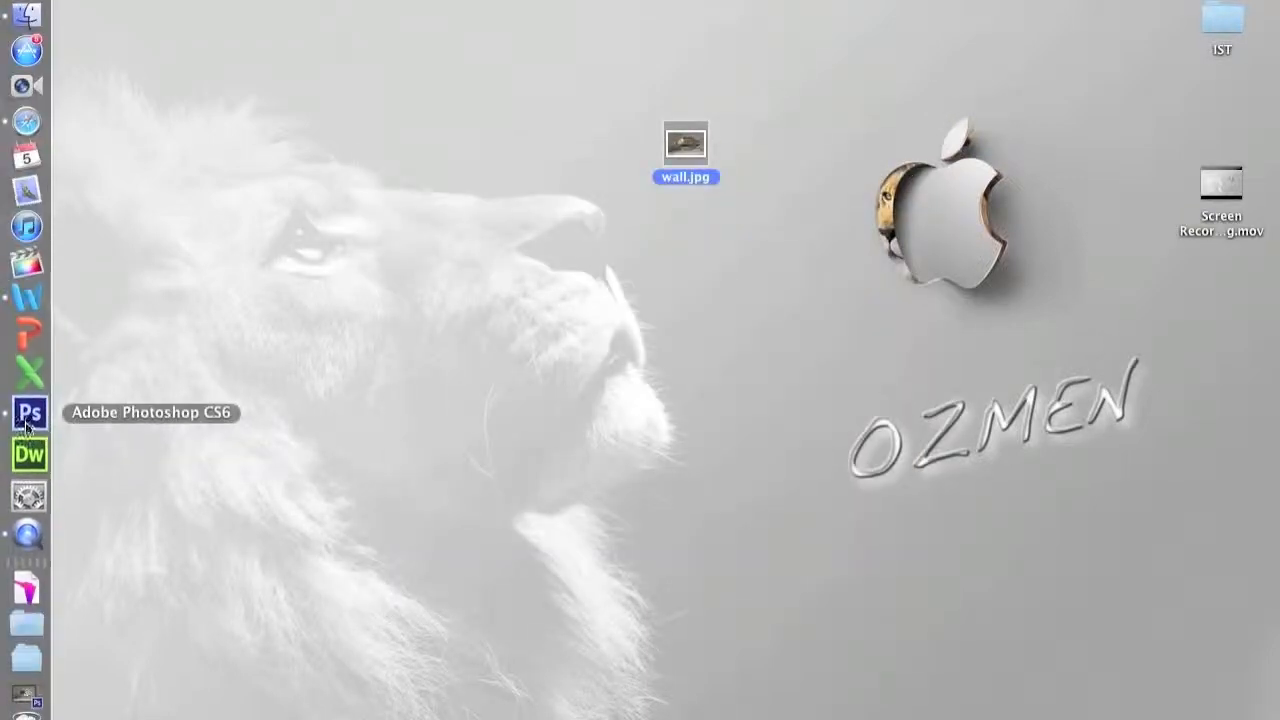
{"action": "left_click", "coordinate": [28, 412]}
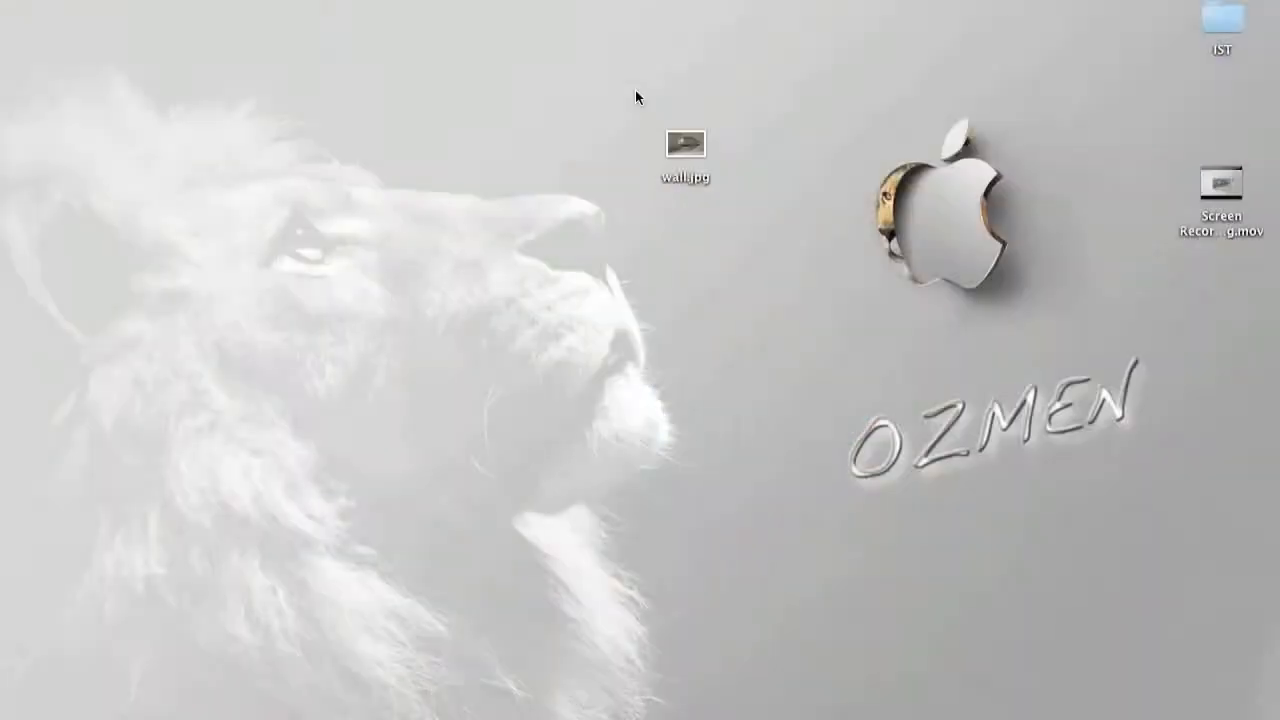
{"action": "left_click", "coordinate": [684, 144]}
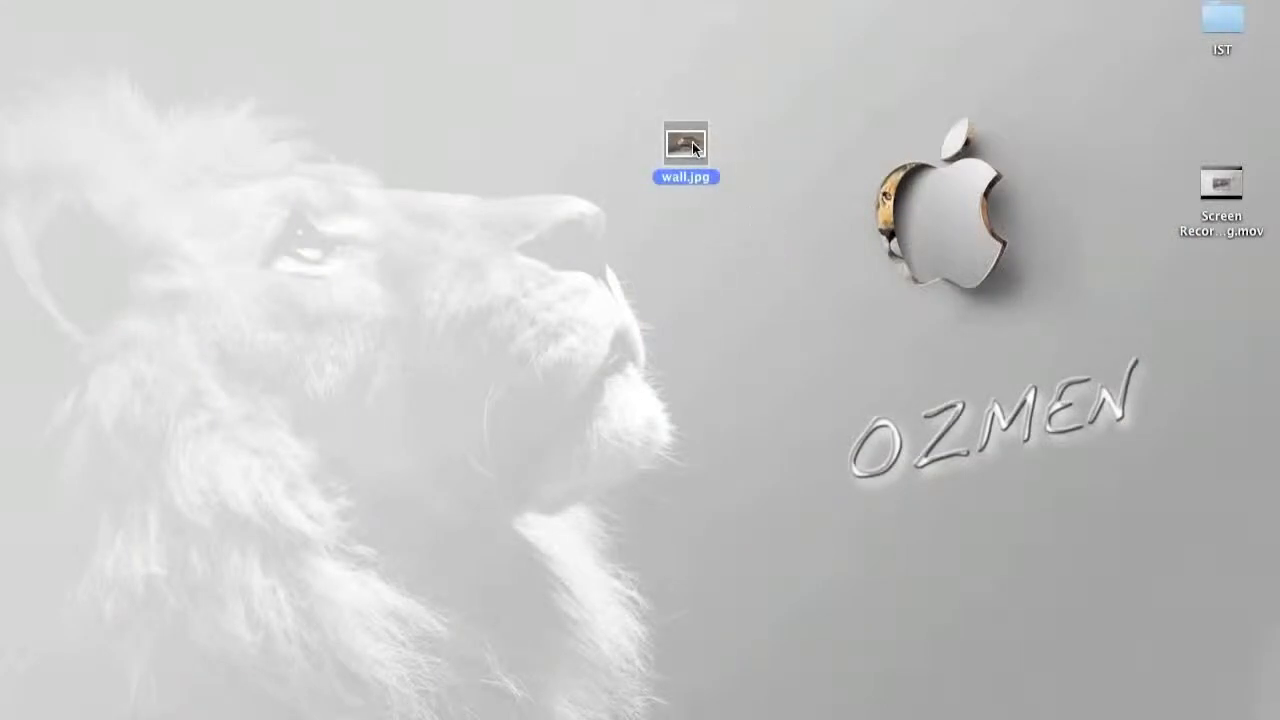
{"action": "right_click", "coordinate": [684, 148]}
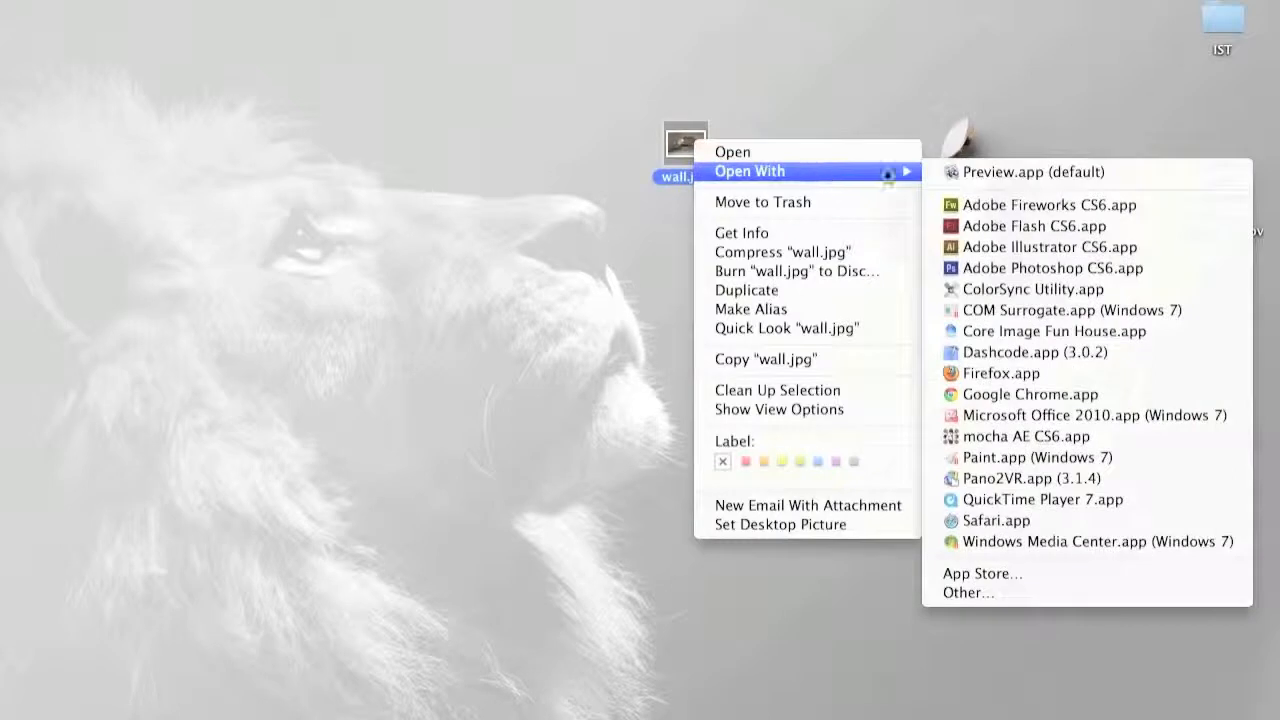
{"action": "mouse_move", "coordinate": [1052, 268]}
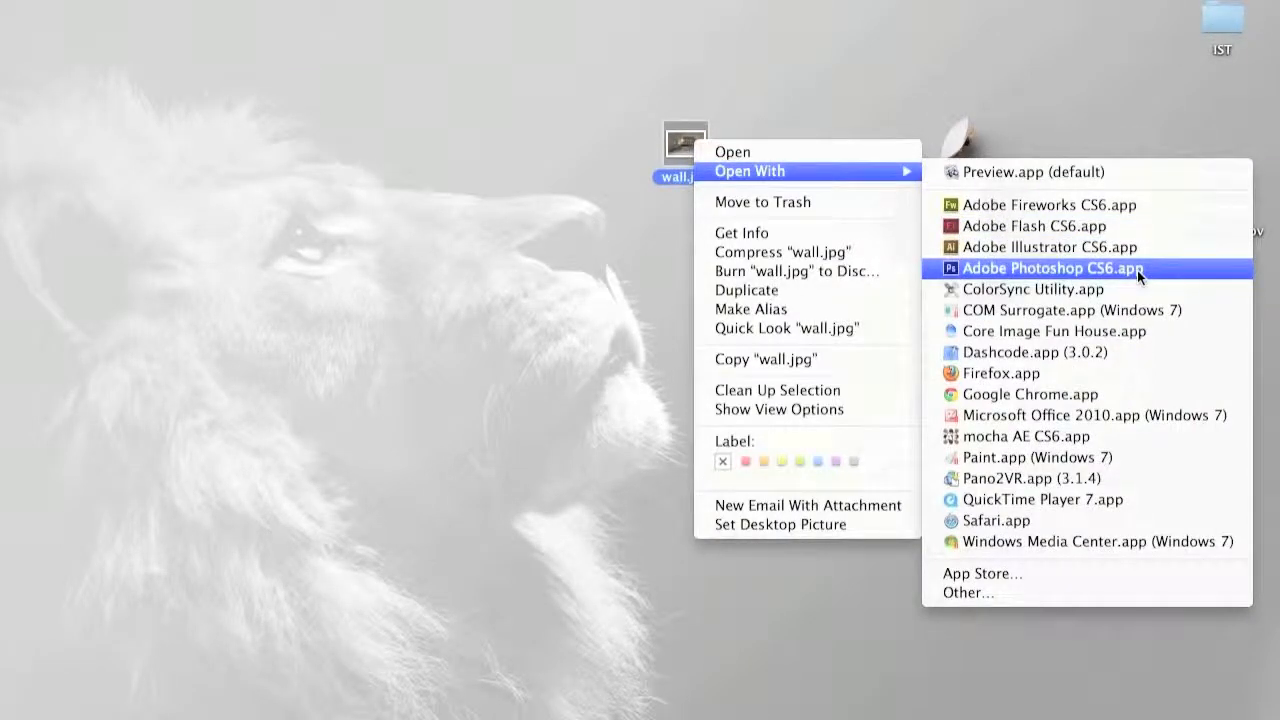
{"action": "left_click", "coordinate": [1052, 268]}
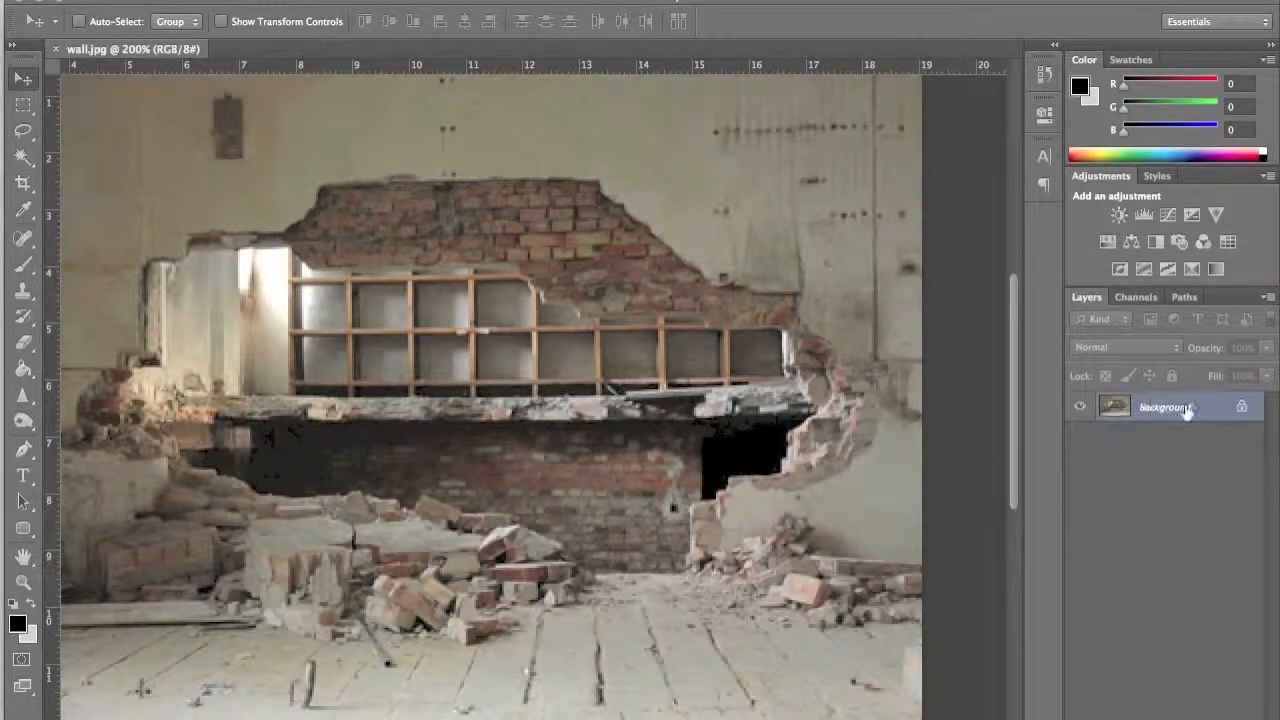
- Convert the locked Background into a regular layer named Room
{"action": "right_click", "coordinate": [1164, 408]}
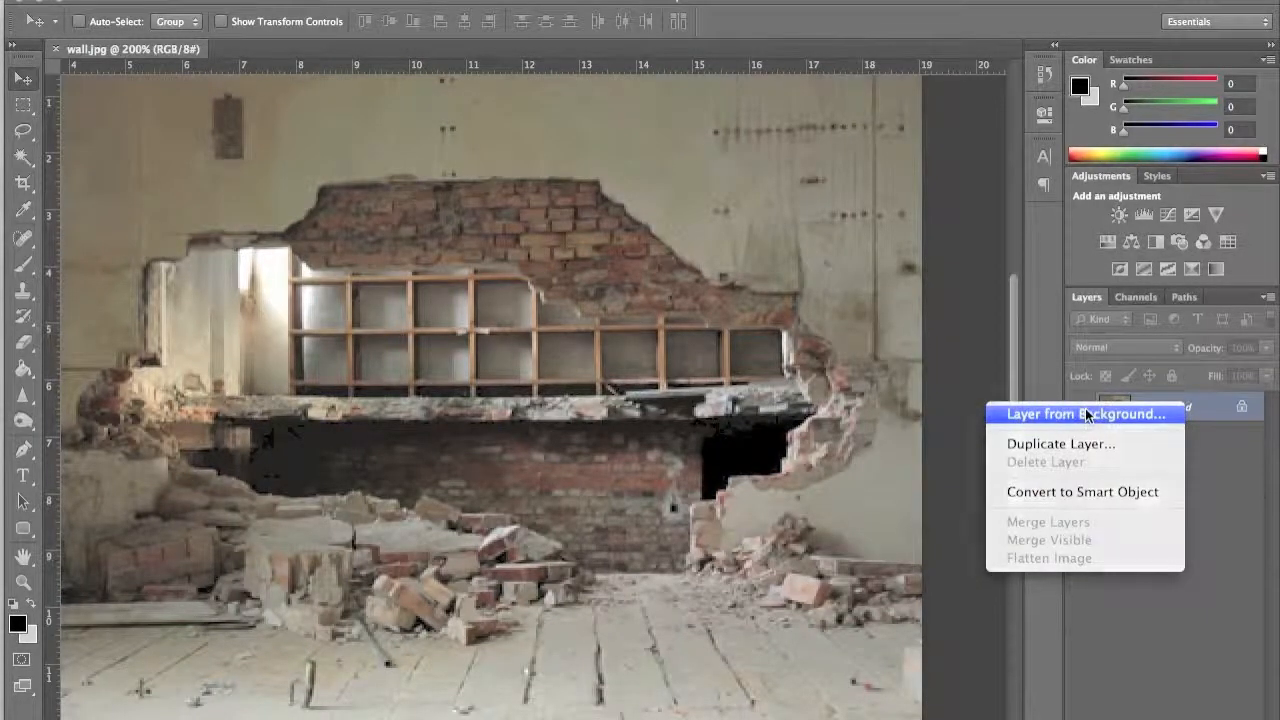
{"action": "left_click", "coordinate": [1084, 412]}
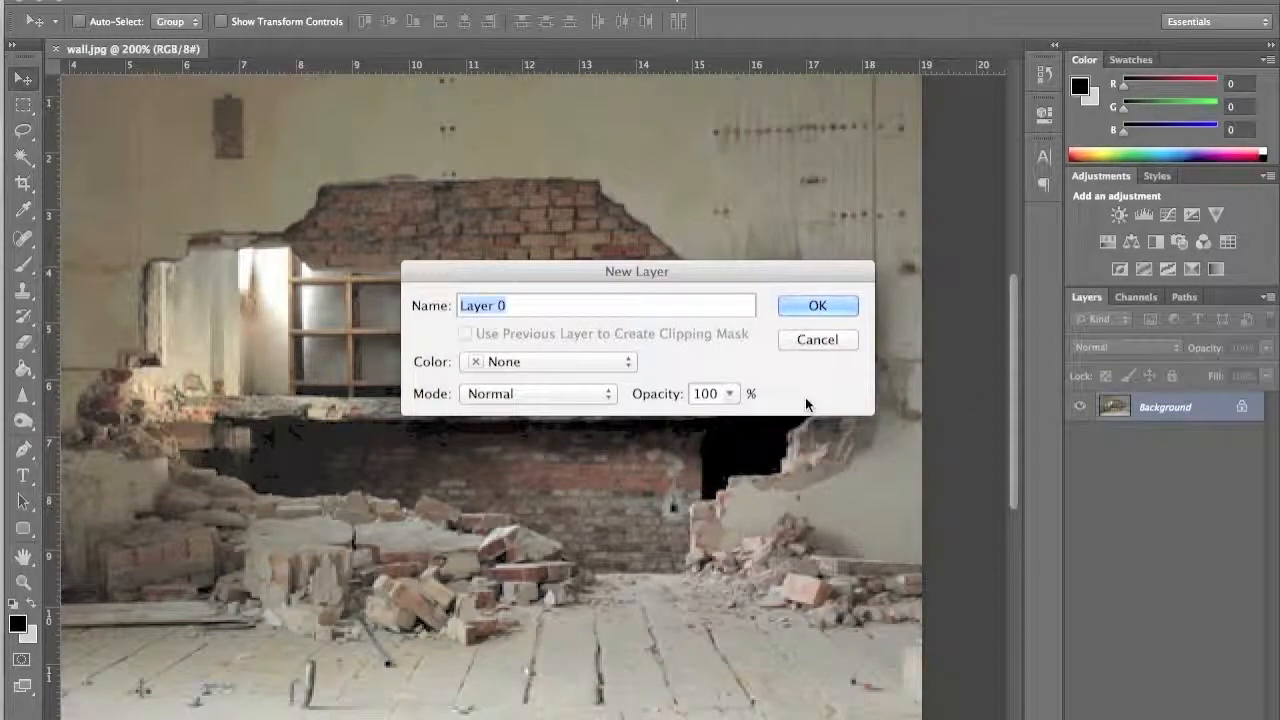
{"action": "type", "text": "Room"}
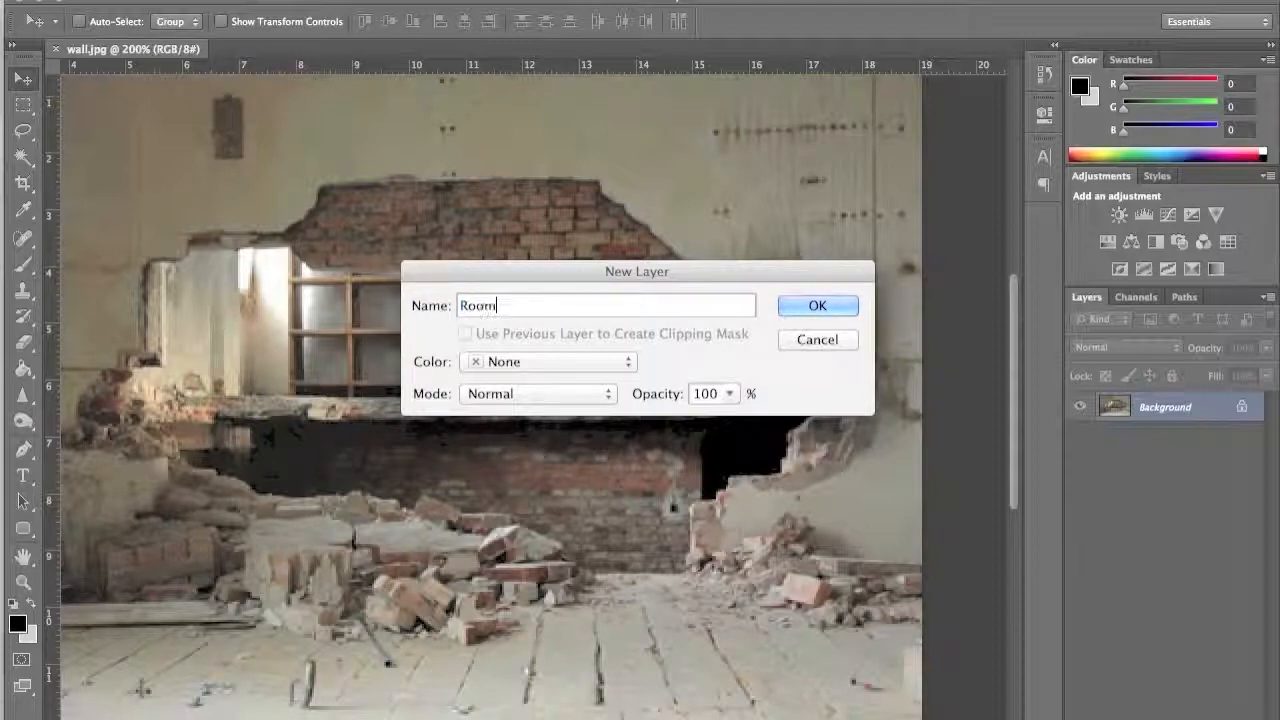
{"action": "left_click", "coordinate": [816, 304]}
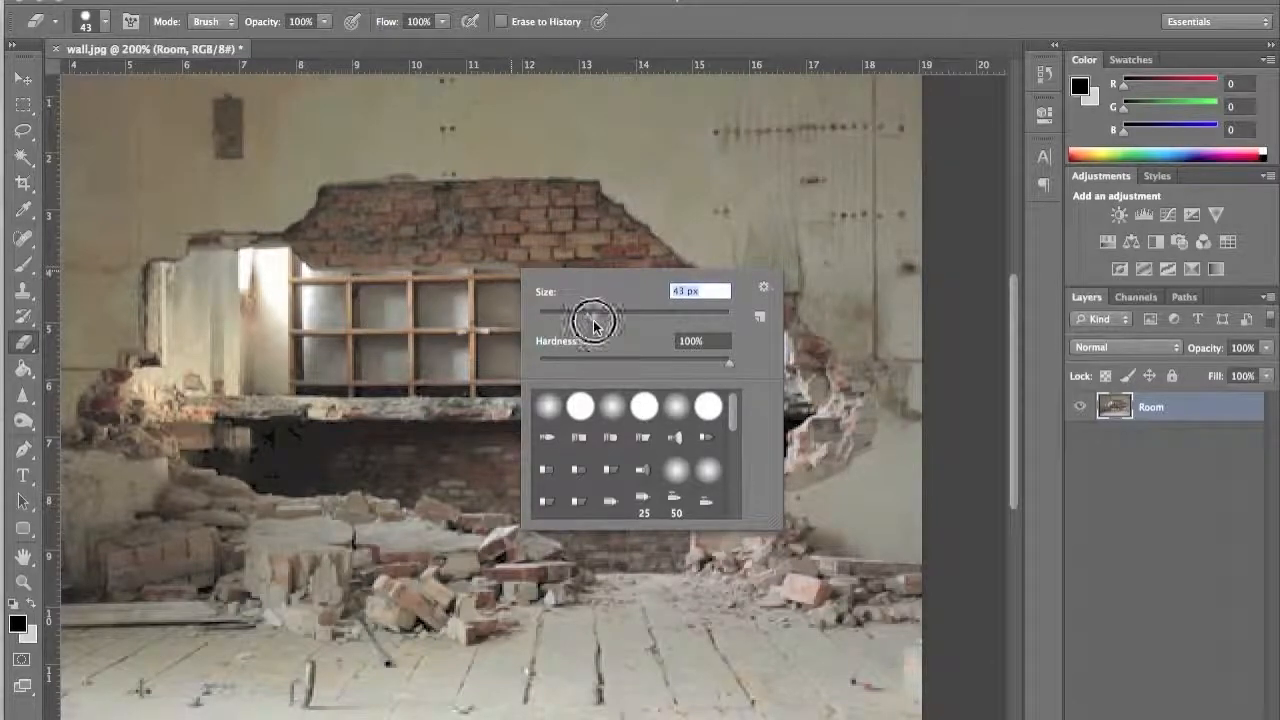
- Erase a large patch through the broken wall above the shelves with a big eraser brush
{"action": "left_click", "coordinate": [420, 300]}
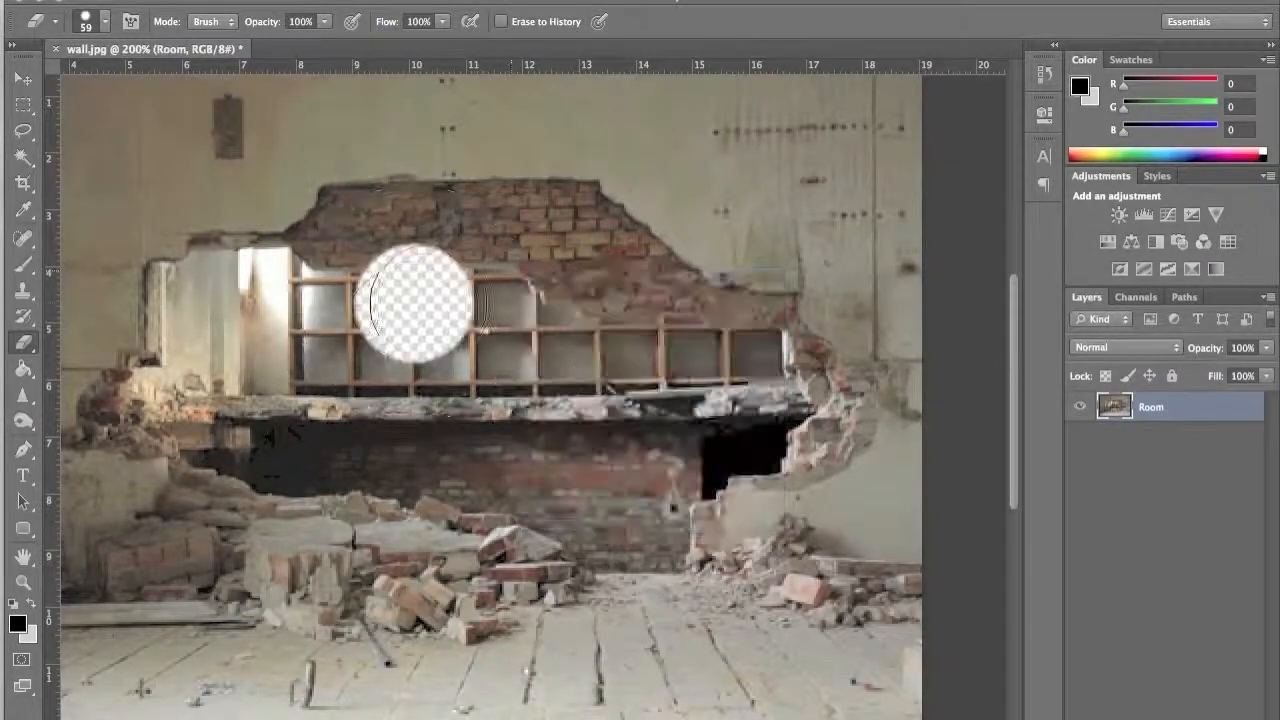
{"action": "left_click_drag", "start_coordinate": [416, 300], "coordinate": [650, 420]}
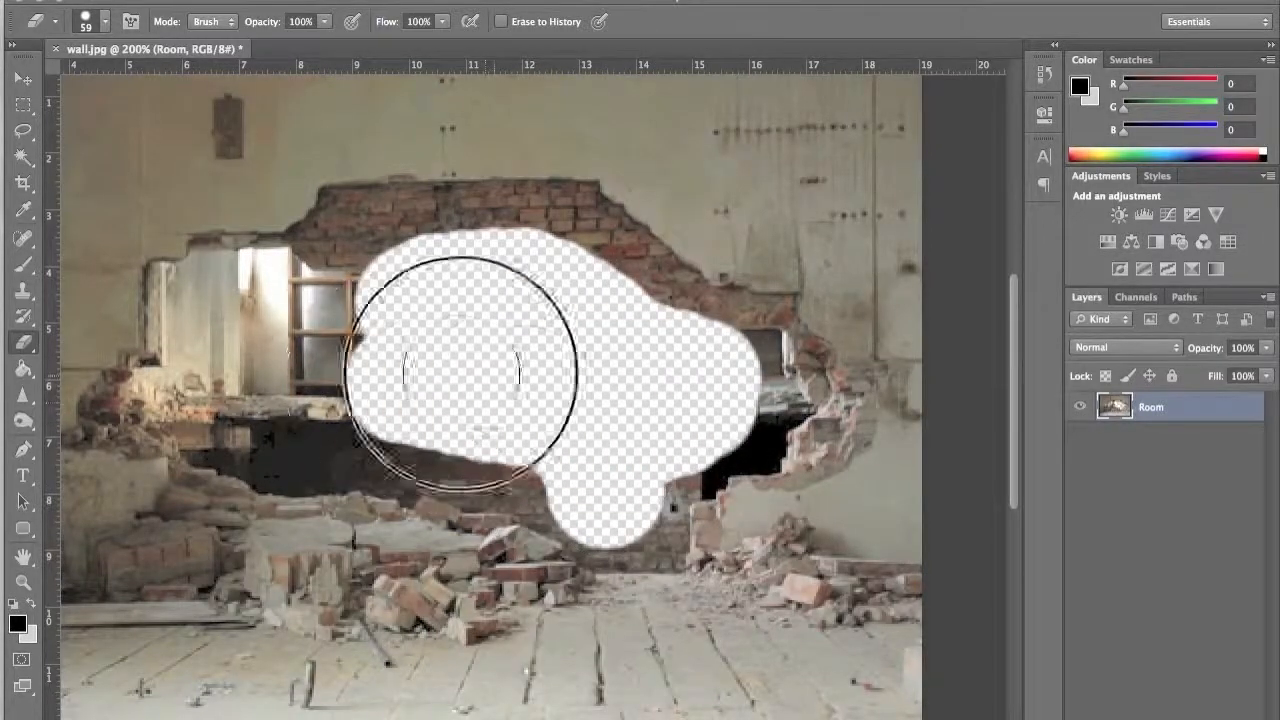
{"action": "left_click_drag", "start_coordinate": [456, 376], "coordinate": [510, 264]}
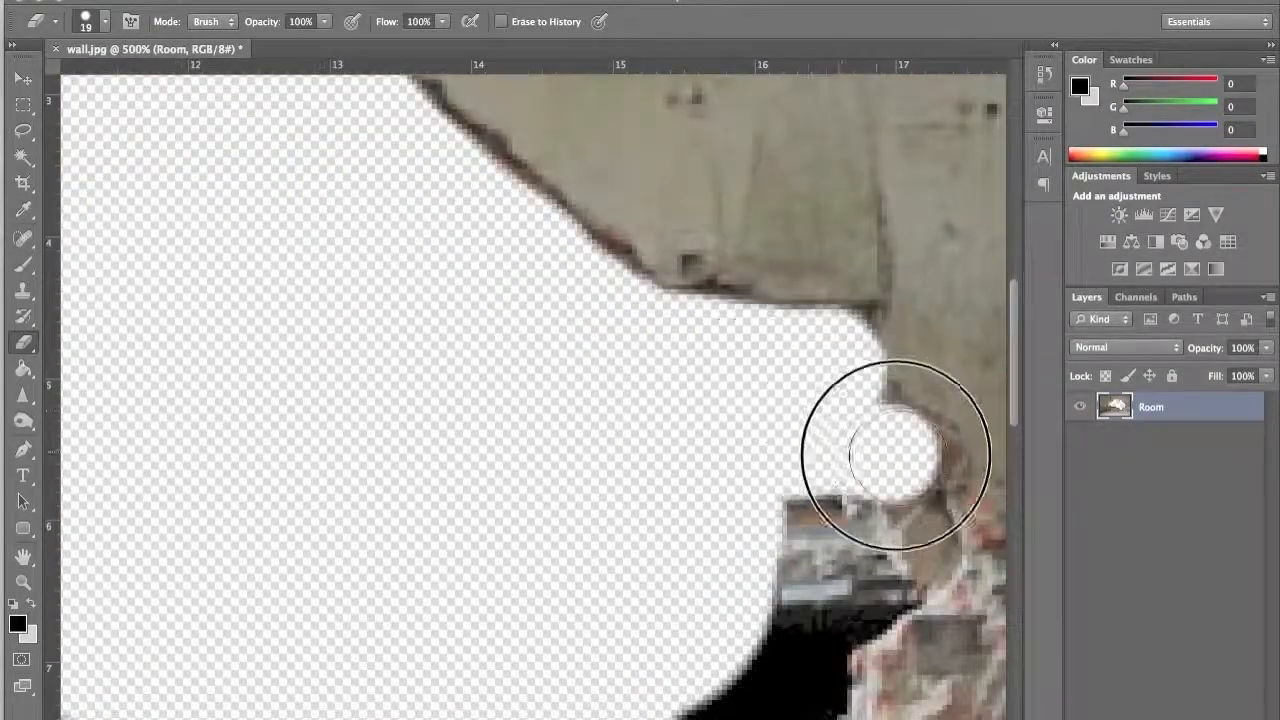
- Erase along the hole's brick rim and lower edge with a smaller eraser, zoomed in
{"action": "left_click_drag", "start_coordinate": [896, 456], "coordinate": [784, 430]}
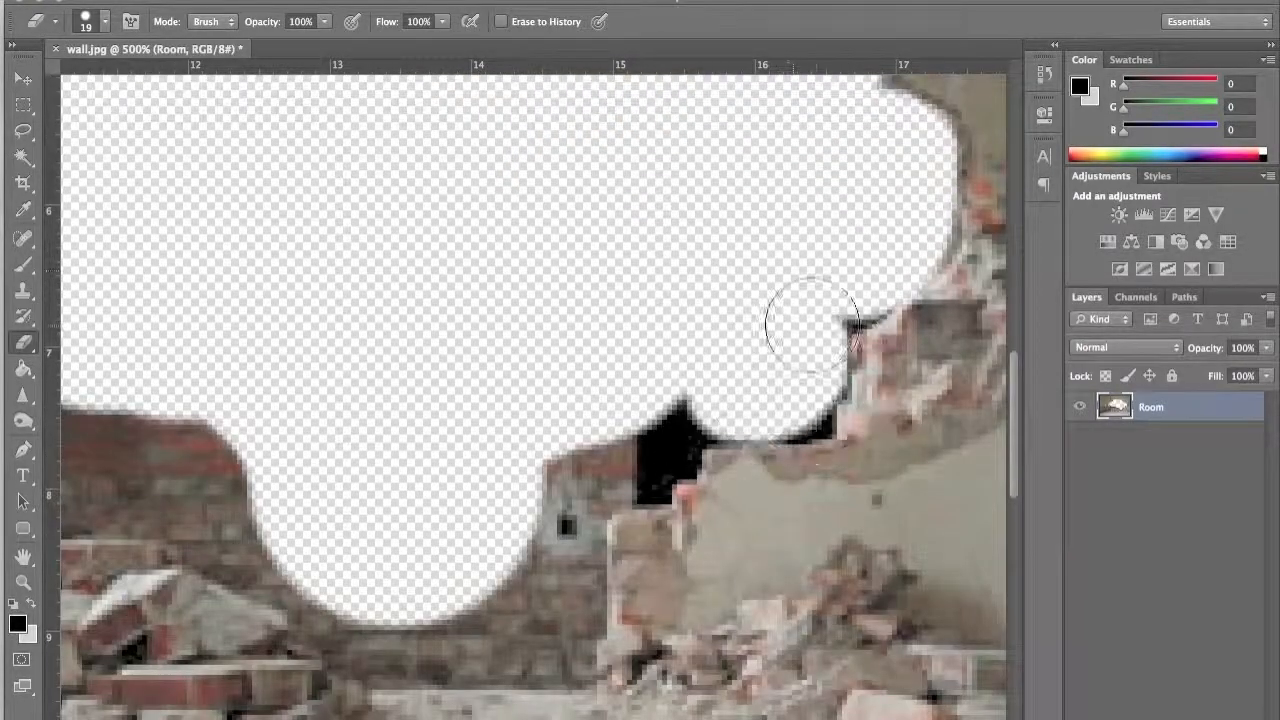
{"action": "left_click_drag", "start_coordinate": [810, 324], "coordinate": [800, 404]}
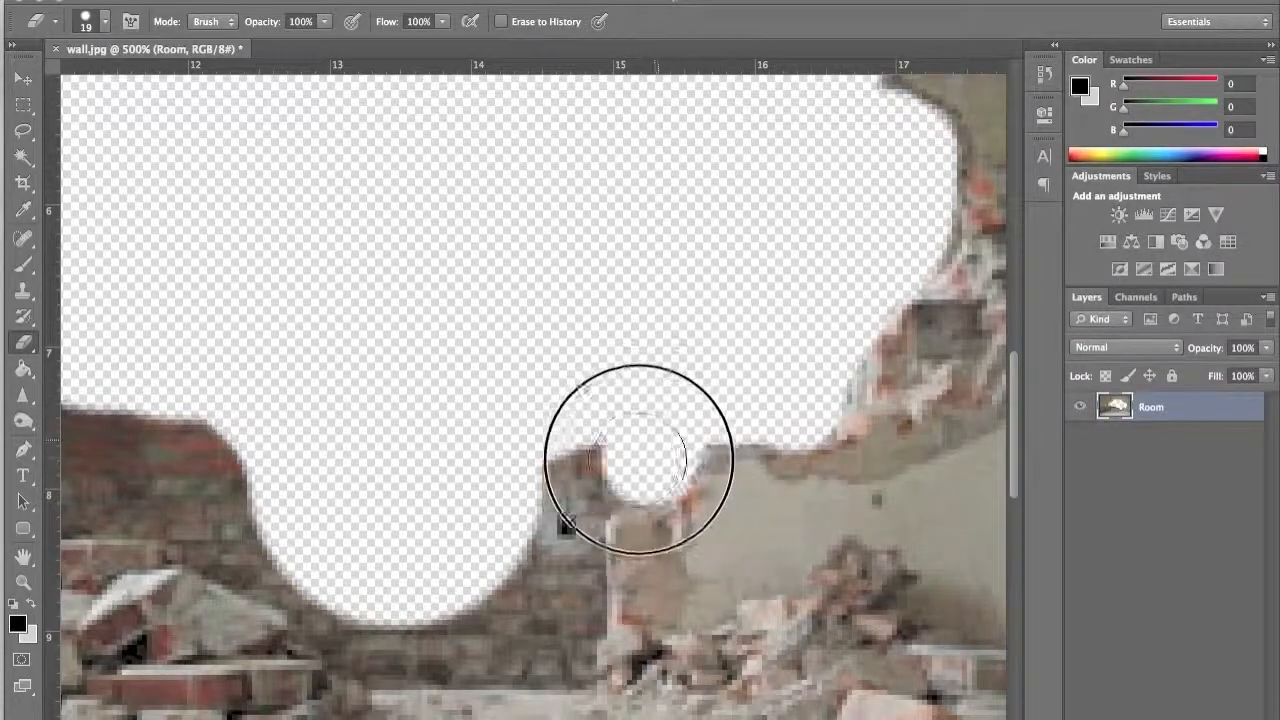
{"action": "left_click_drag", "start_coordinate": [640, 460], "coordinate": [550, 600]}
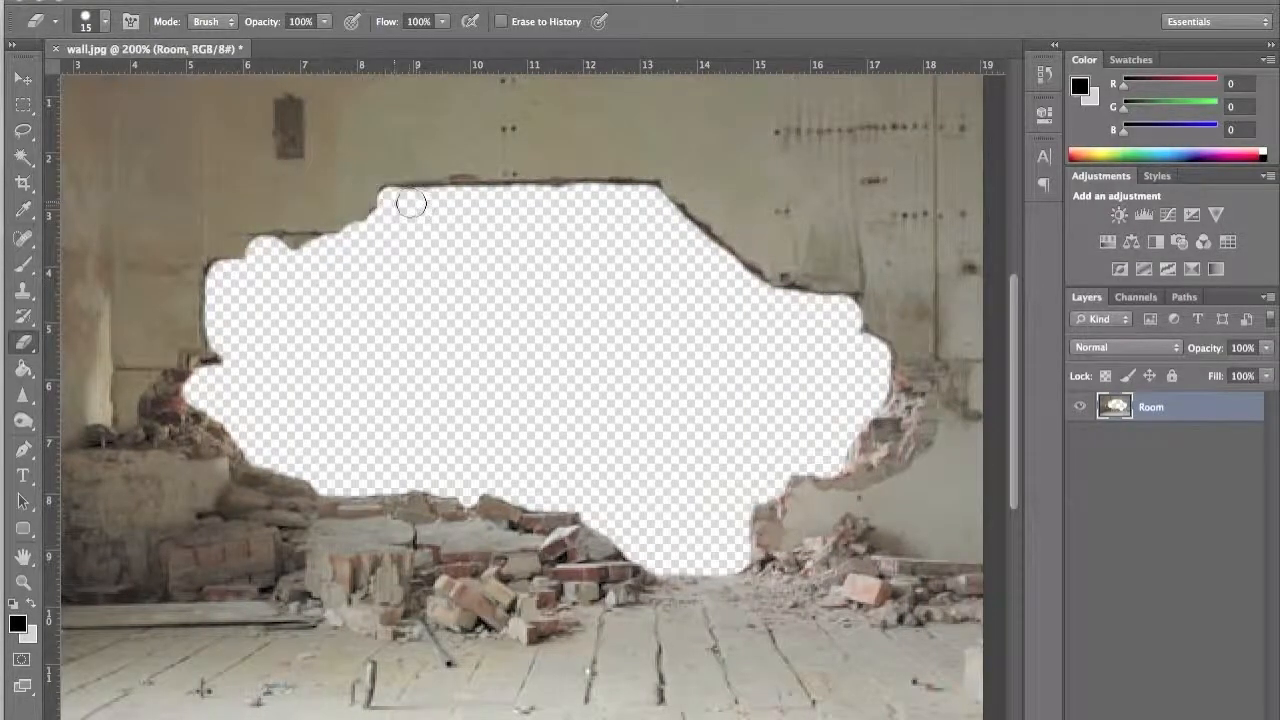
- Erase the remaining wall along the hole's top edge, then switch to the Move tool
{"action": "left_click_drag", "start_coordinate": [410, 204], "coordinate": [532, 198]}
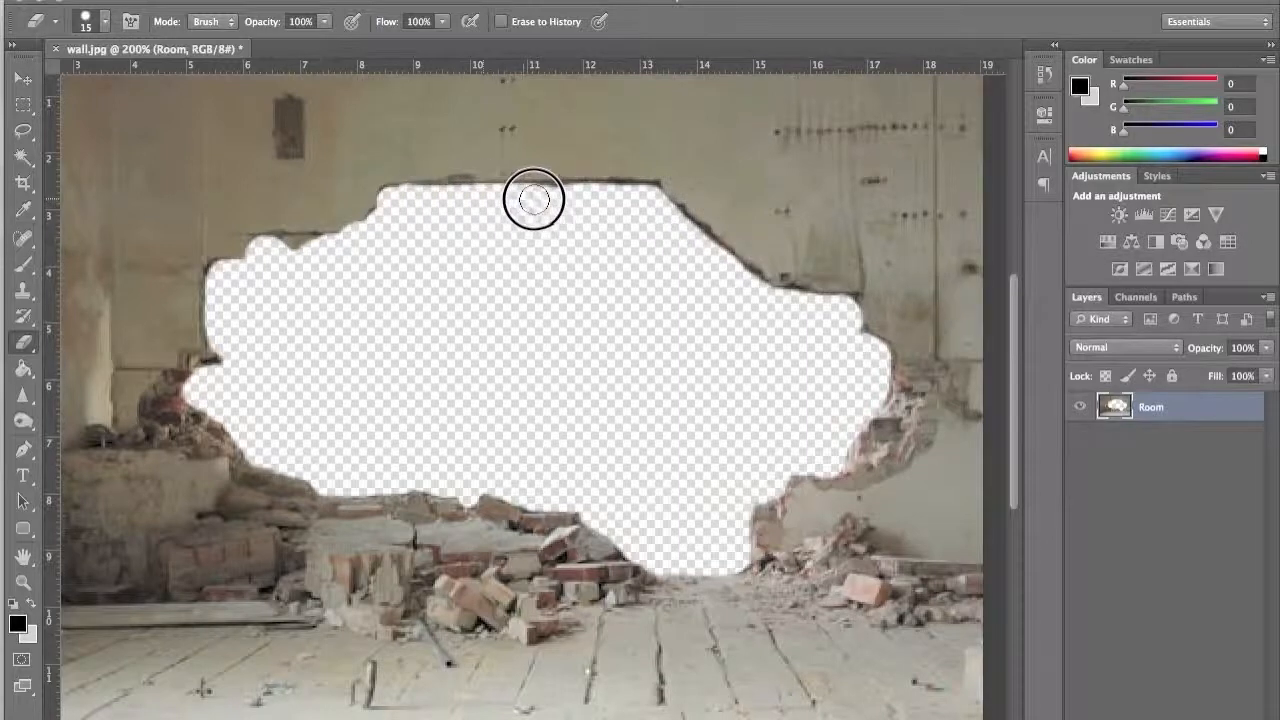
{"action": "left_click_drag", "start_coordinate": [532, 200], "coordinate": [648, 200]}
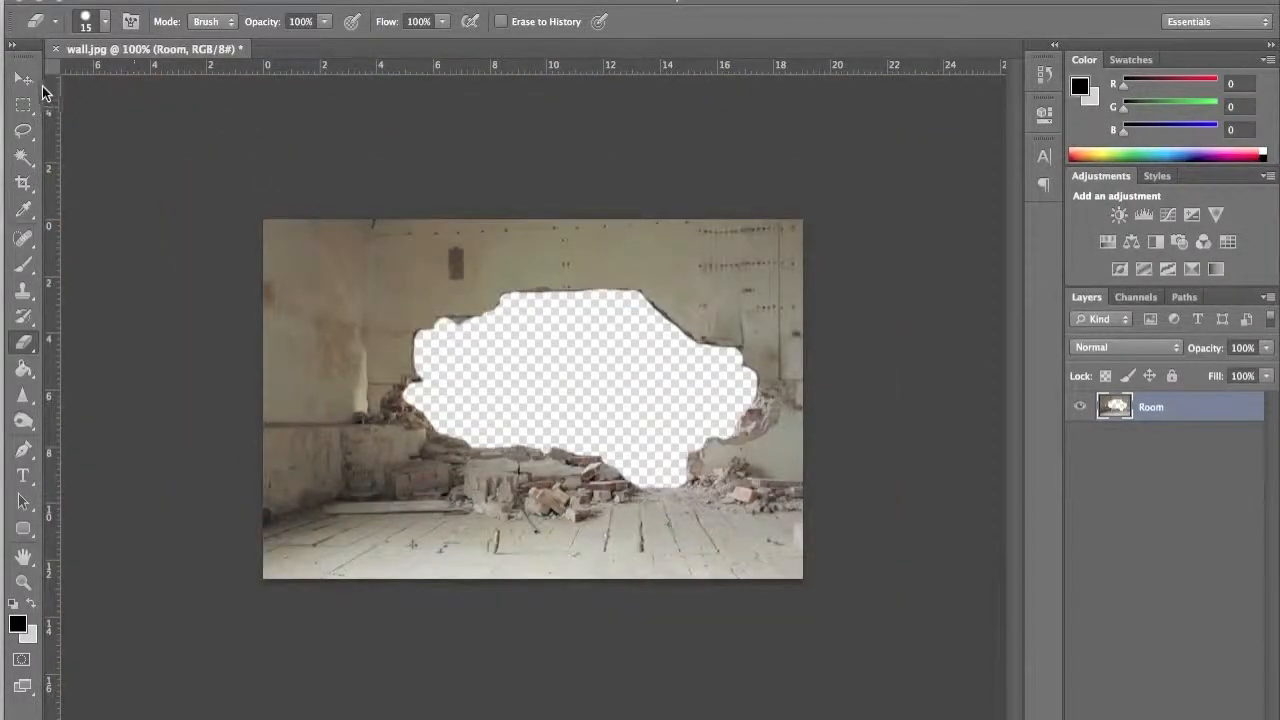
{"action": "left_click", "coordinate": [24, 78]}
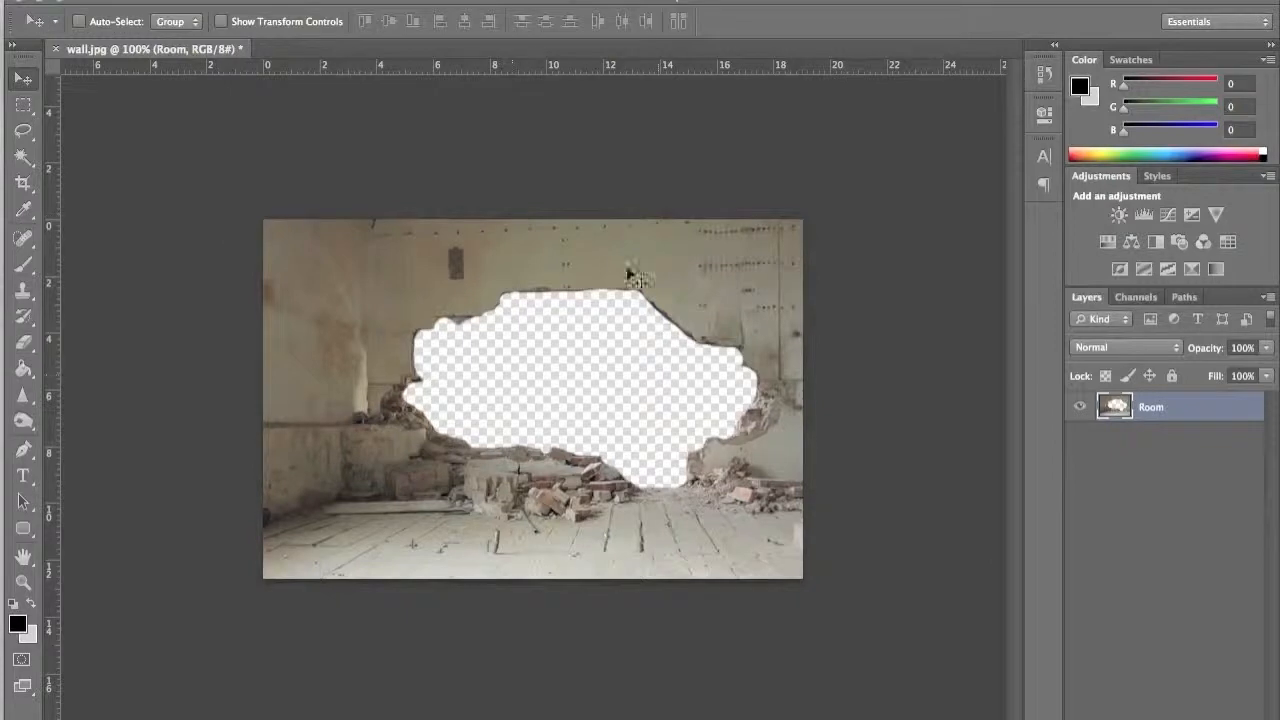
{"action": "mouse_move", "coordinate": [560, 350]}
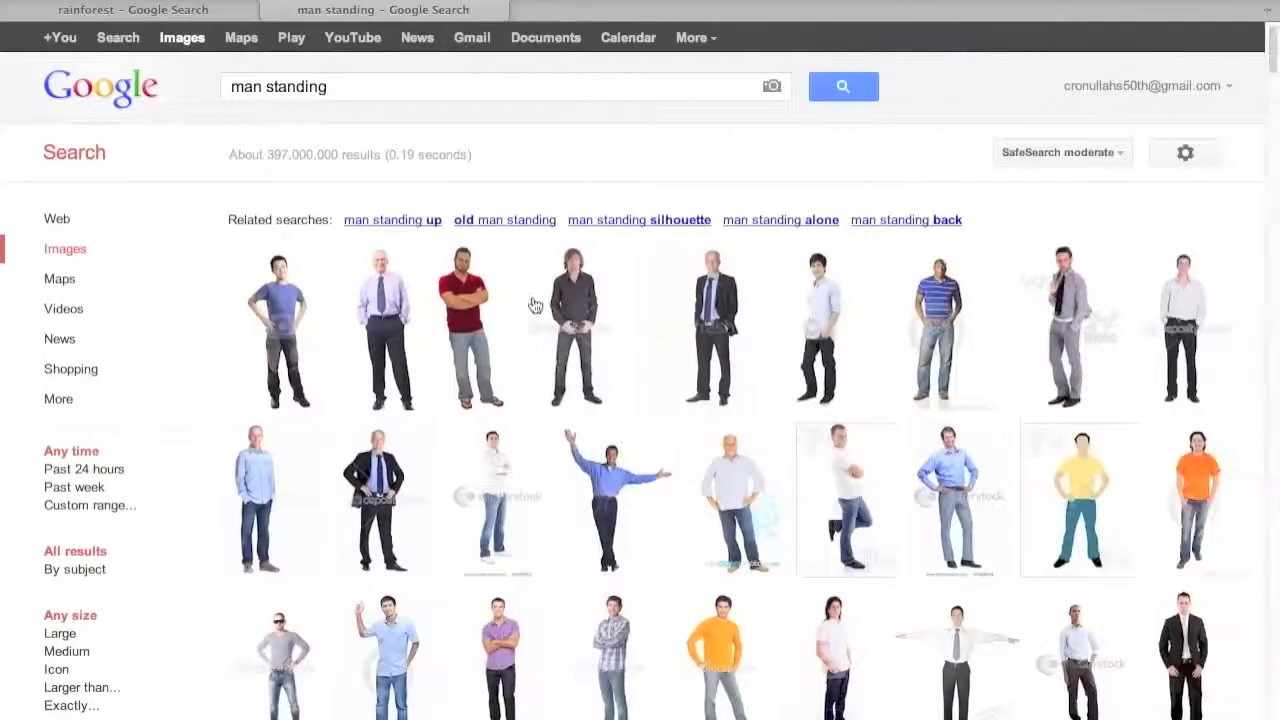
- Filter the rainforest Google Images results to Large and bring up options for the waterfall photo
{"action": "left_click", "coordinate": [144, 8]}
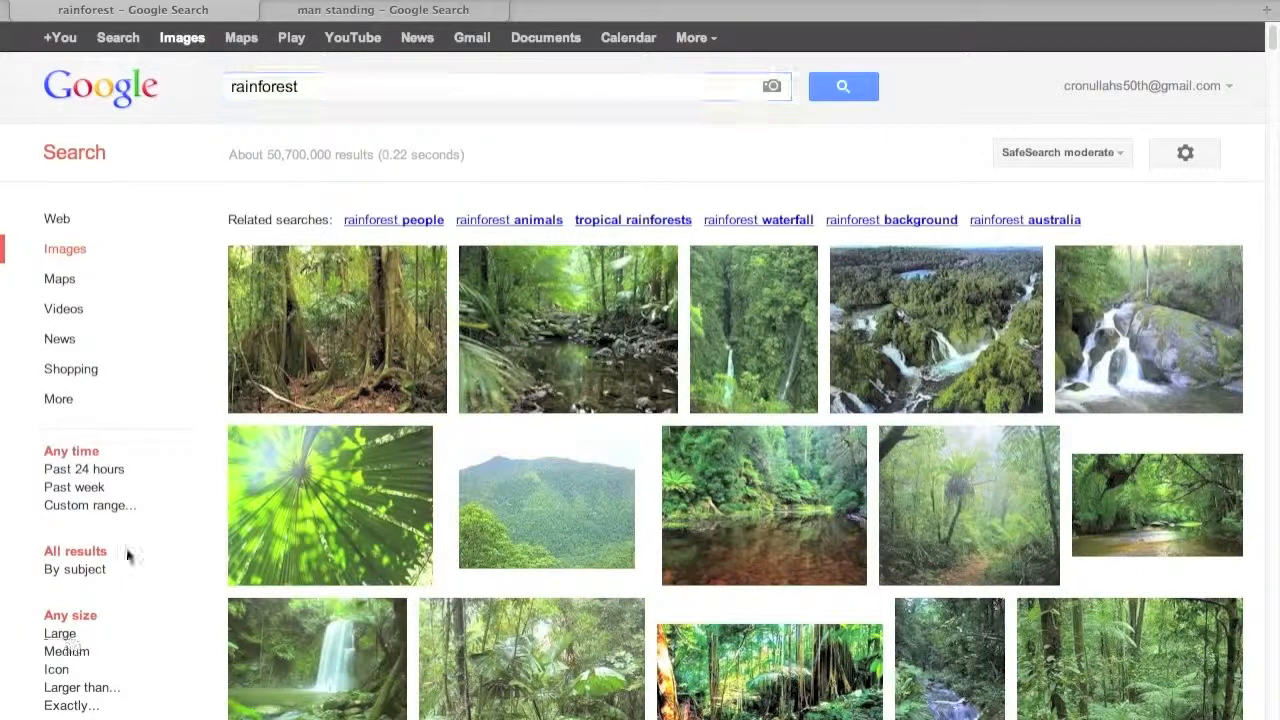
{"action": "left_click", "coordinate": [60, 632]}
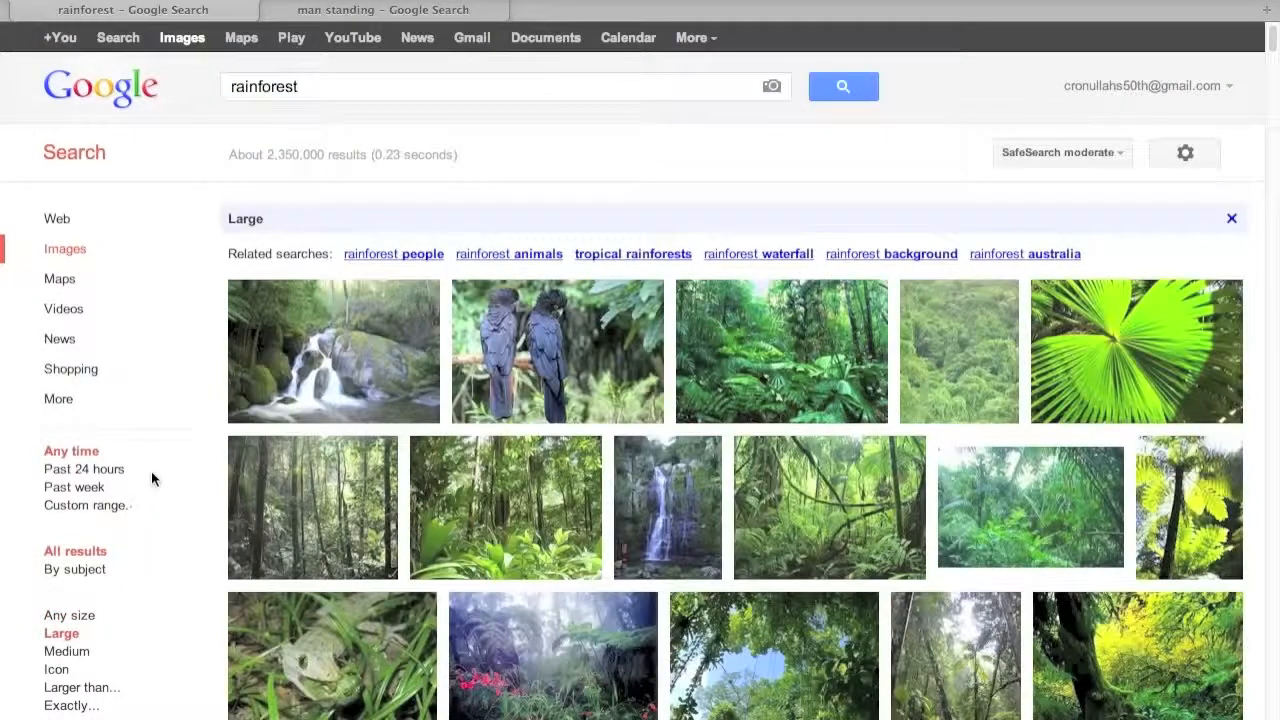
{"action": "mouse_move", "coordinate": [332, 352]}
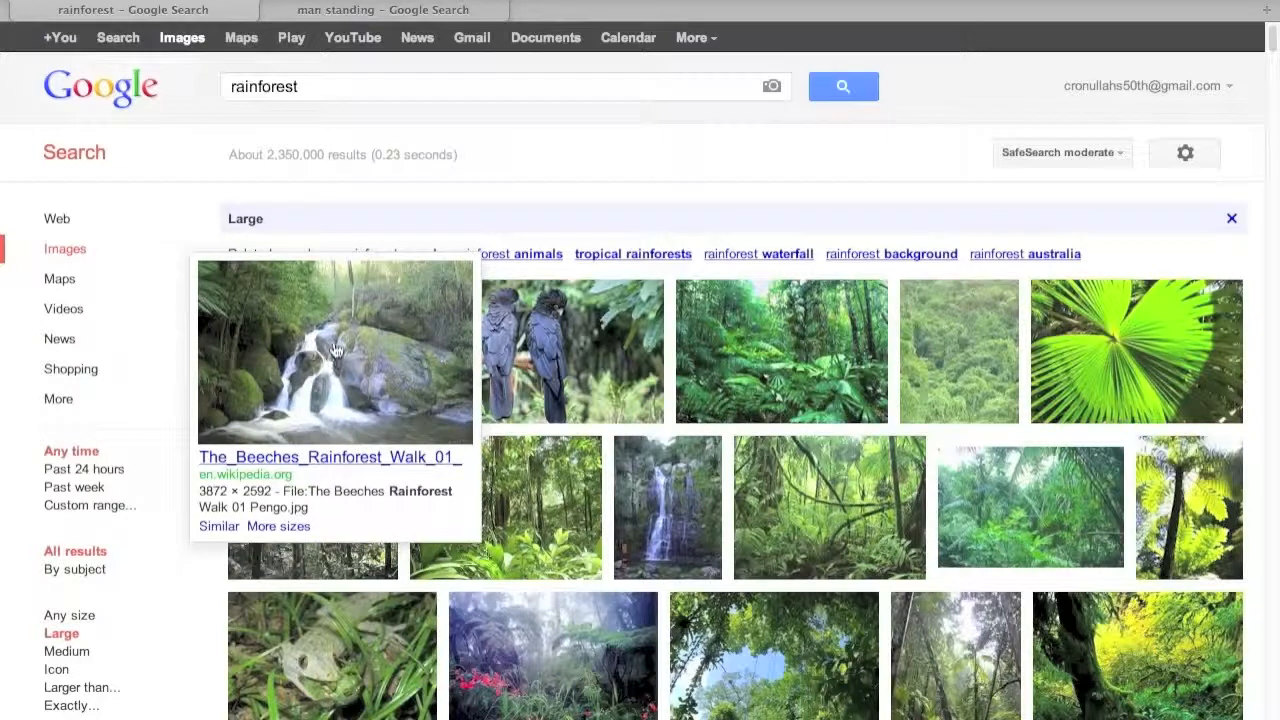
{"action": "right_click", "coordinate": [336, 350]}
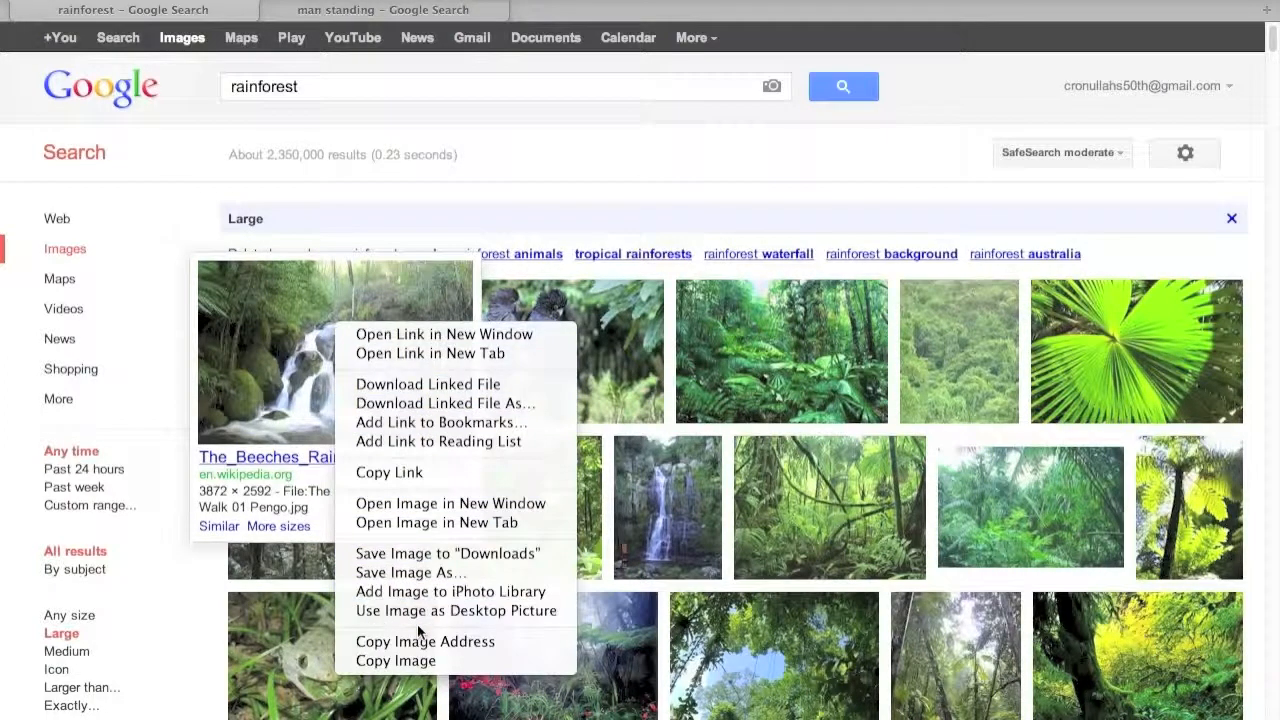
{"action": "mouse_move", "coordinate": [396, 660]}
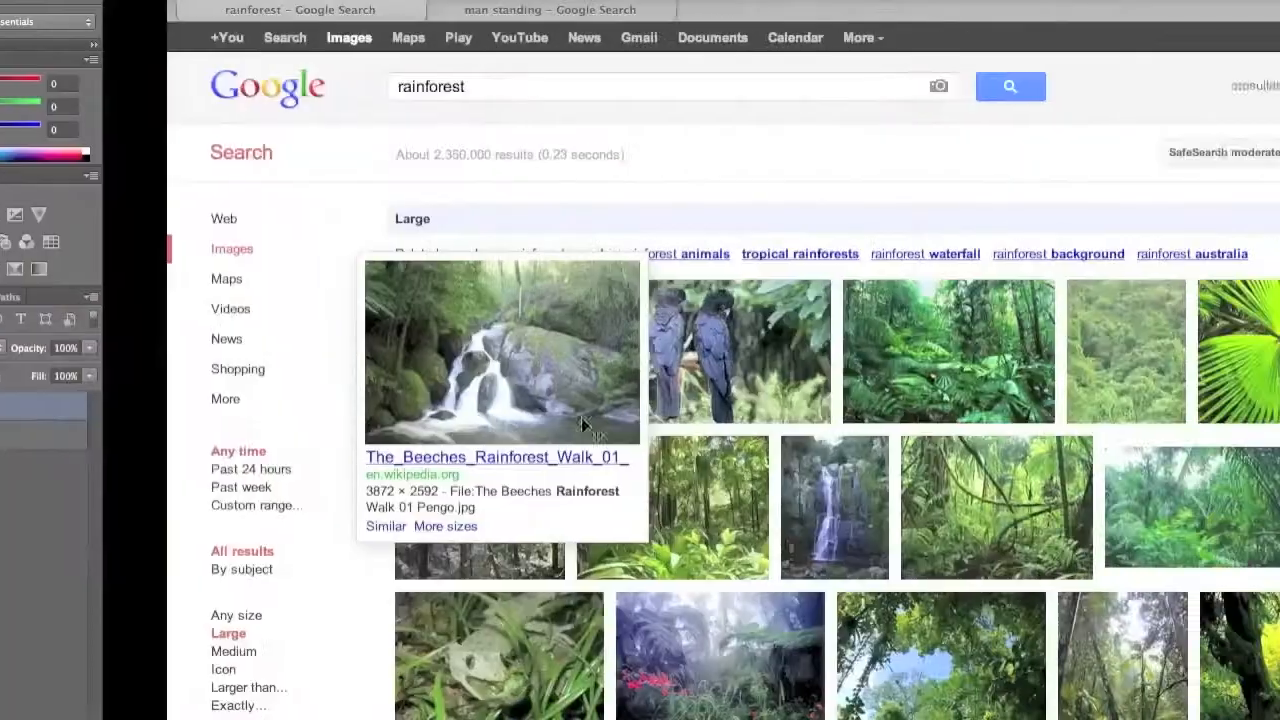
- Copy the waterfall image, paste it into wall.jpg as Layer 1 and move it over the hole
{"action": "right_click", "coordinate": [376, 336]}
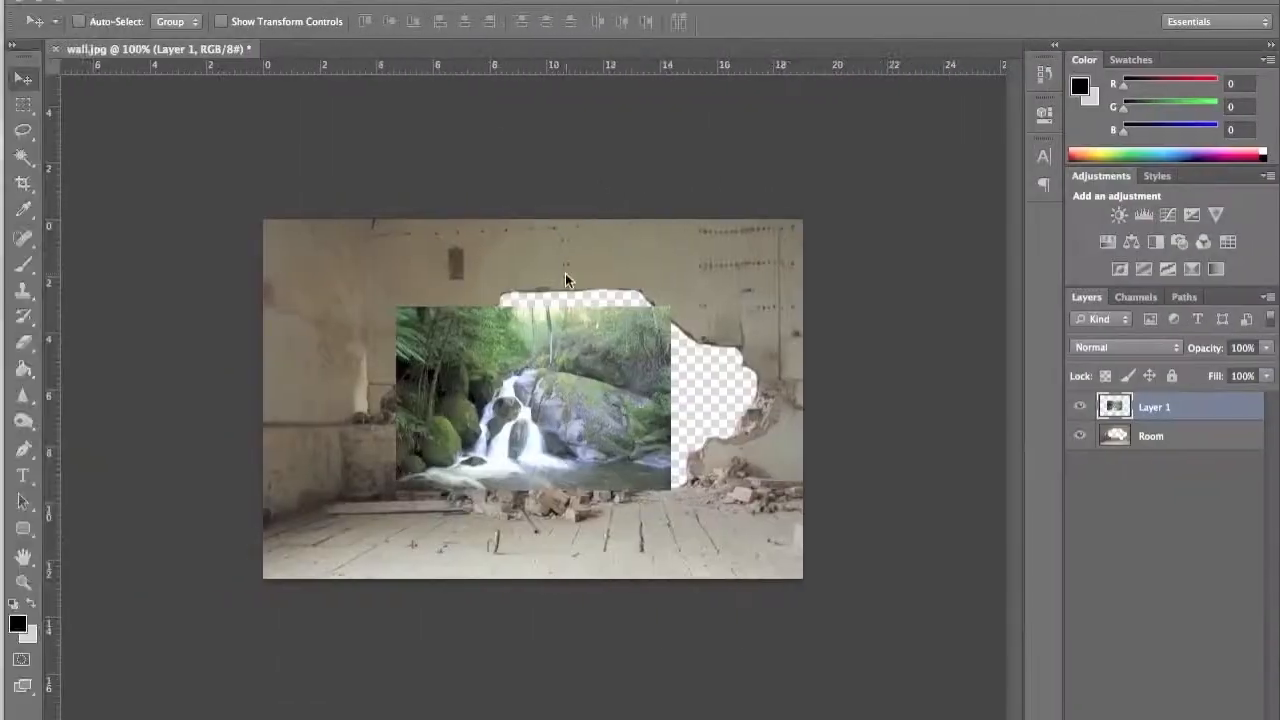
{"action": "left_click", "coordinate": [1156, 408]}
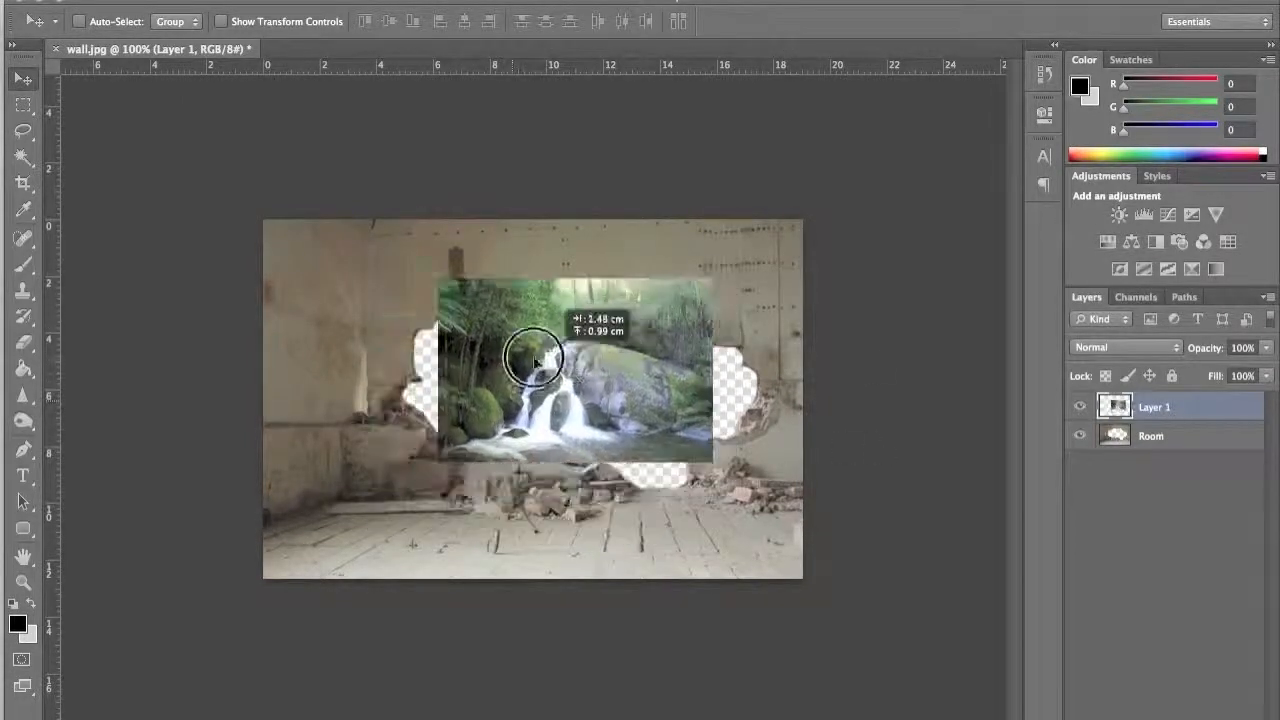
{"action": "left_click_drag", "start_coordinate": [536, 358], "coordinate": [530, 376]}
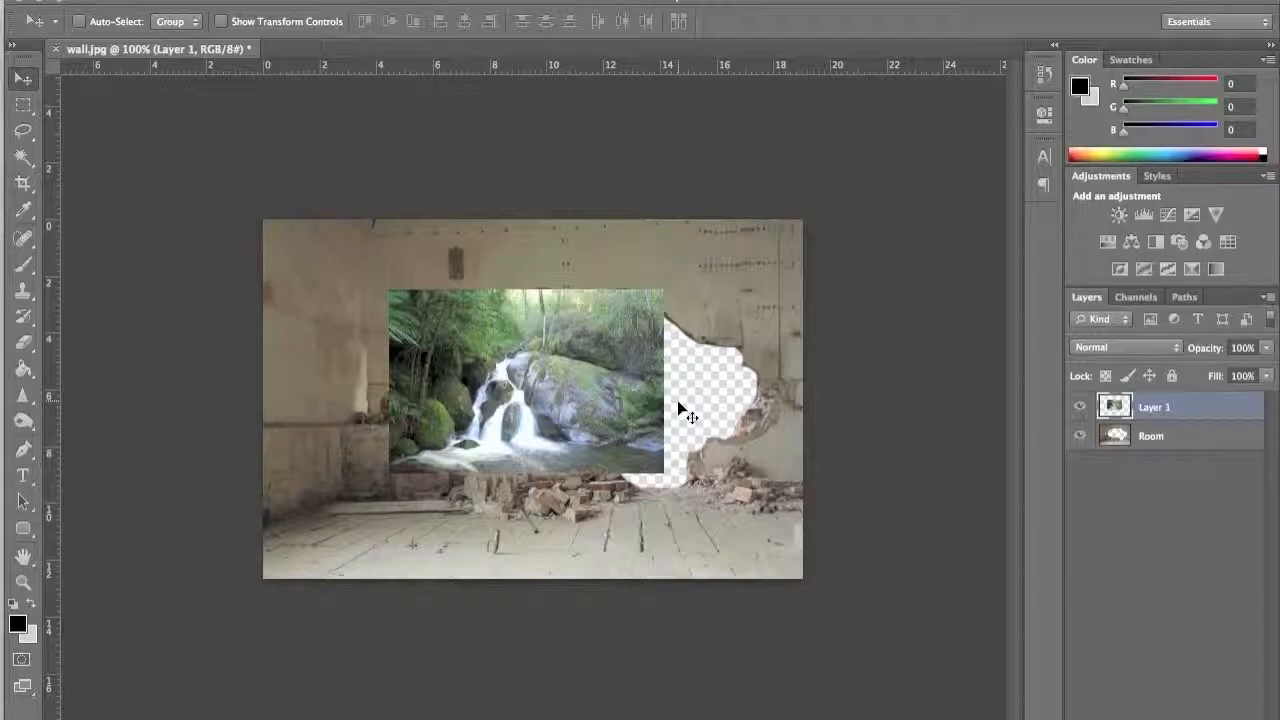
- Free-transform the waterfall layer larger so it covers the whole hole
{"action": "key", "text": "Ctrl+t"}
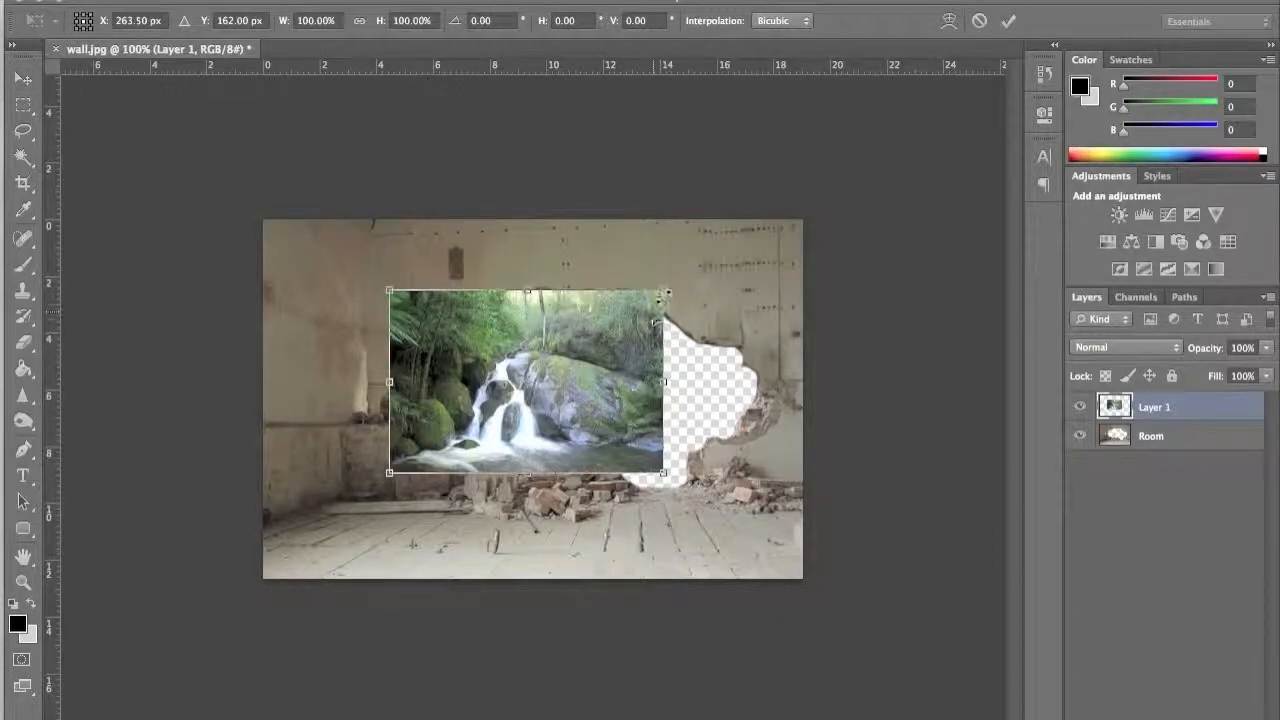
{"action": "left_click_drag", "start_coordinate": [668, 292], "coordinate": [720, 252]}
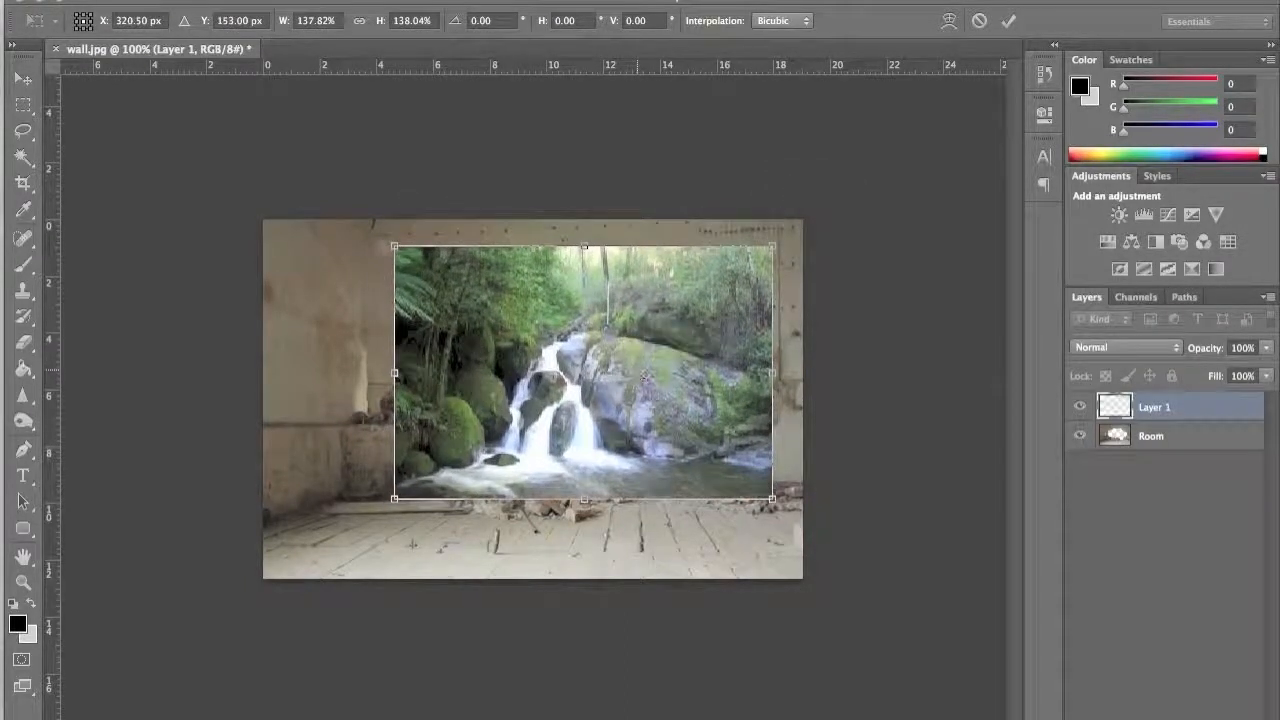
{"action": "left_click_drag", "start_coordinate": [394, 246], "coordinate": [366, 228]}
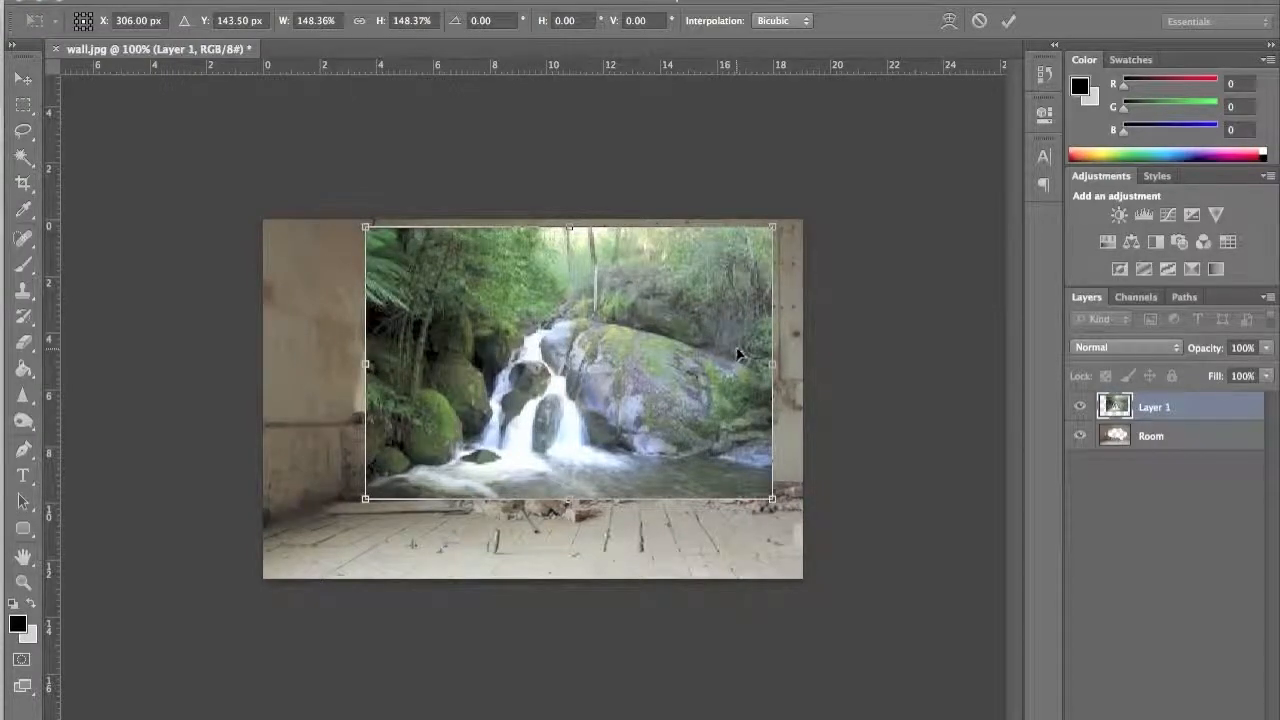
{"action": "mouse_move", "coordinate": [816, 328]}
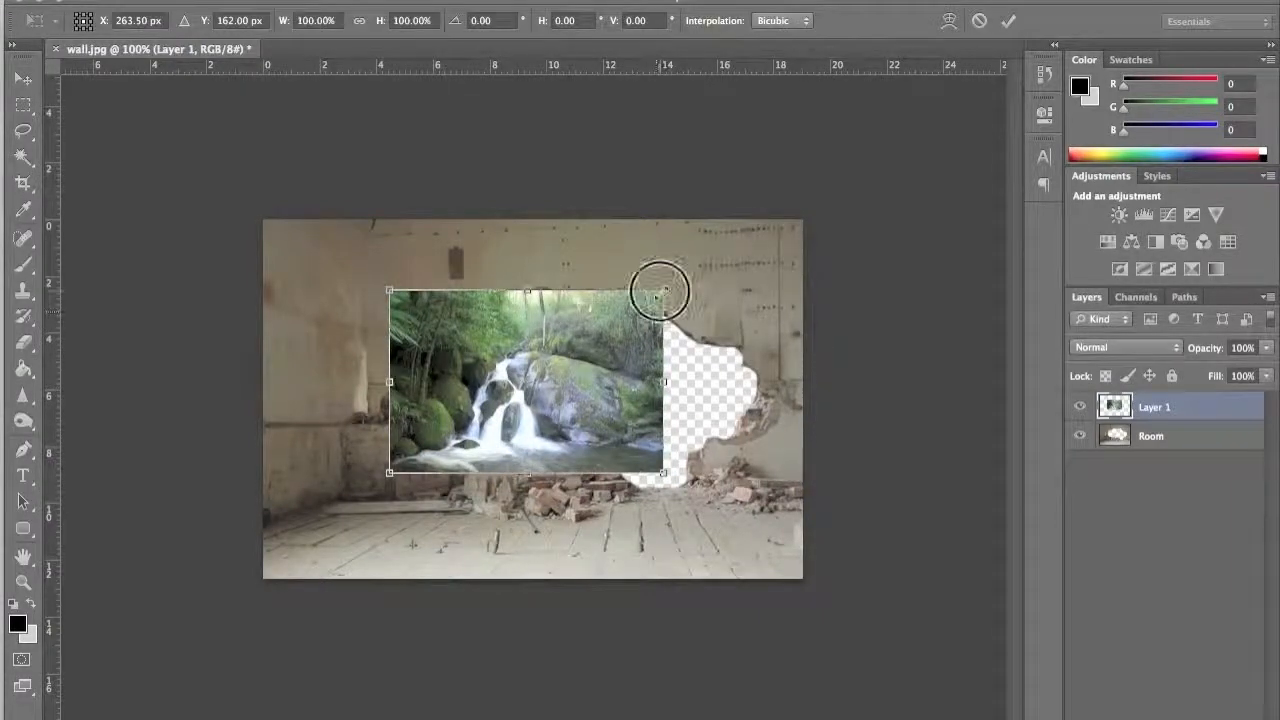
{"action": "left_click_drag", "start_coordinate": [660, 290], "coordinate": [708, 316]}
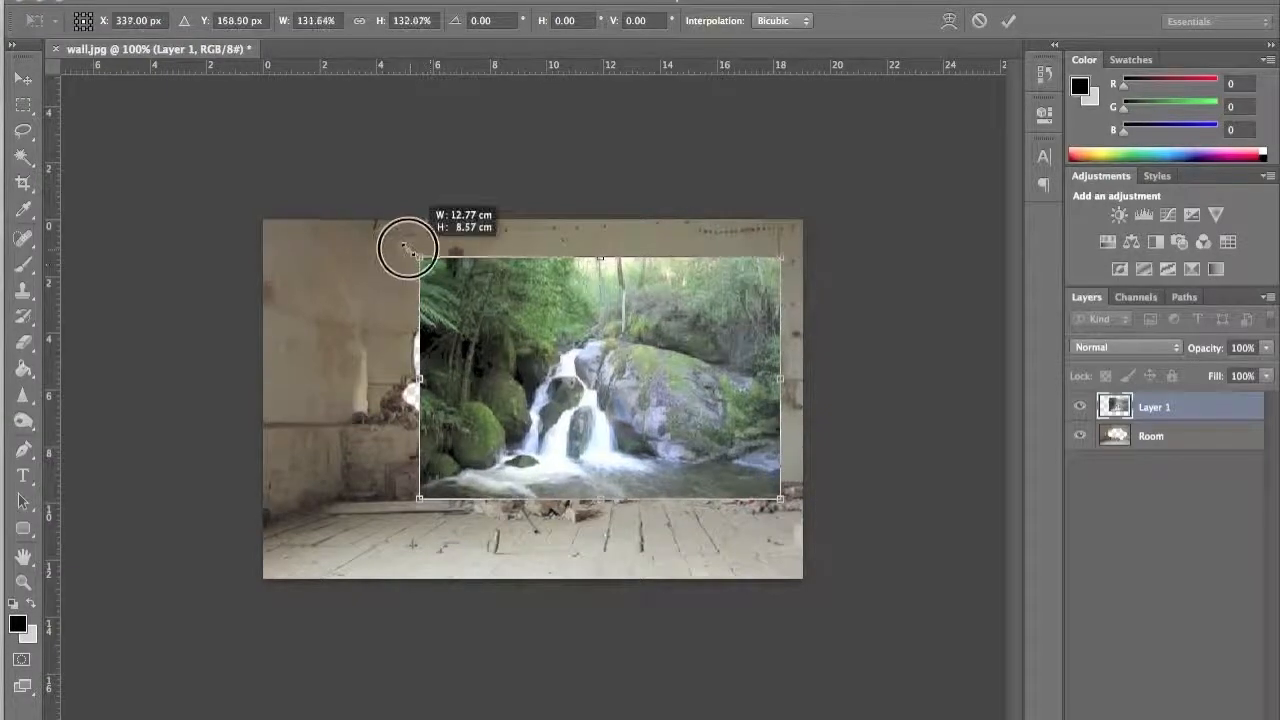
{"action": "left_click_drag", "start_coordinate": [418, 248], "coordinate": [396, 244]}
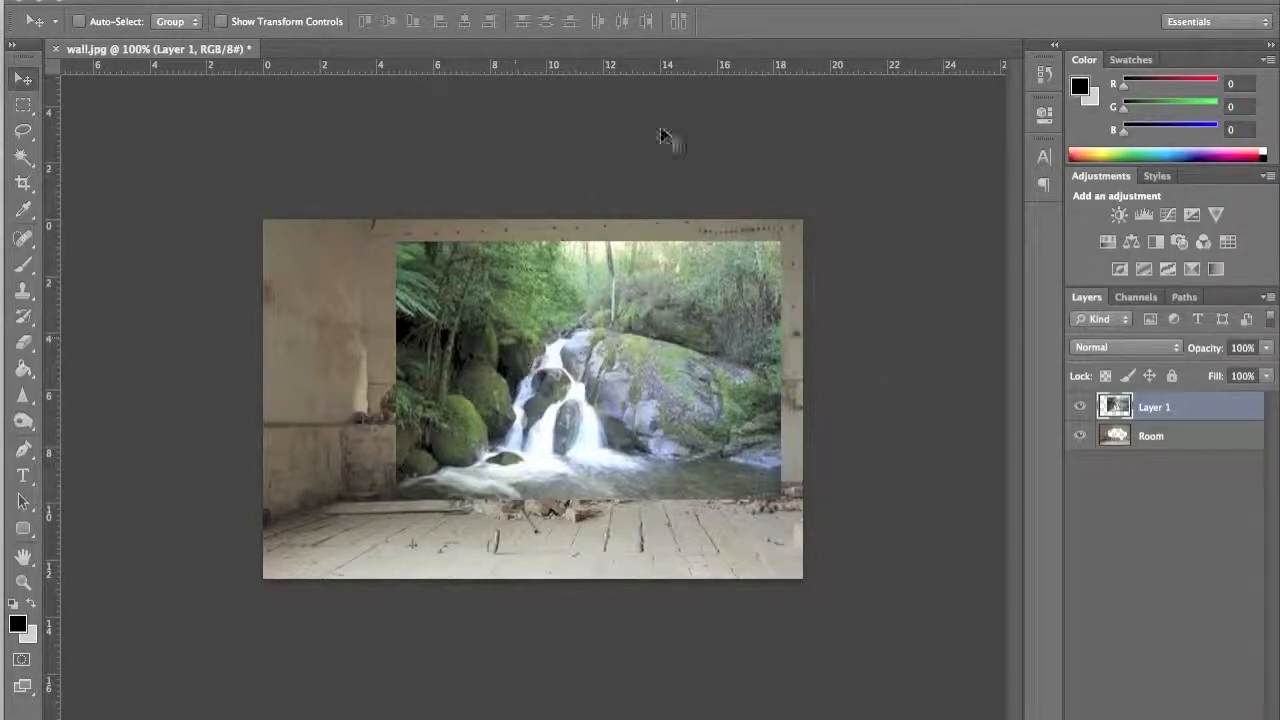
- Commit the transform and reposition the waterfall so the falls show through the hole
{"action": "double_click", "coordinate": [1156, 408]}
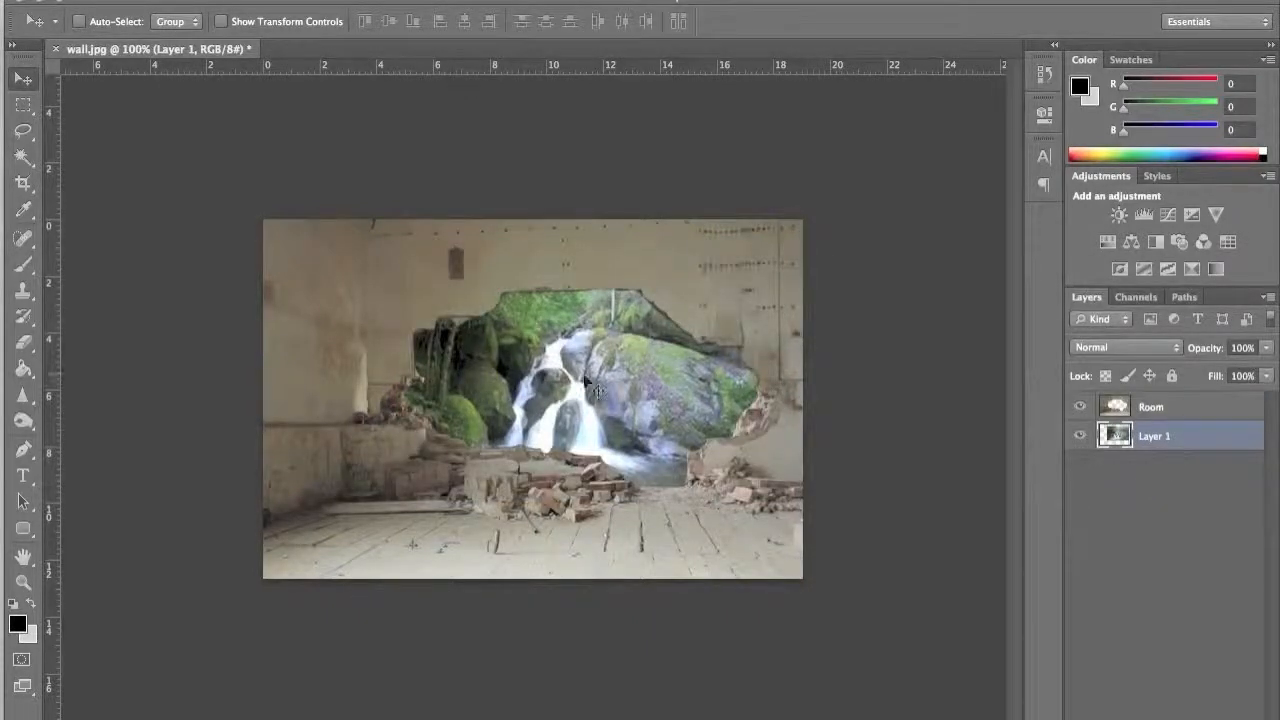
{"action": "left_click_drag", "start_coordinate": [584, 384], "coordinate": [622, 360]}
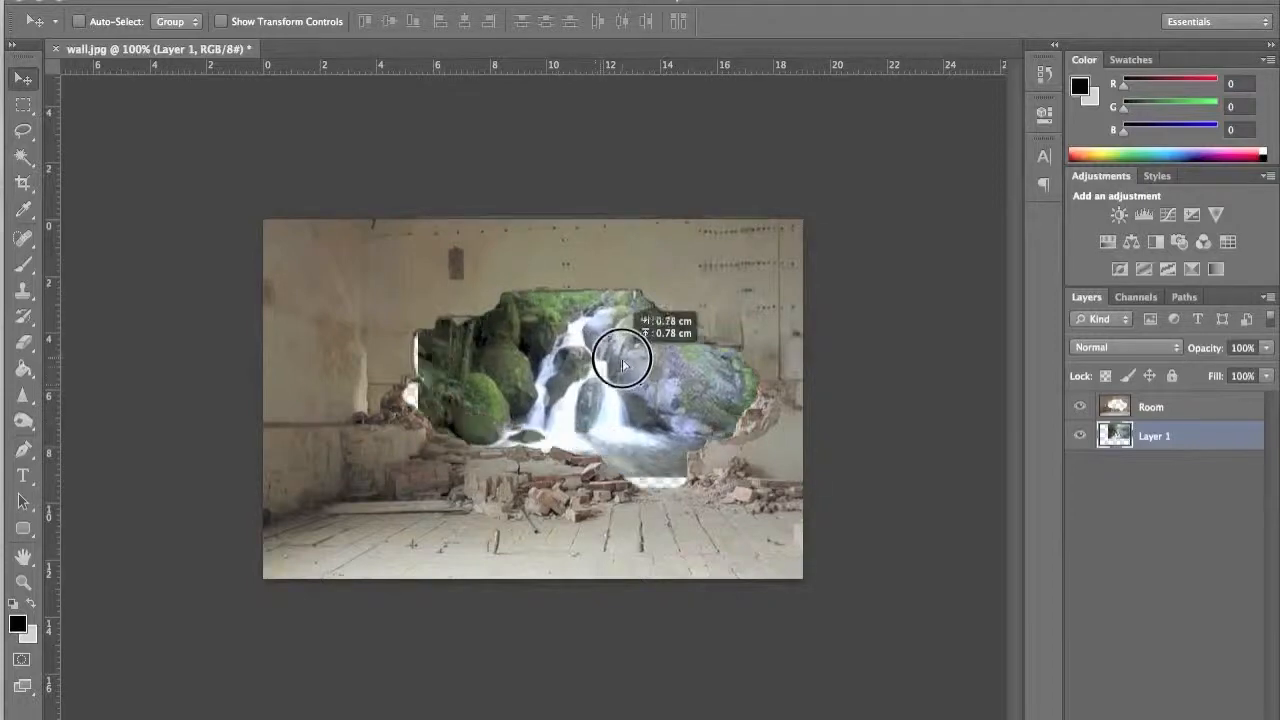
{"action": "left_click_drag", "start_coordinate": [620, 360], "coordinate": [640, 384]}
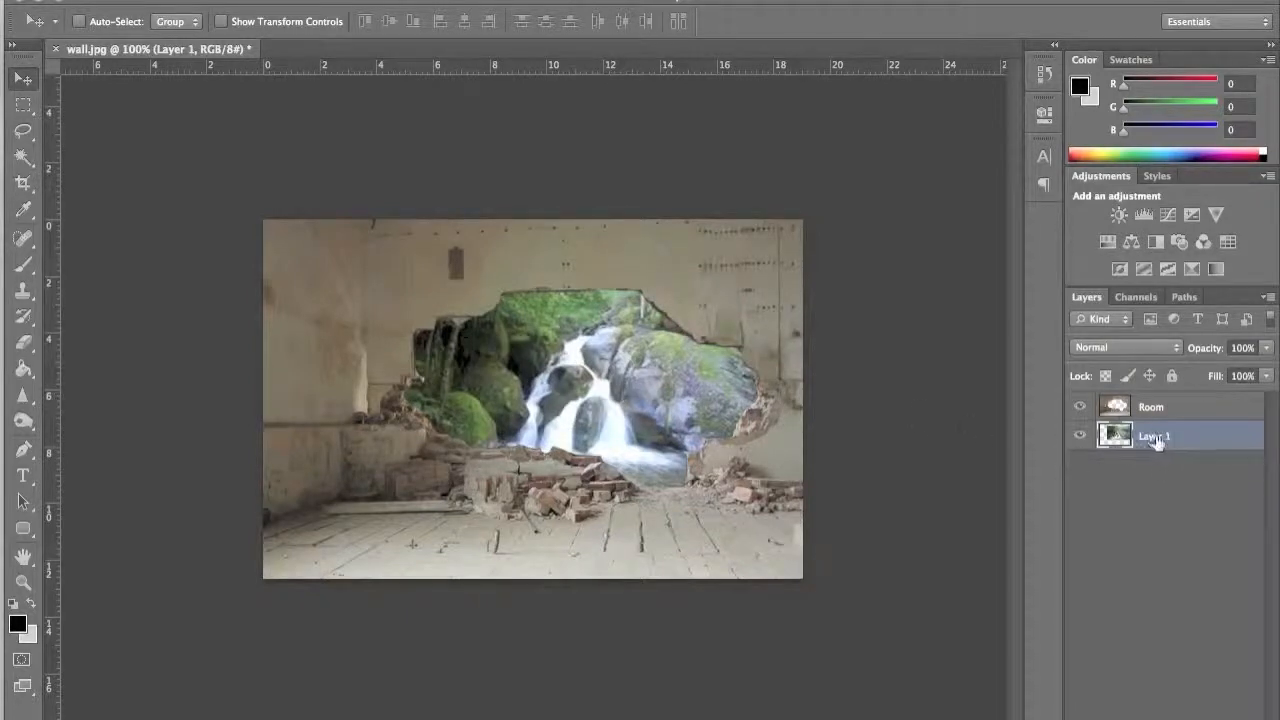
- Turn the waterfall Layer 1 into the Background layer beneath Room
{"action": "right_click", "coordinate": [1154, 436]}
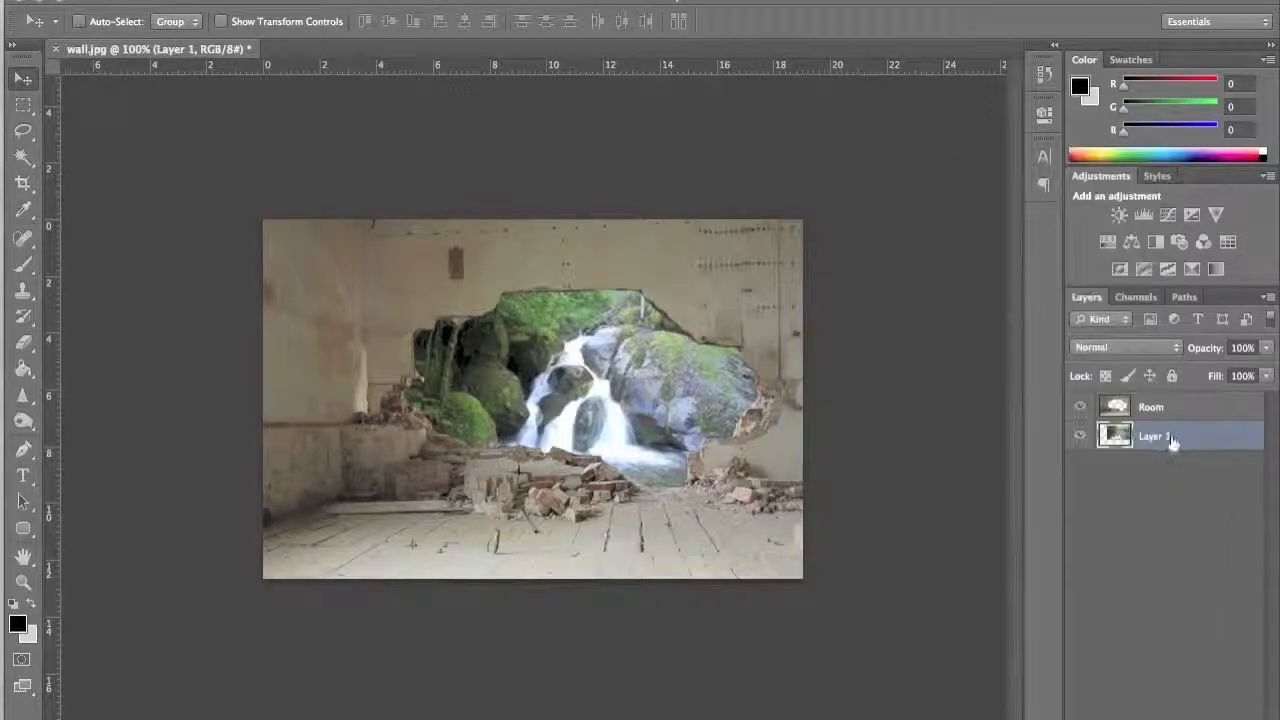
{"action": "right_click", "coordinate": [1156, 436]}
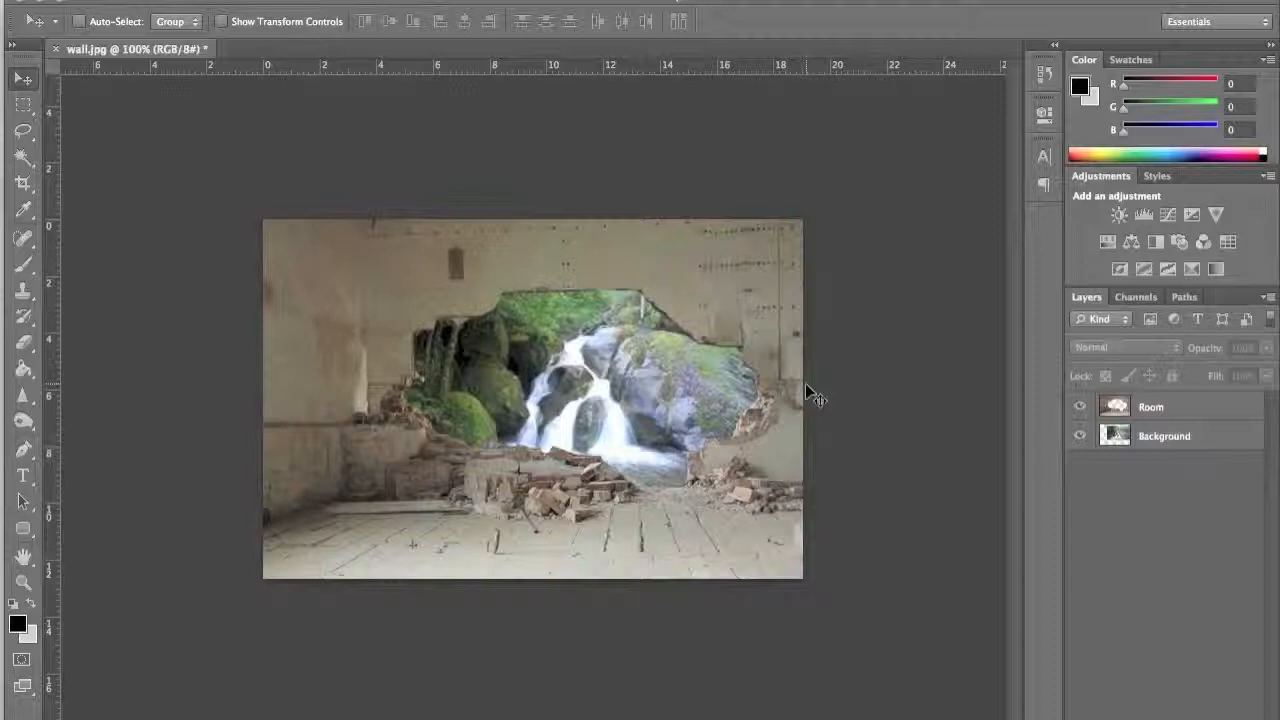
{"action": "mouse_move", "coordinate": [876, 418]}
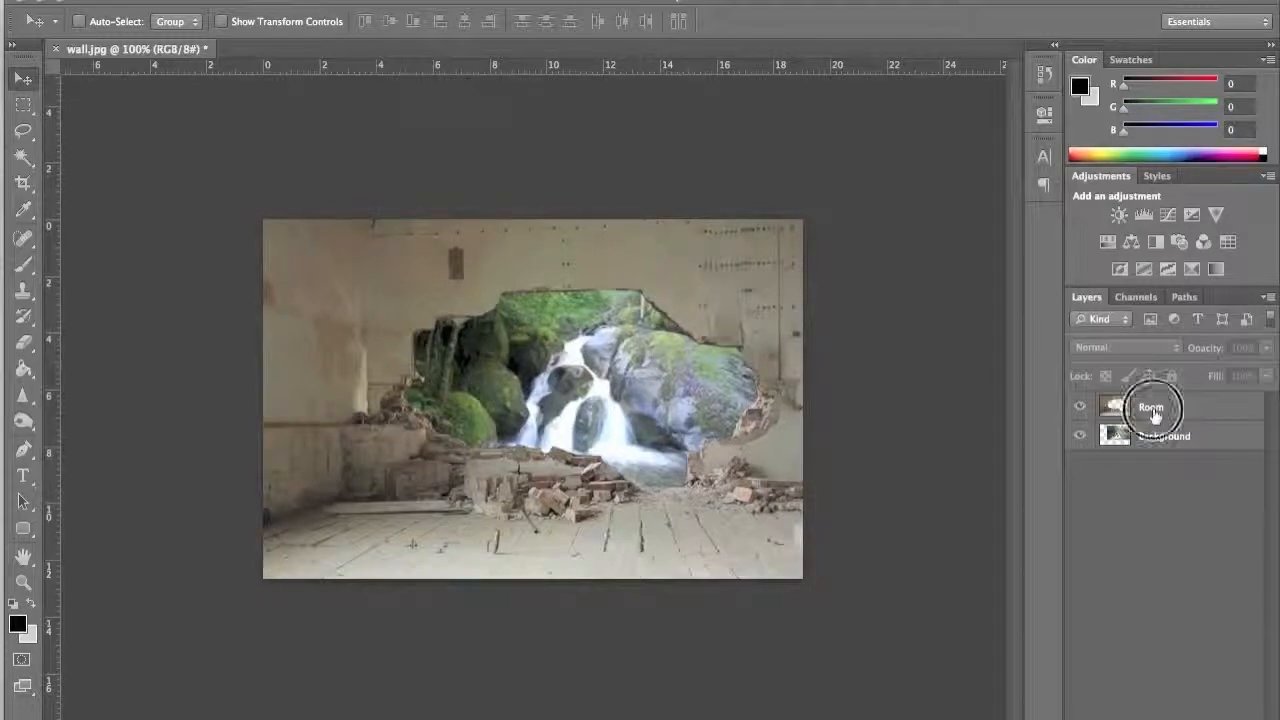
- Open Layer Style for the Room layer and enable Outer Glow
{"action": "right_click", "coordinate": [1150, 408]}
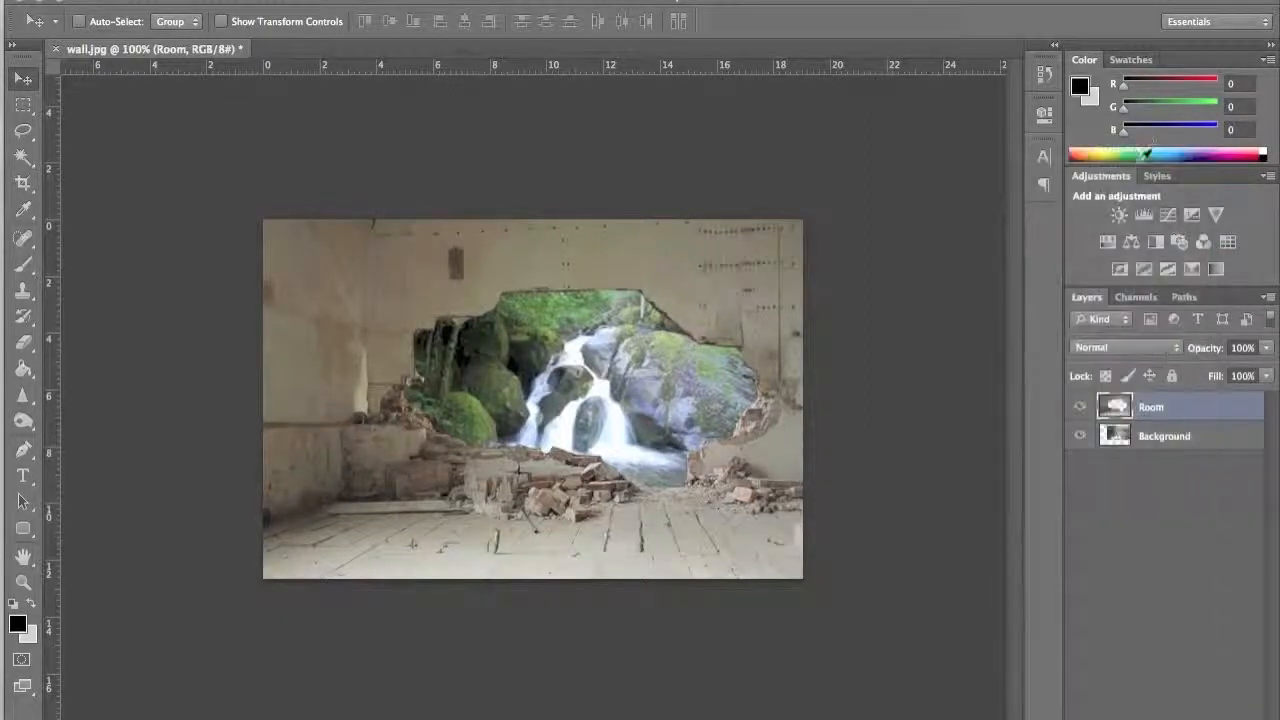
{"action": "double_click", "coordinate": [1150, 406]}
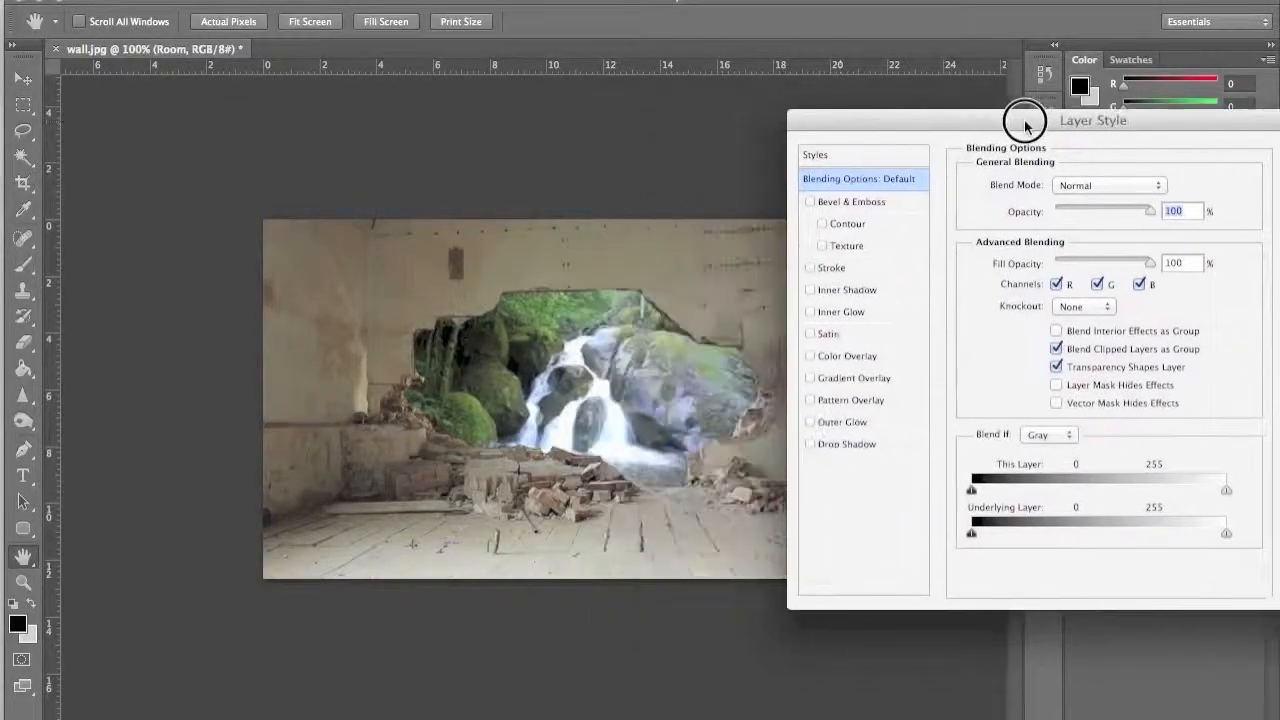
{"action": "left_click_drag", "start_coordinate": [1024, 120], "coordinate": [1042, 114]}
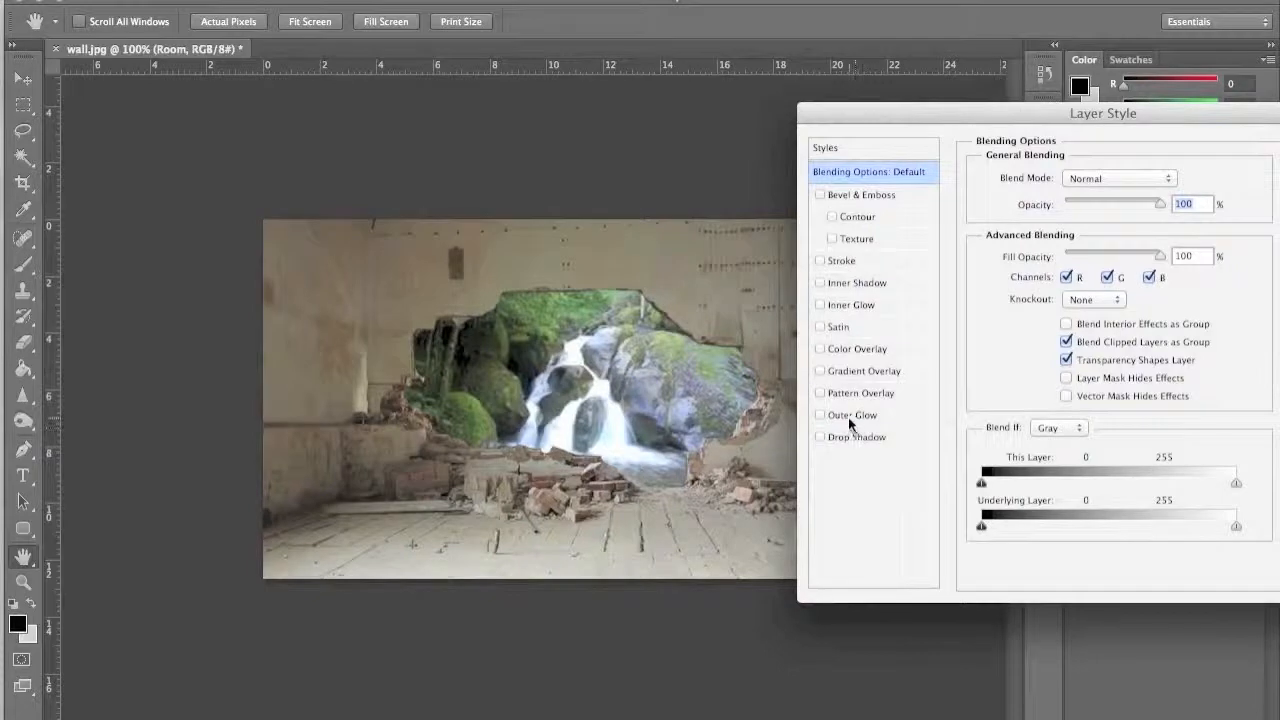
{"action": "left_click", "coordinate": [820, 414]}
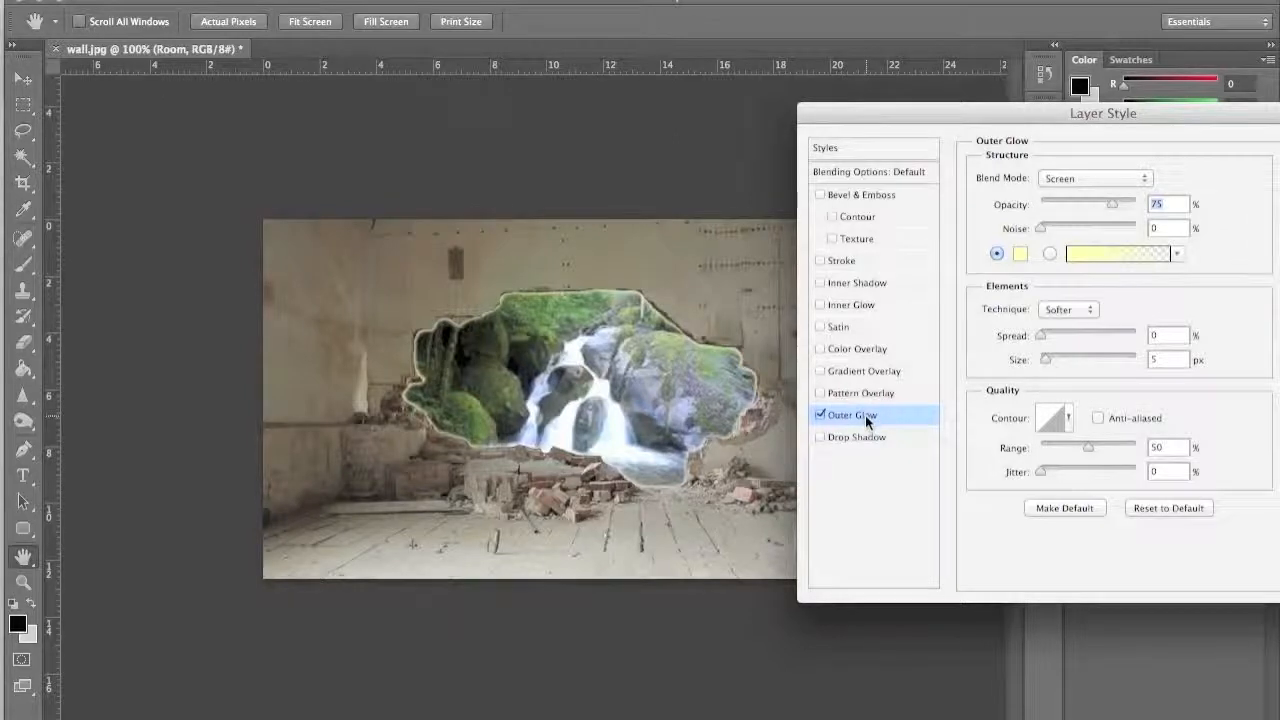
{"action": "mouse_move", "coordinate": [552, 300]}
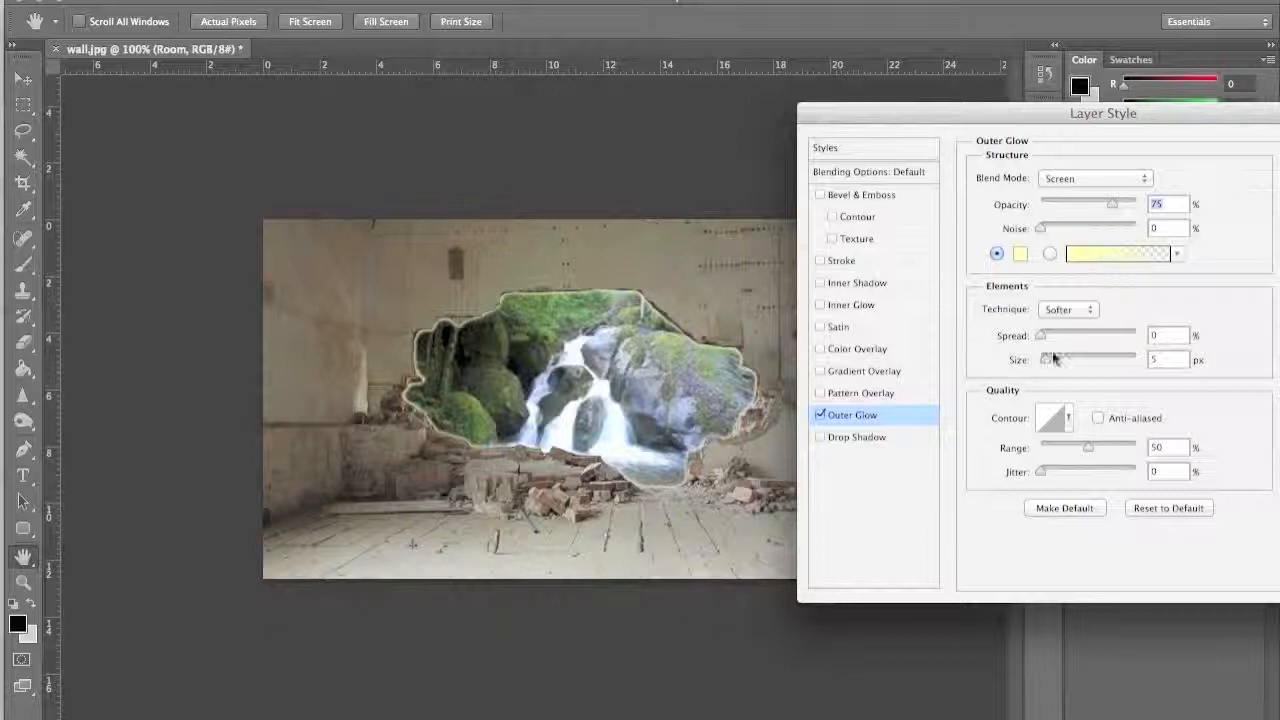
- Set the outer glow's size to 16 and adjust its opacity
{"action": "left_click_drag", "start_coordinate": [1050, 360], "coordinate": [1060, 360]}
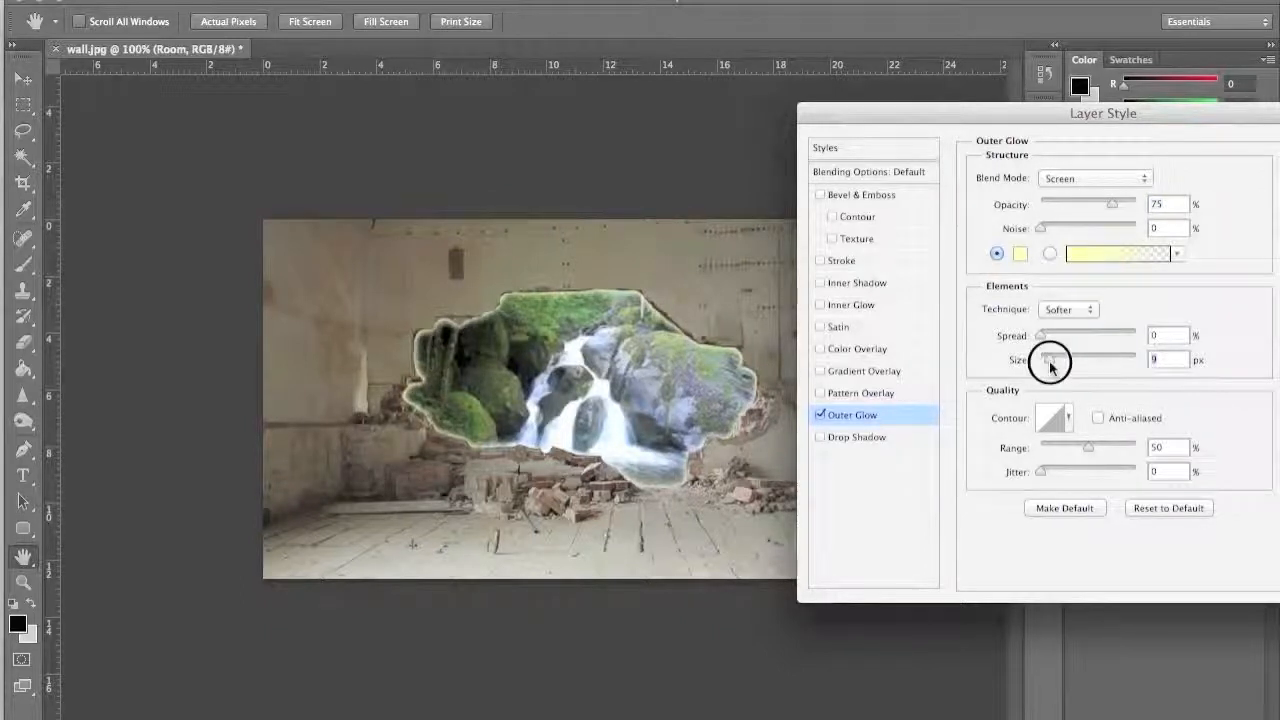
{"action": "left_click_drag", "start_coordinate": [1048, 360], "coordinate": [1056, 360]}
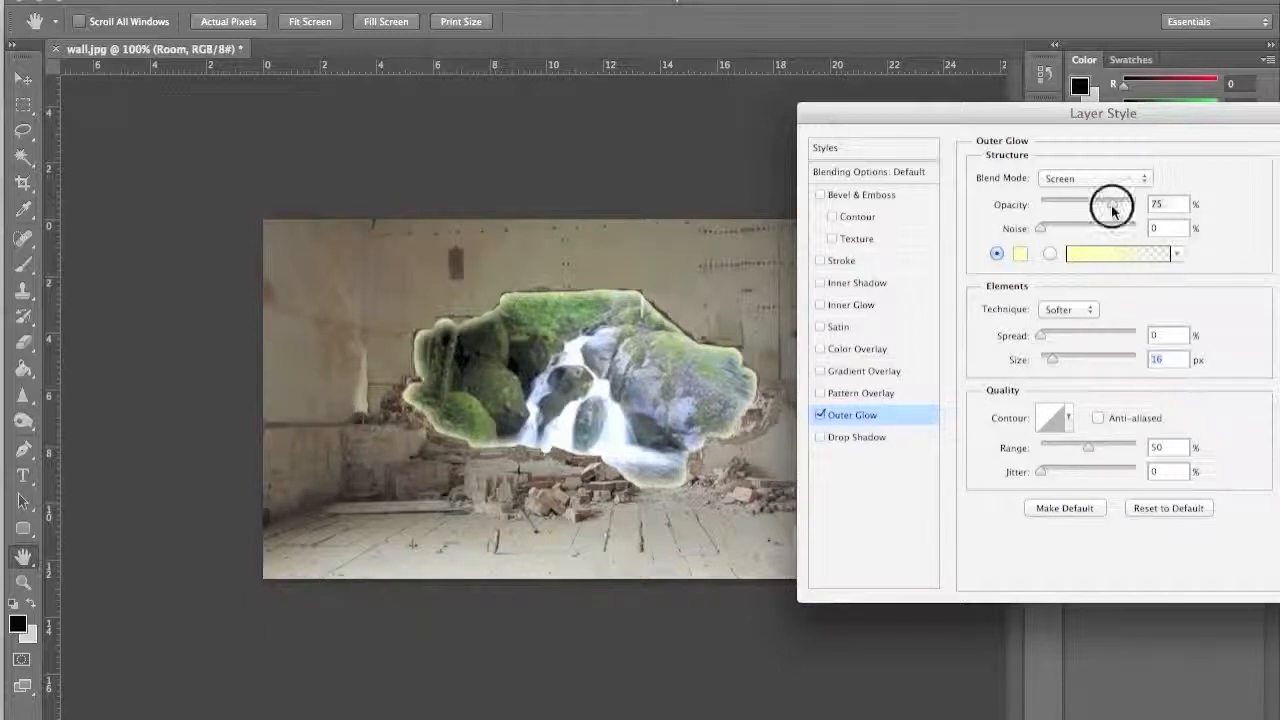
{"action": "left_click_drag", "start_coordinate": [1112, 204], "coordinate": [1084, 204]}
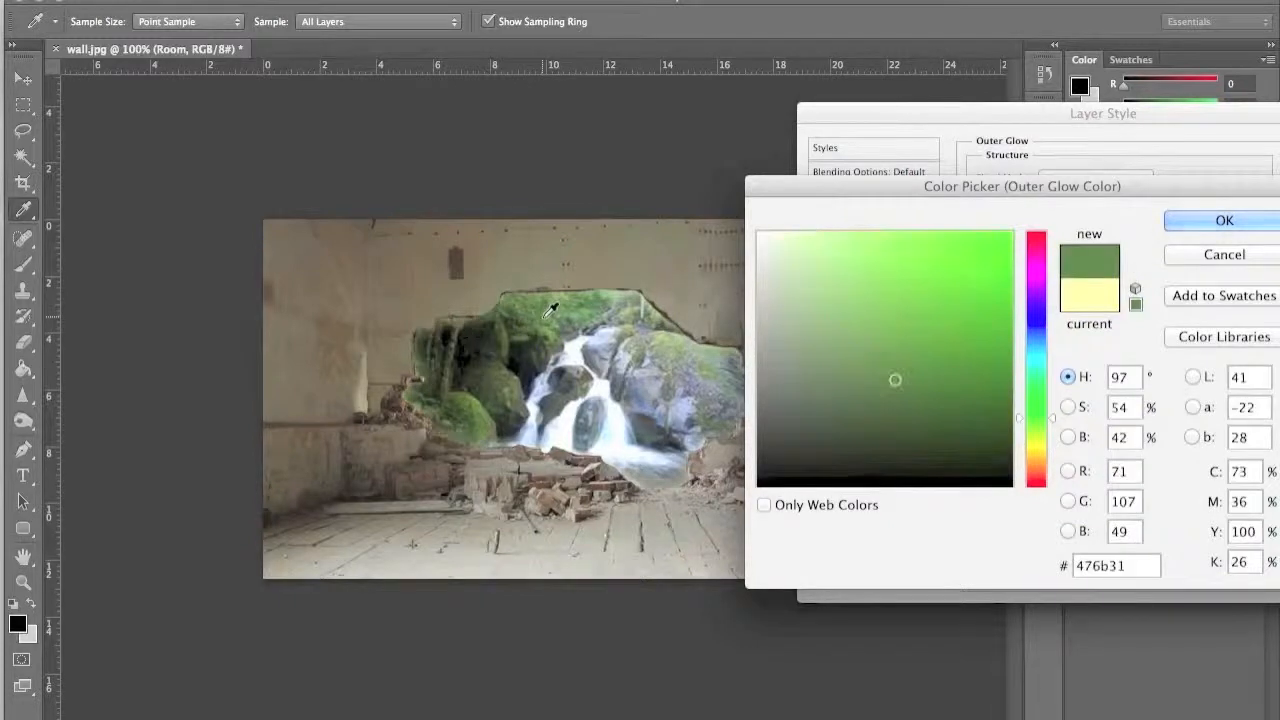
- Give the Room layer's outer glow a pale greenish-white colour (ecf6e7)
{"action": "left_click", "coordinate": [792, 244]}
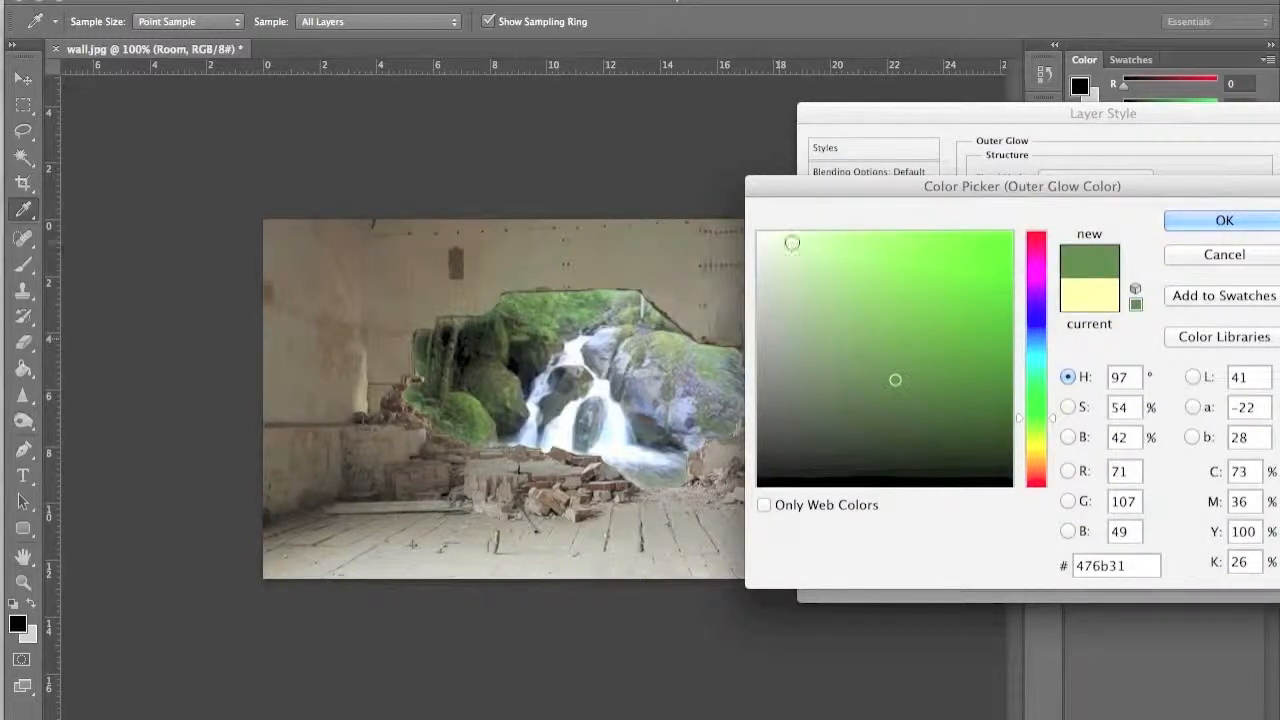
{"action": "left_click", "coordinate": [772, 244]}
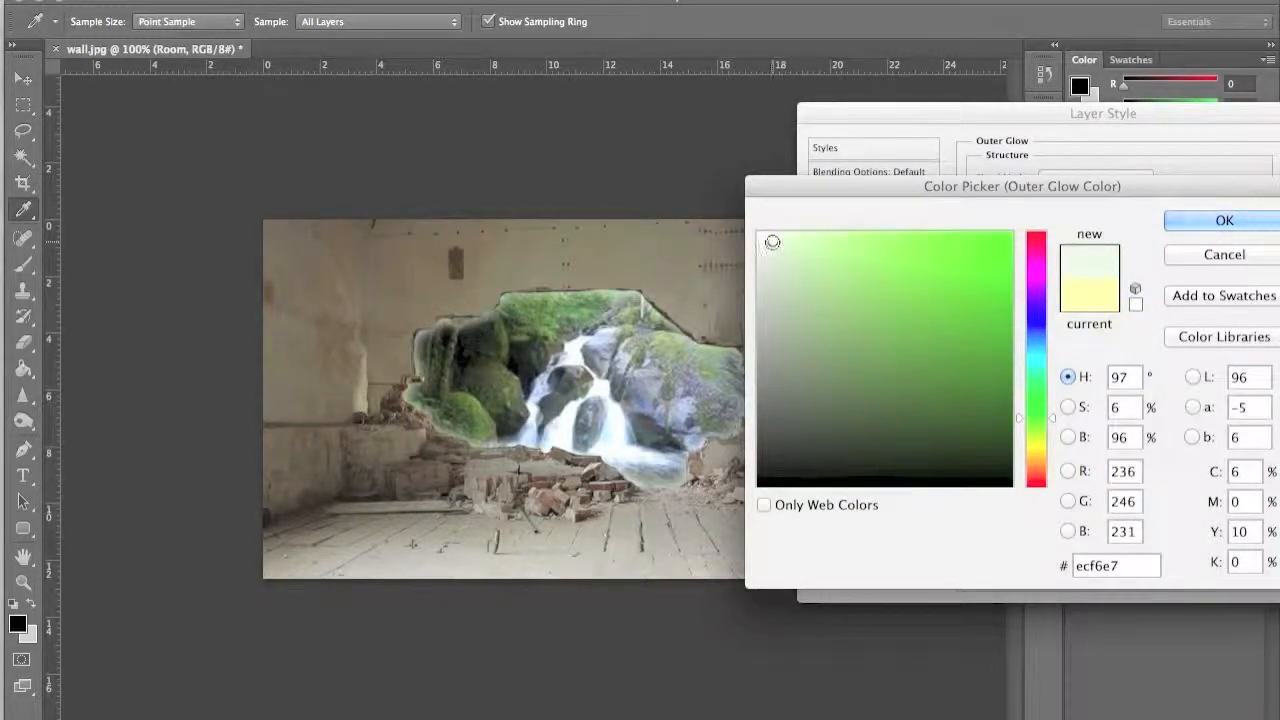
{"action": "left_click", "coordinate": [1224, 220]}
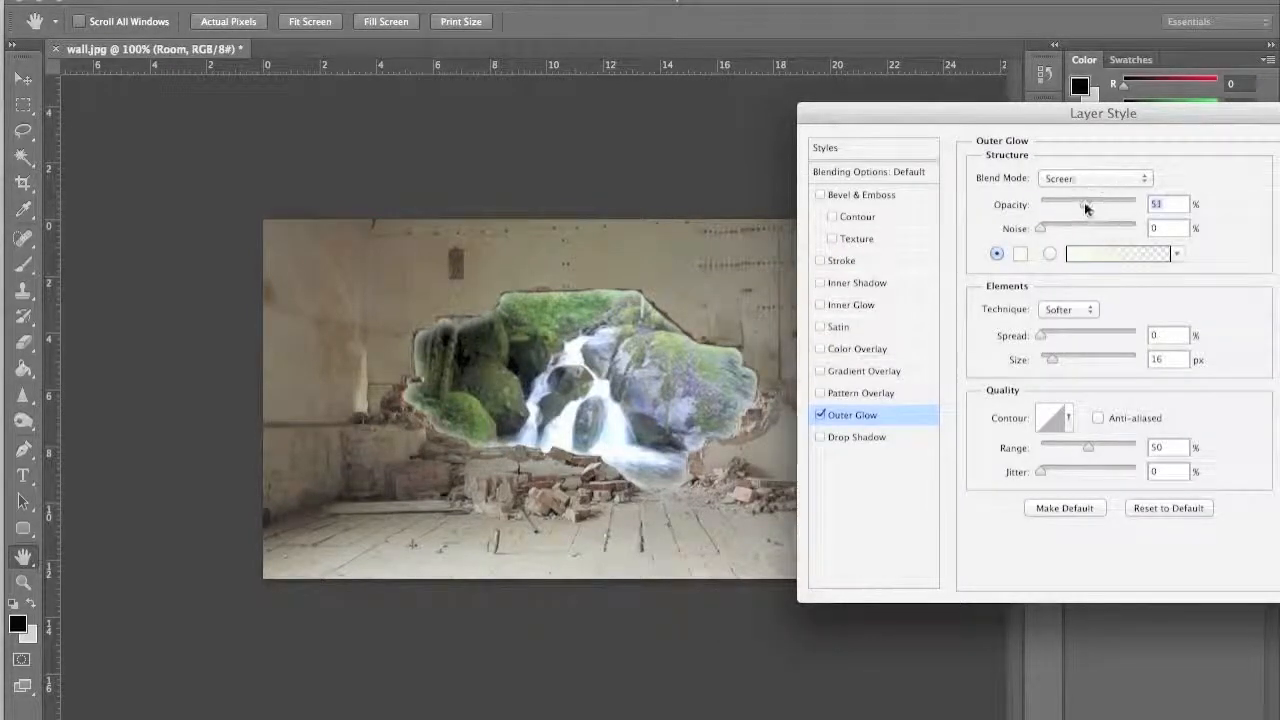
- Apply the outer glow in Screen mode with the Softer technique at reduced opacity
{"action": "left_click_drag", "start_coordinate": [1084, 200], "coordinate": [1076, 200]}
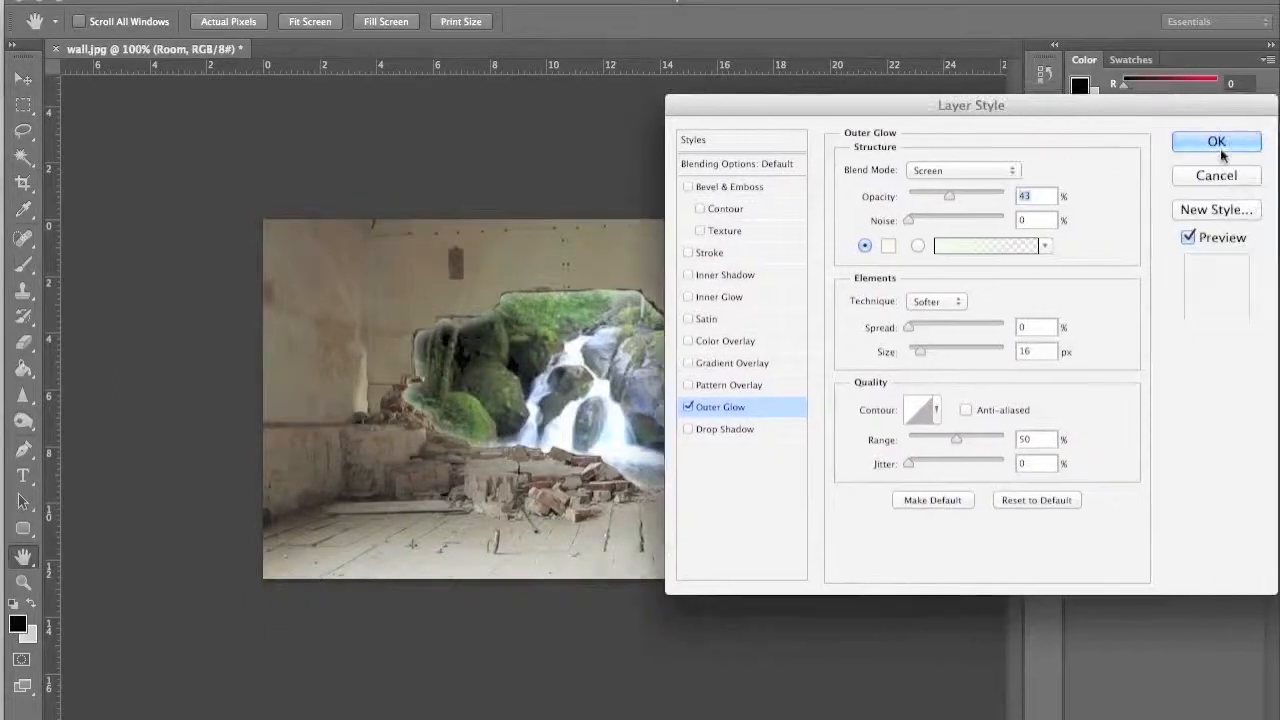
{"action": "left_click", "coordinate": [1216, 140]}
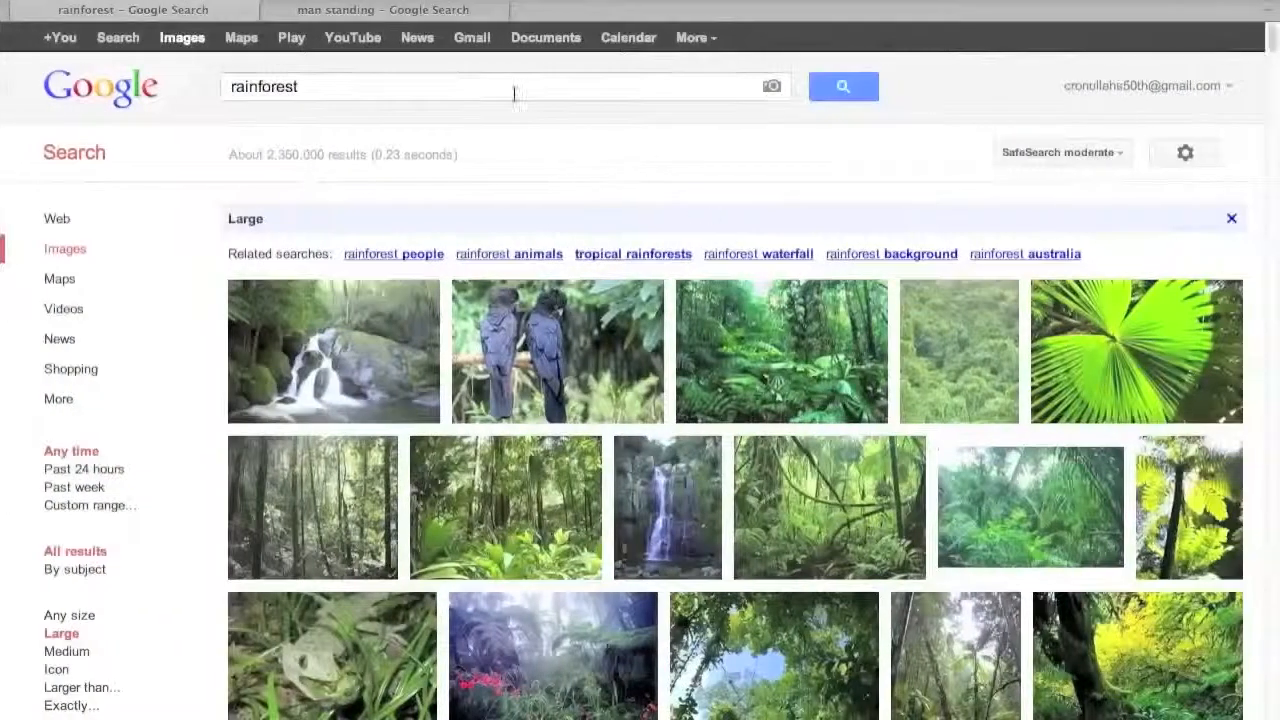
- Search Google Images for standing-person photos ('man standing', then 'woman standing')
{"action": "type", "text": "man standing"}
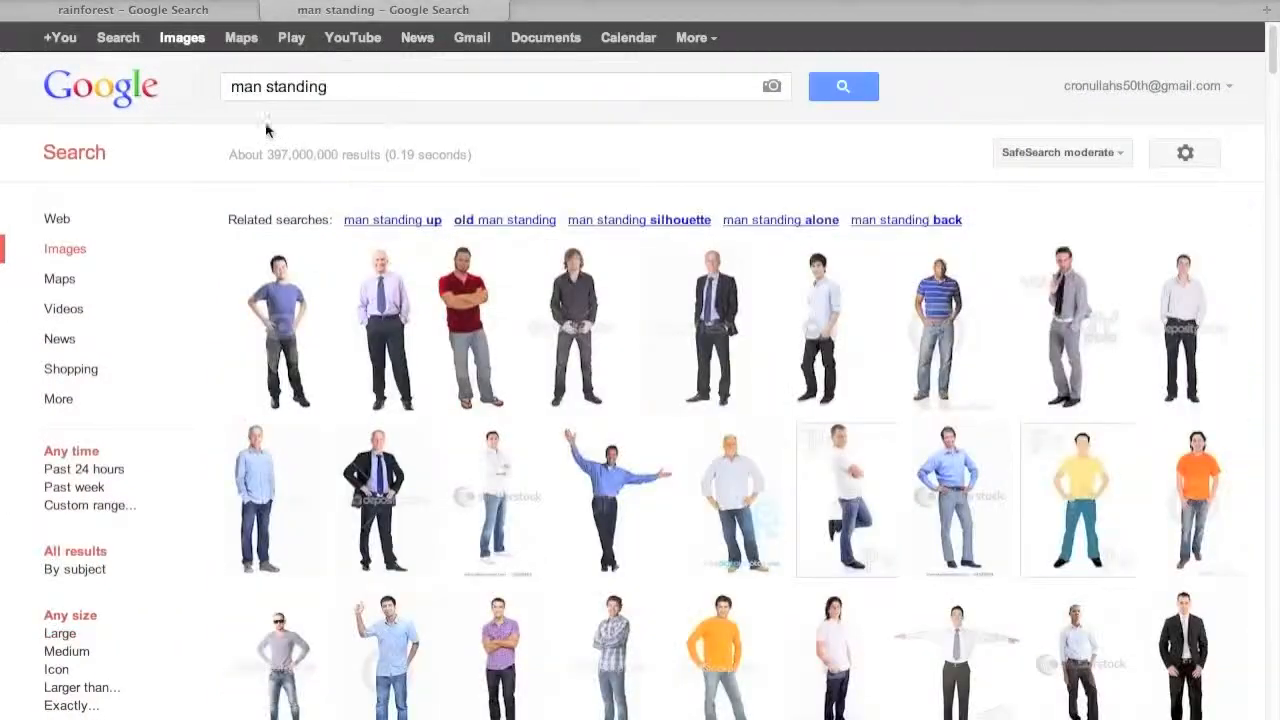
{"action": "left_click", "coordinate": [262, 88]}
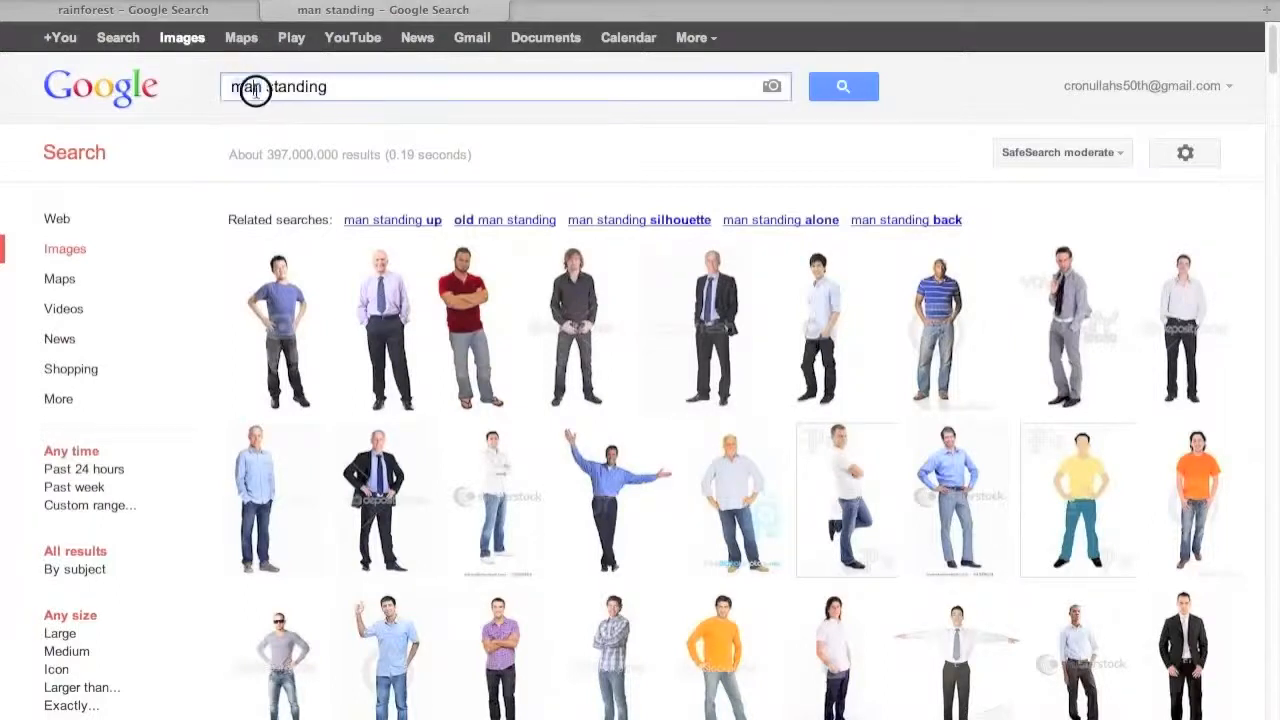
{"action": "type", "text": "woman standing"}
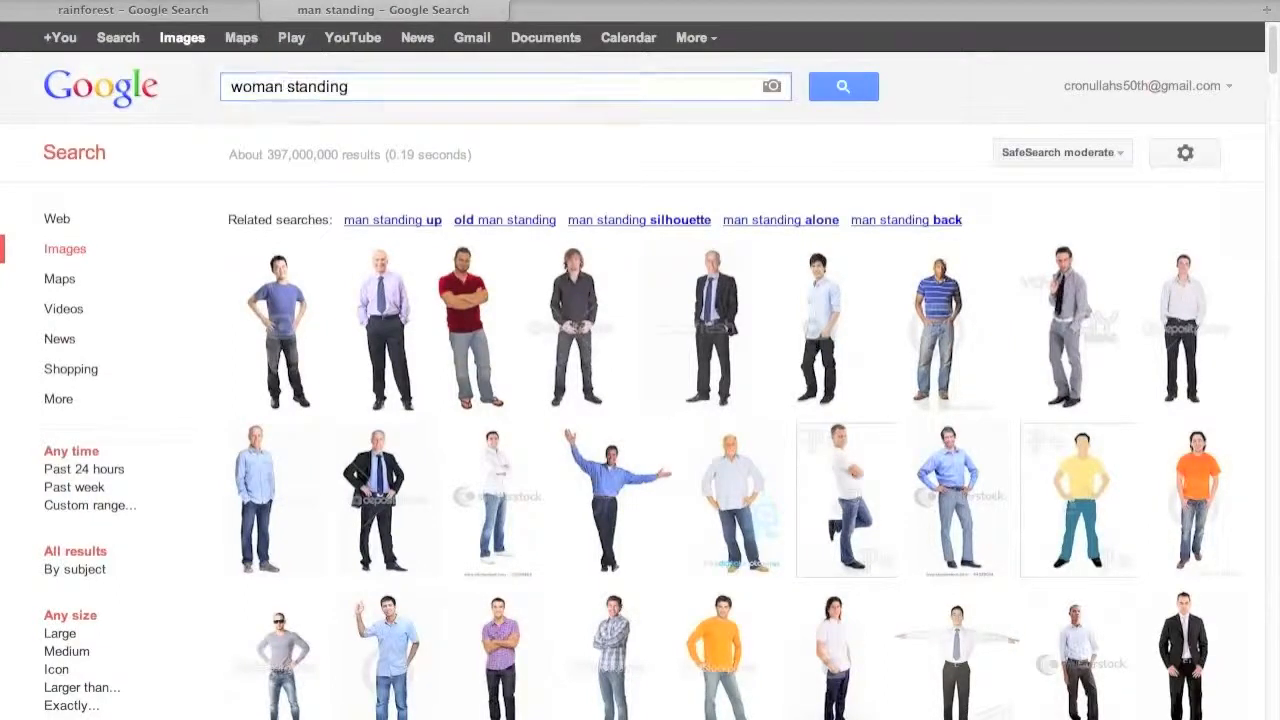
{"action": "left_click", "coordinate": [842, 86]}
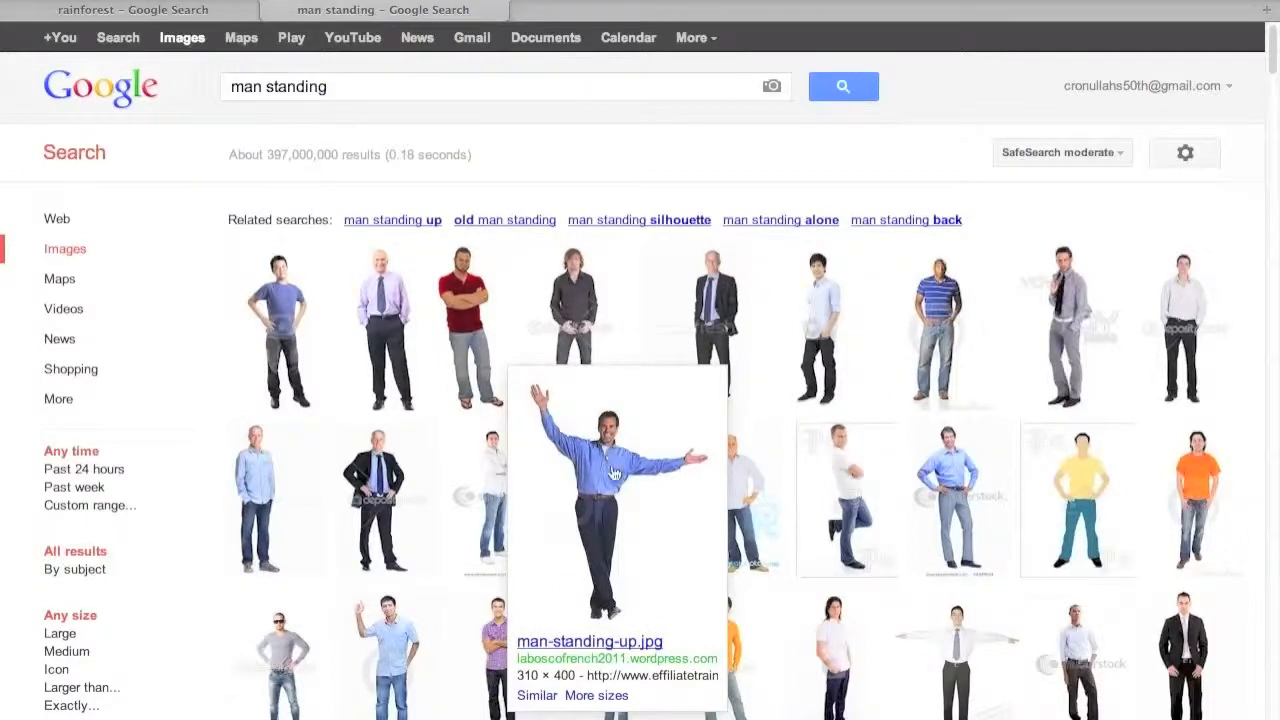
- Copy the photo of the man in a blue shirt with outstretched arms
{"action": "right_click", "coordinate": [616, 470]}
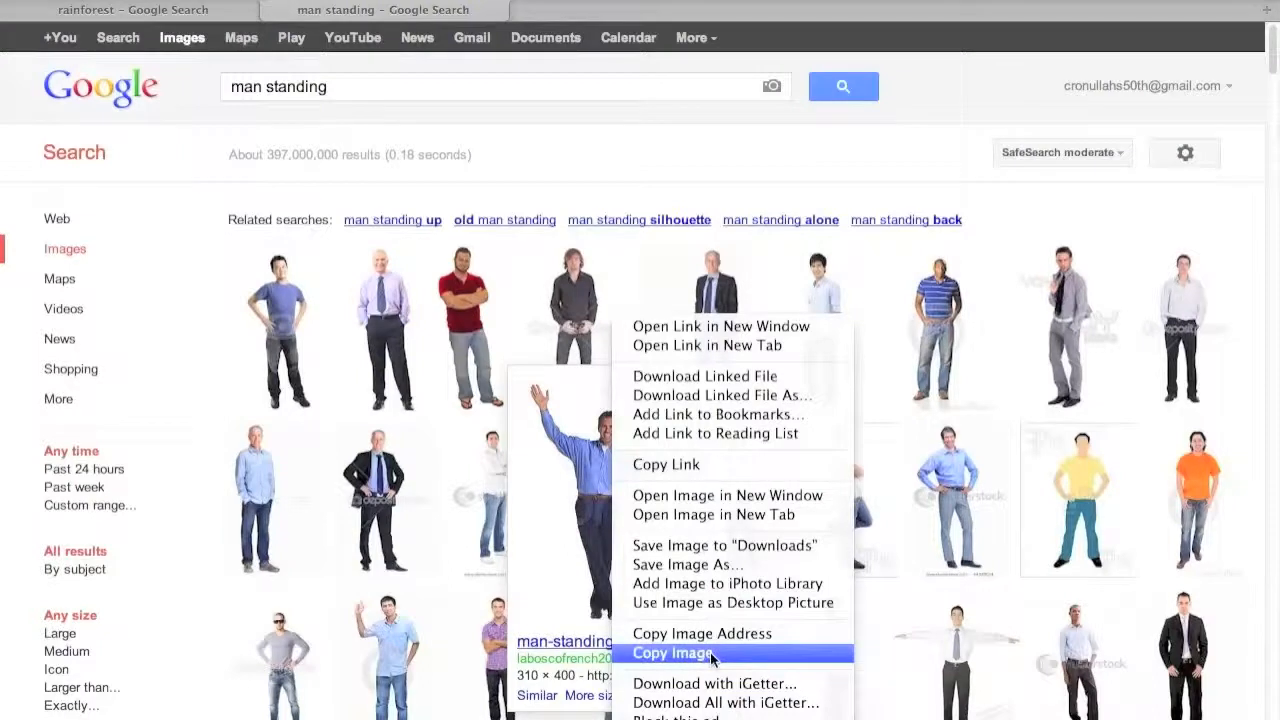
{"action": "mouse_move", "coordinate": [250, 538]}
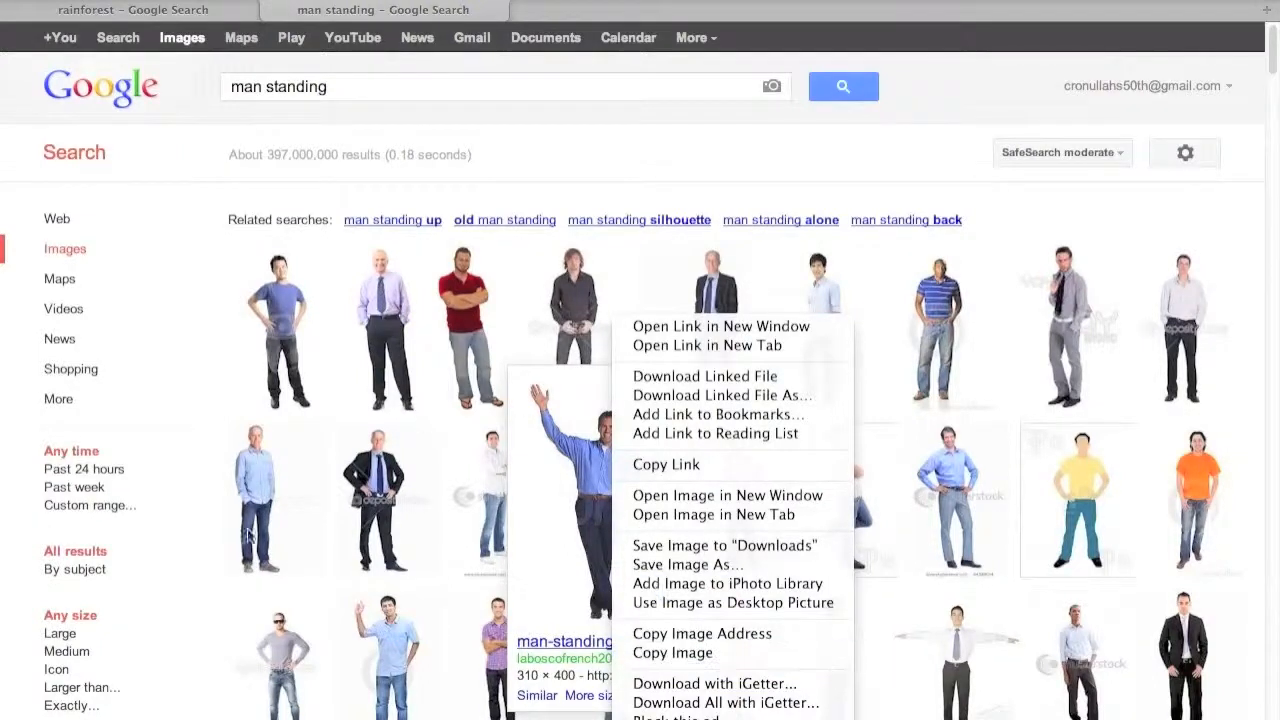
{"action": "left_click", "coordinate": [552, 452]}
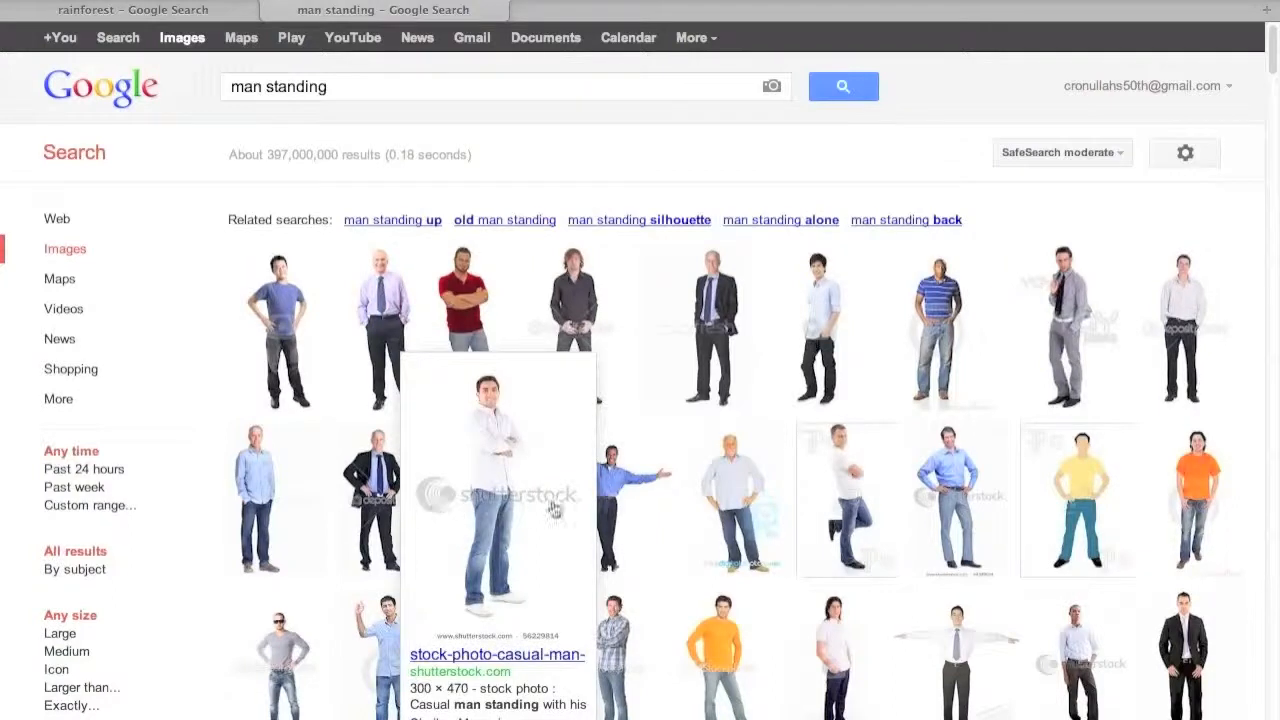
{"action": "mouse_move", "coordinate": [556, 508]}
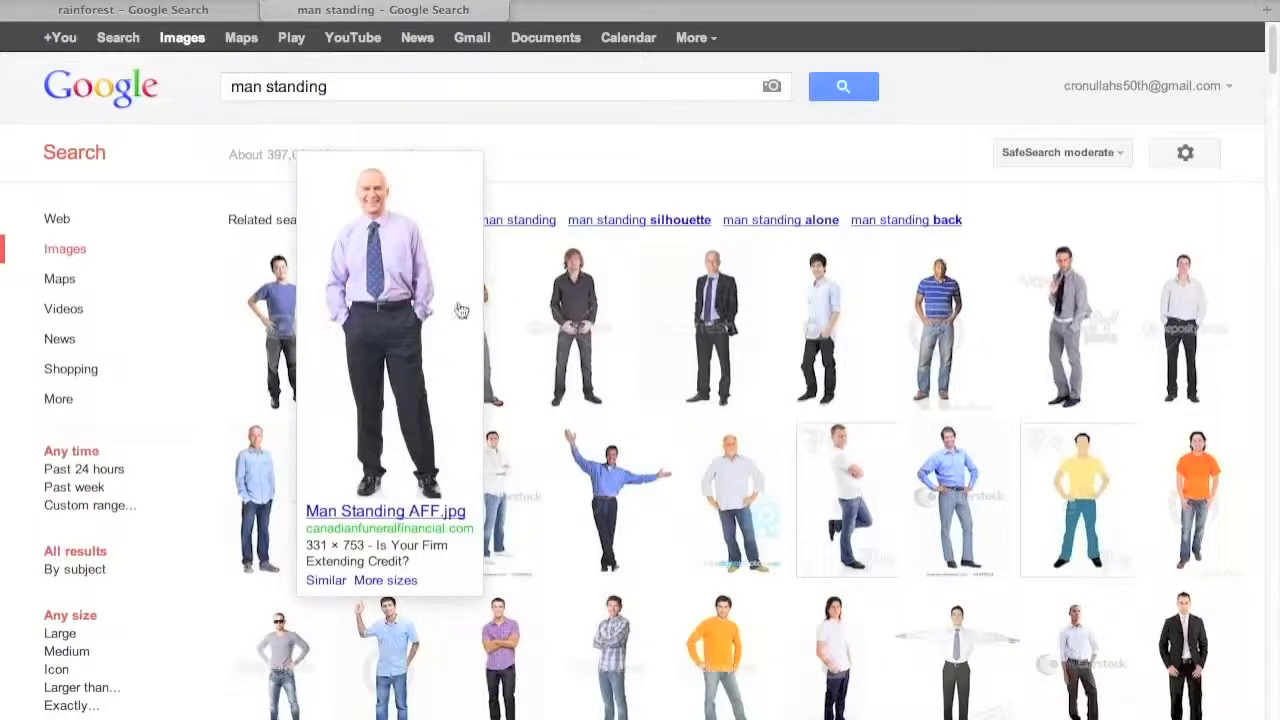
{"action": "mouse_move", "coordinate": [320, 456]}
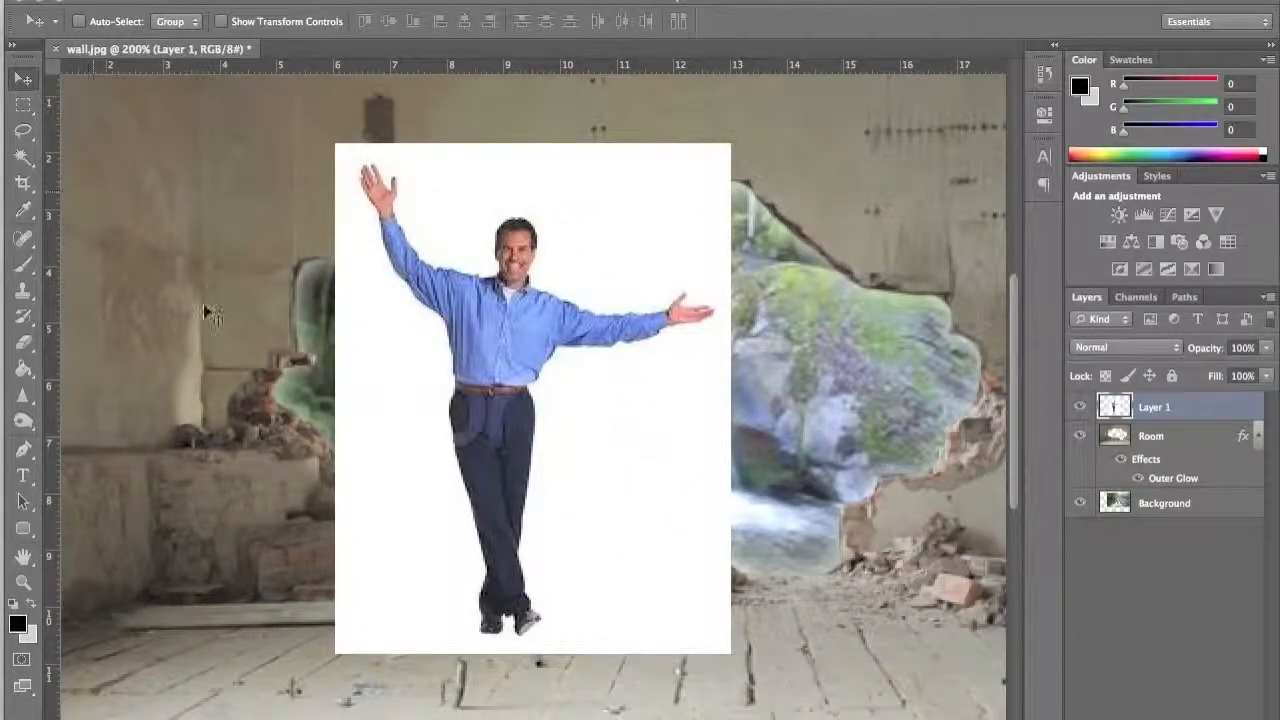
{"action": "mouse_move", "coordinate": [104, 204]}
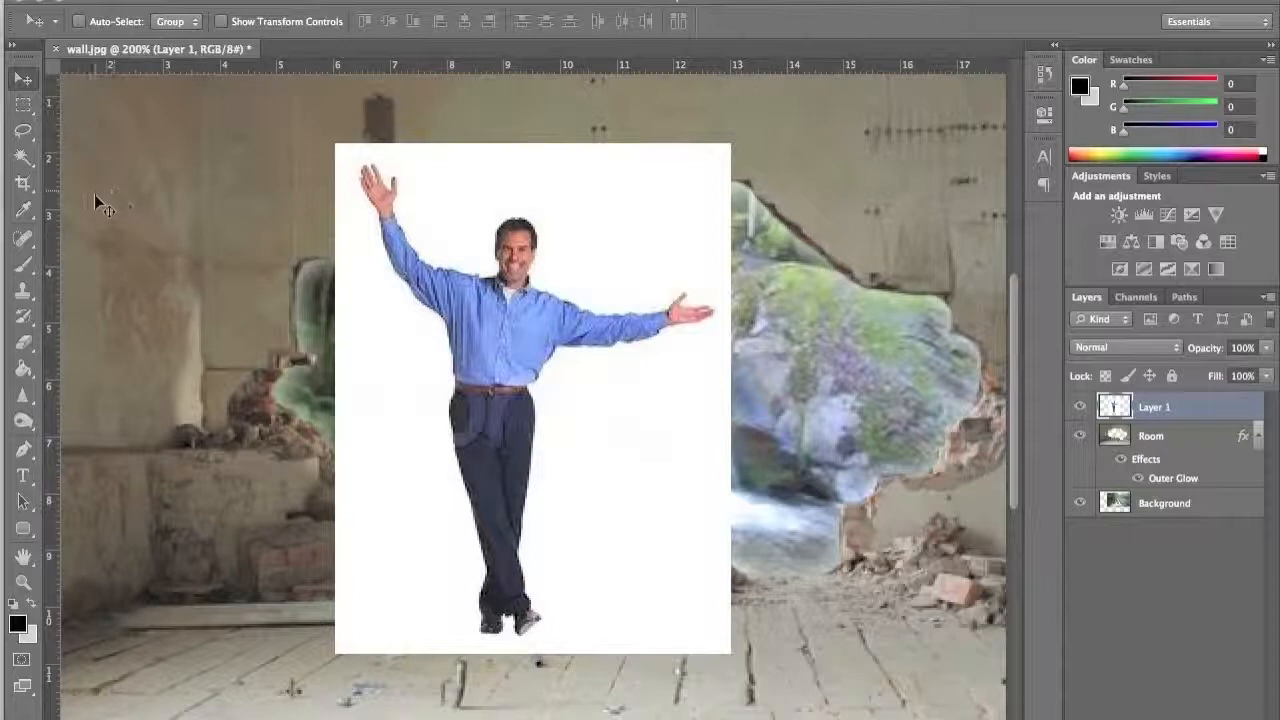
{"action": "mouse_move", "coordinate": [656, 524]}
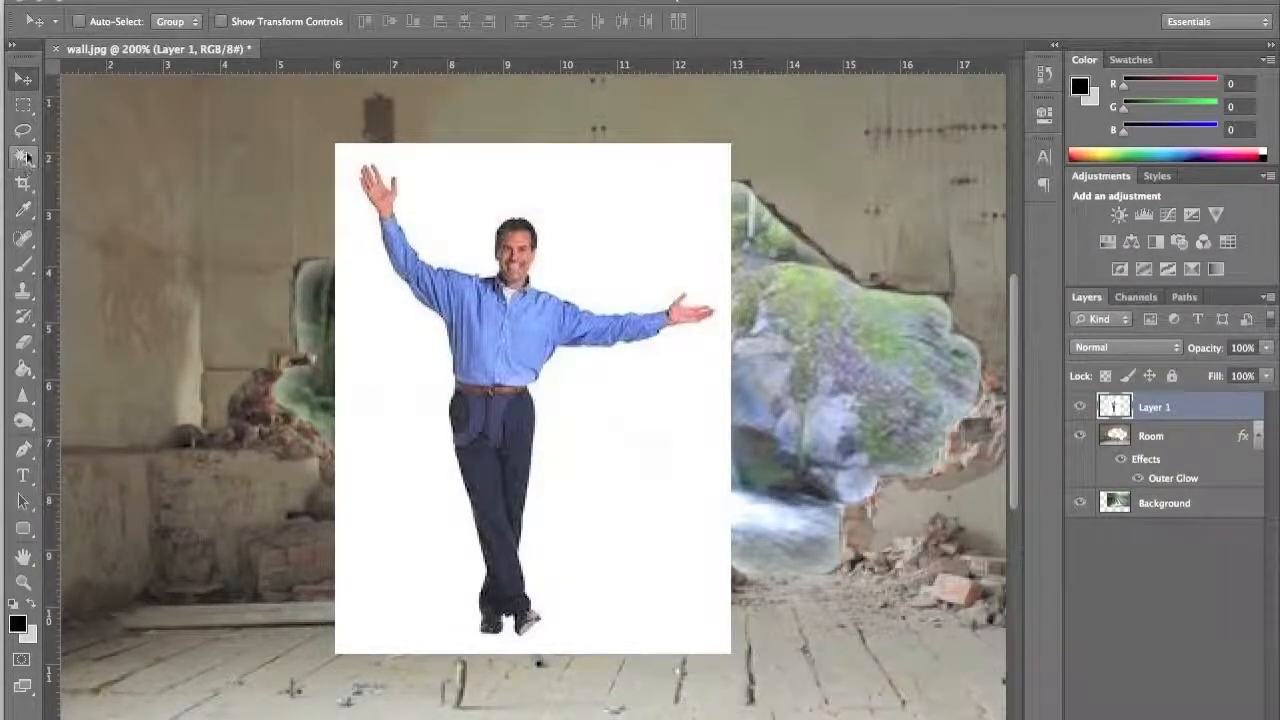
- Remove the white background from Layer 1 with the Magic Wand, leaving the man cut out
{"action": "left_click", "coordinate": [24, 156]}
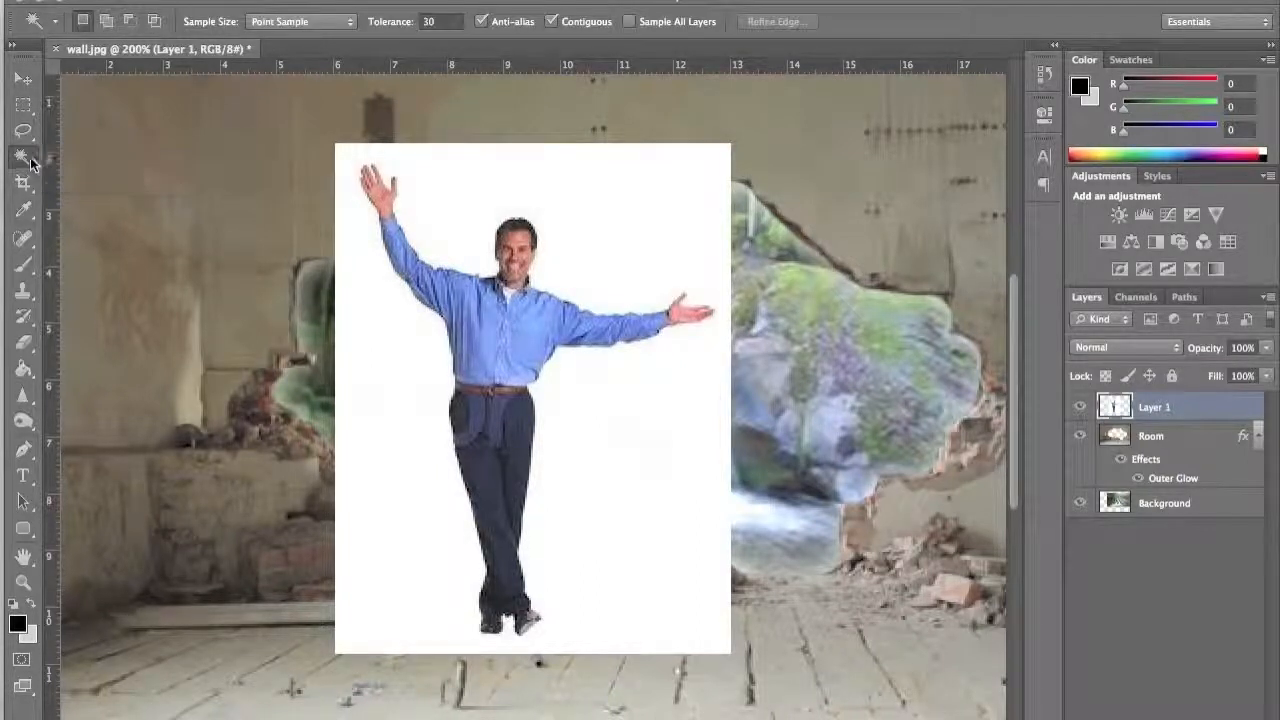
{"action": "left_click", "coordinate": [24, 156]}
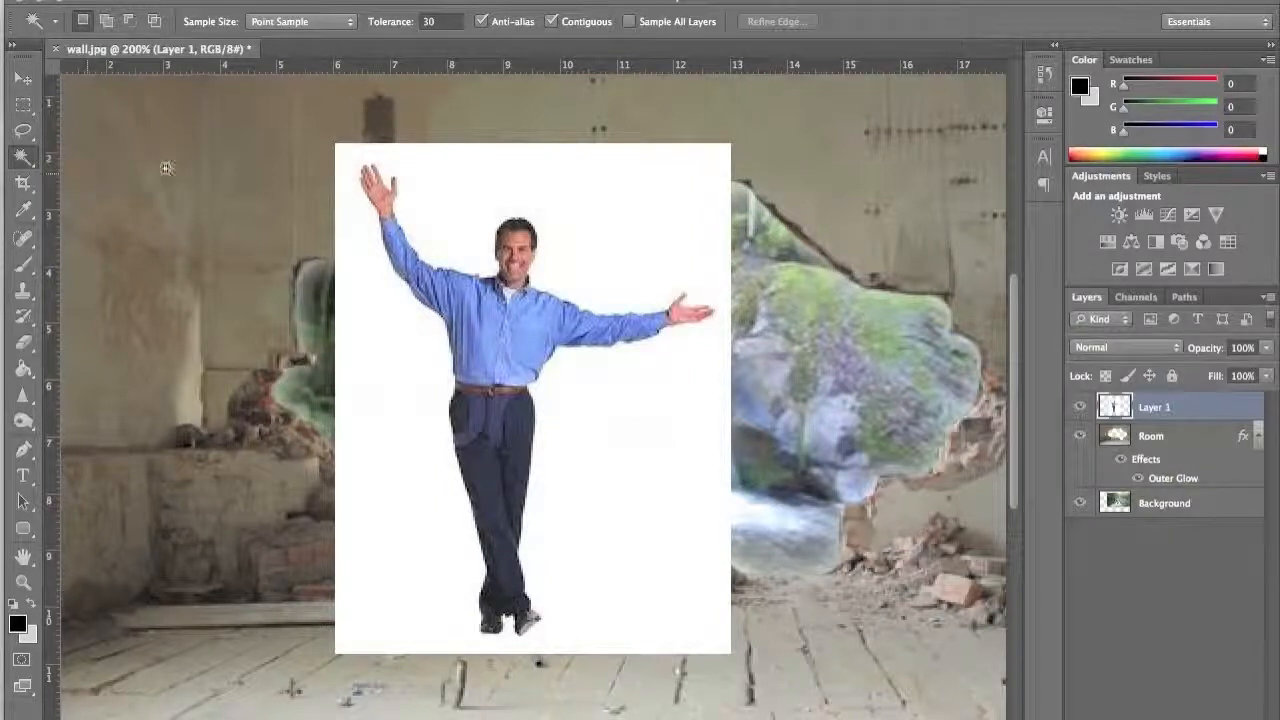
{"action": "mouse_move", "coordinate": [628, 198]}
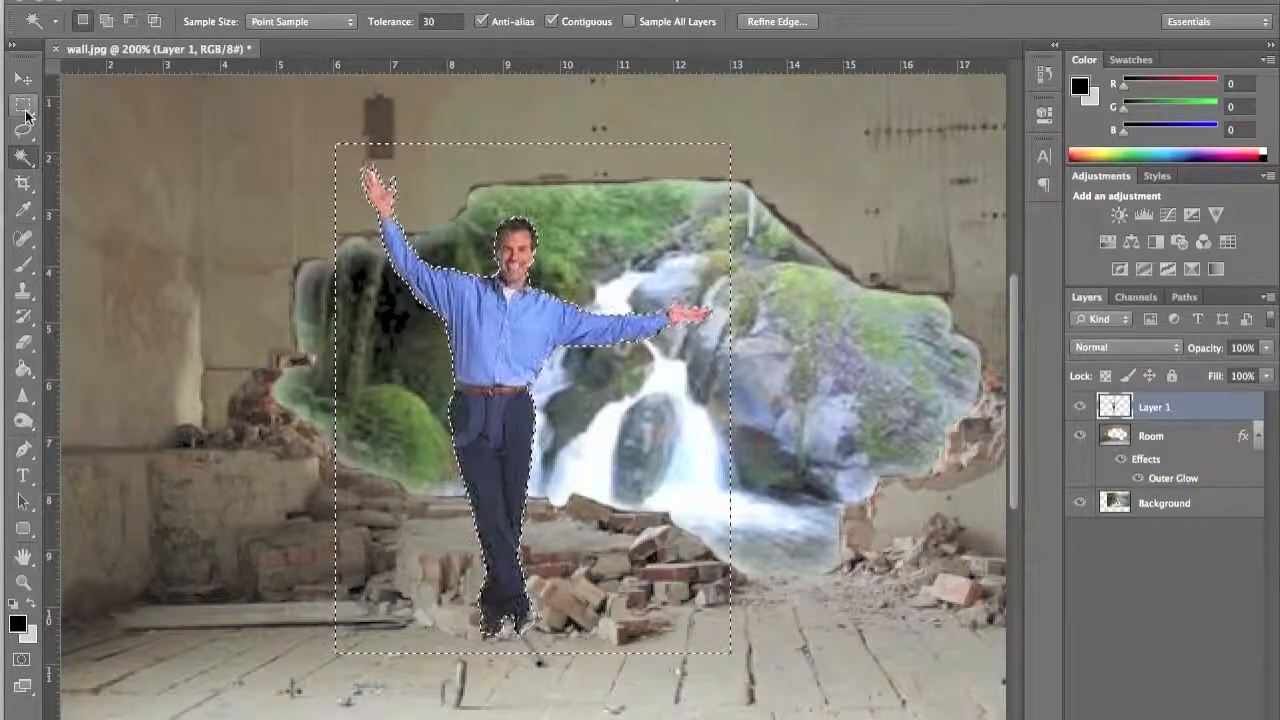
{"action": "mouse_move", "coordinate": [22, 104]}
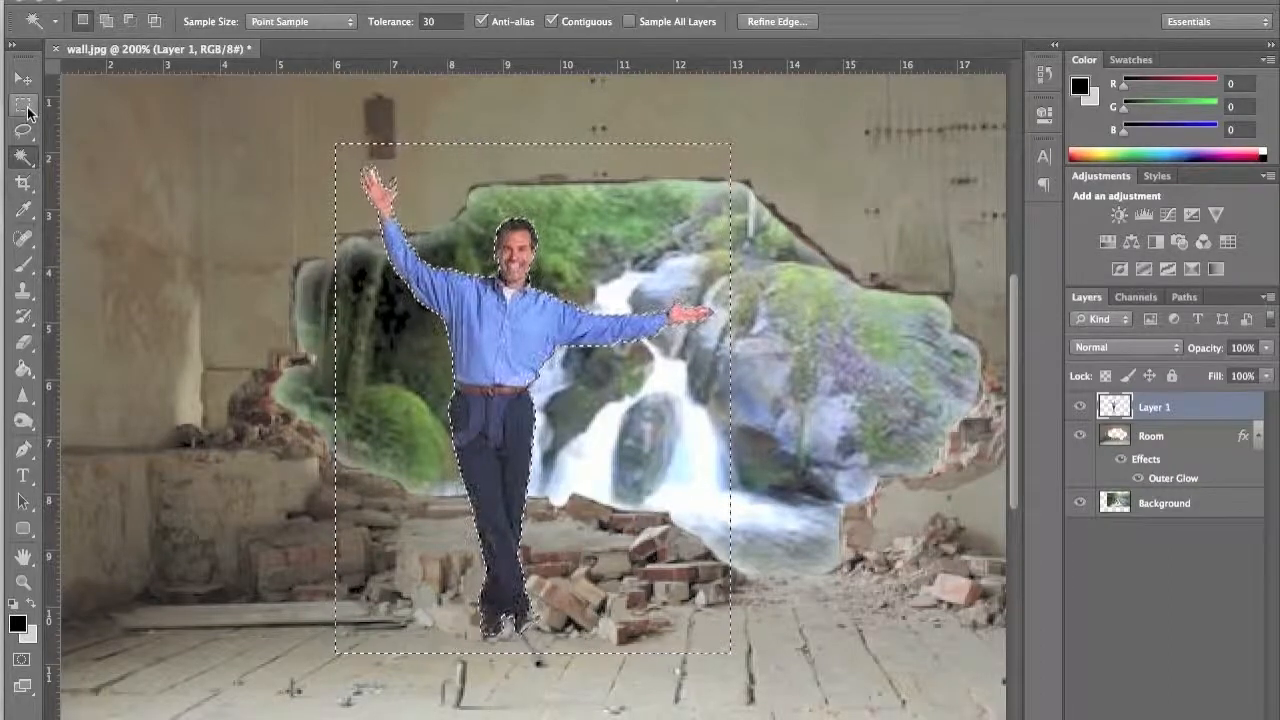
{"action": "left_click", "coordinate": [22, 104]}
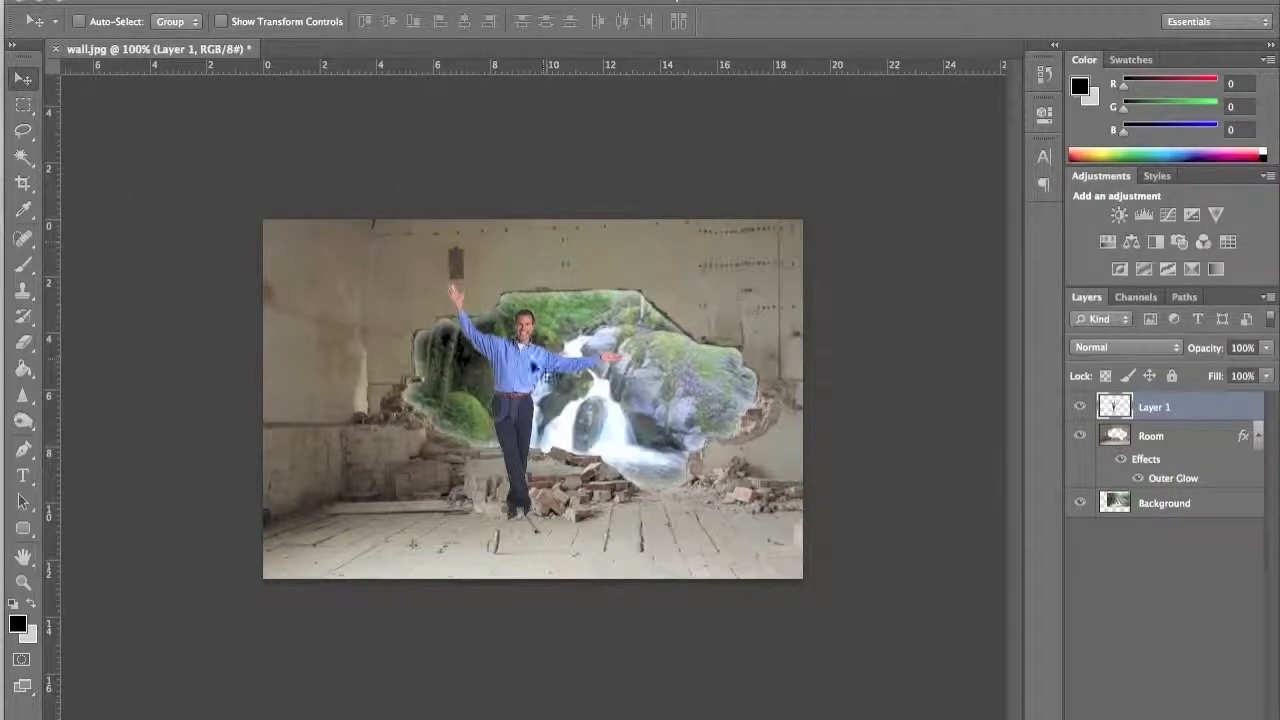
- Move the cut-out man until he stands centred in front of the waterfall hole
{"action": "left_click_drag", "start_coordinate": [520, 390], "coordinate": [644, 390]}
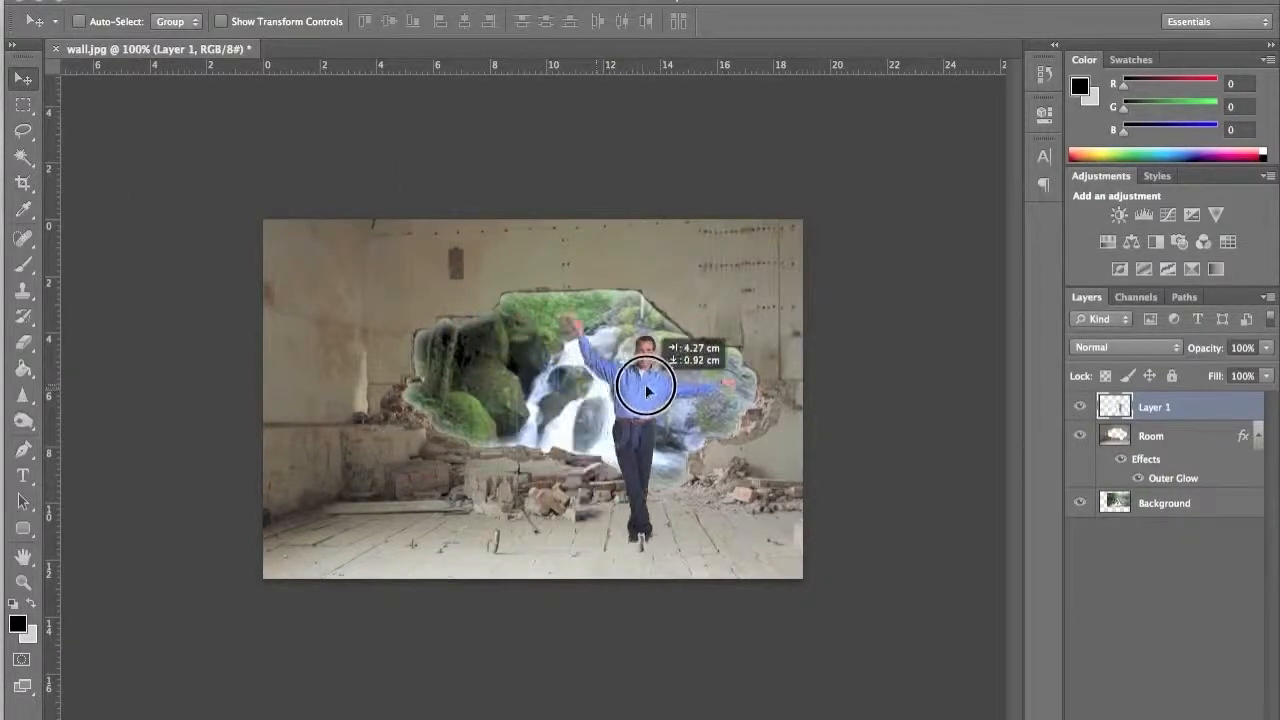
{"action": "left_click_drag", "start_coordinate": [644, 390], "coordinate": [590, 384]}
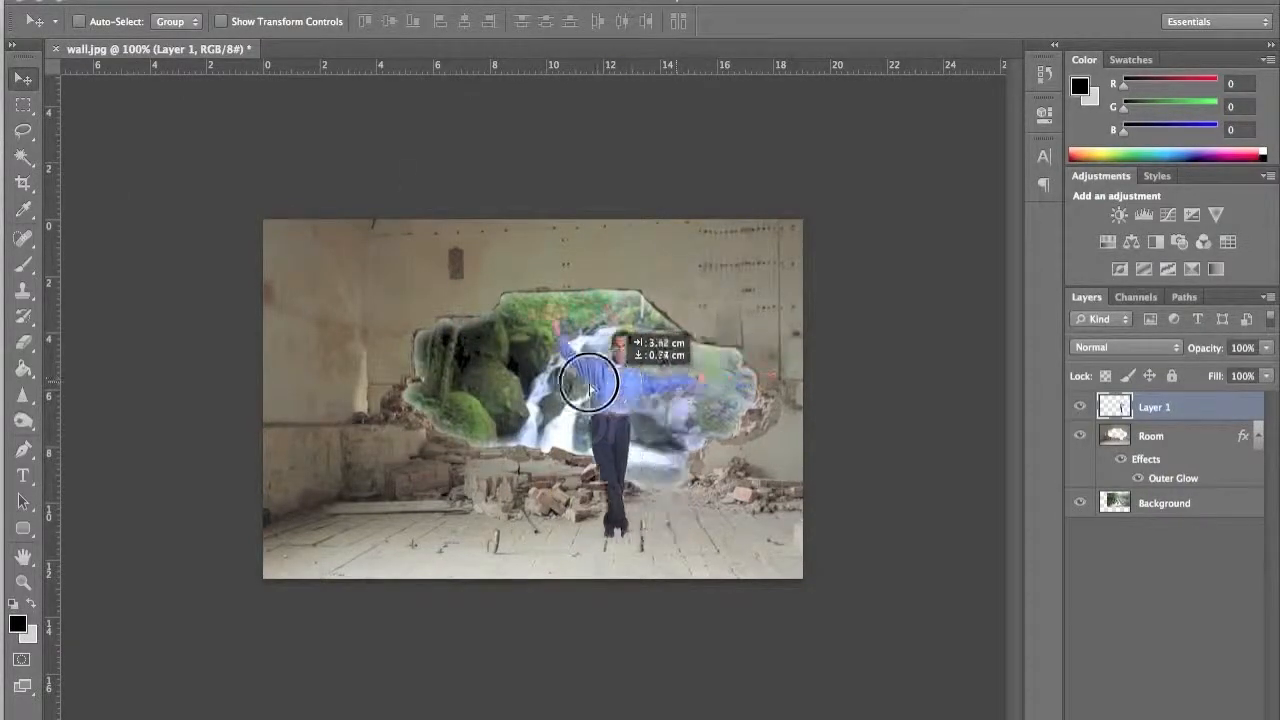
{"action": "left_click_drag", "start_coordinate": [590, 384], "coordinate": [476, 380]}
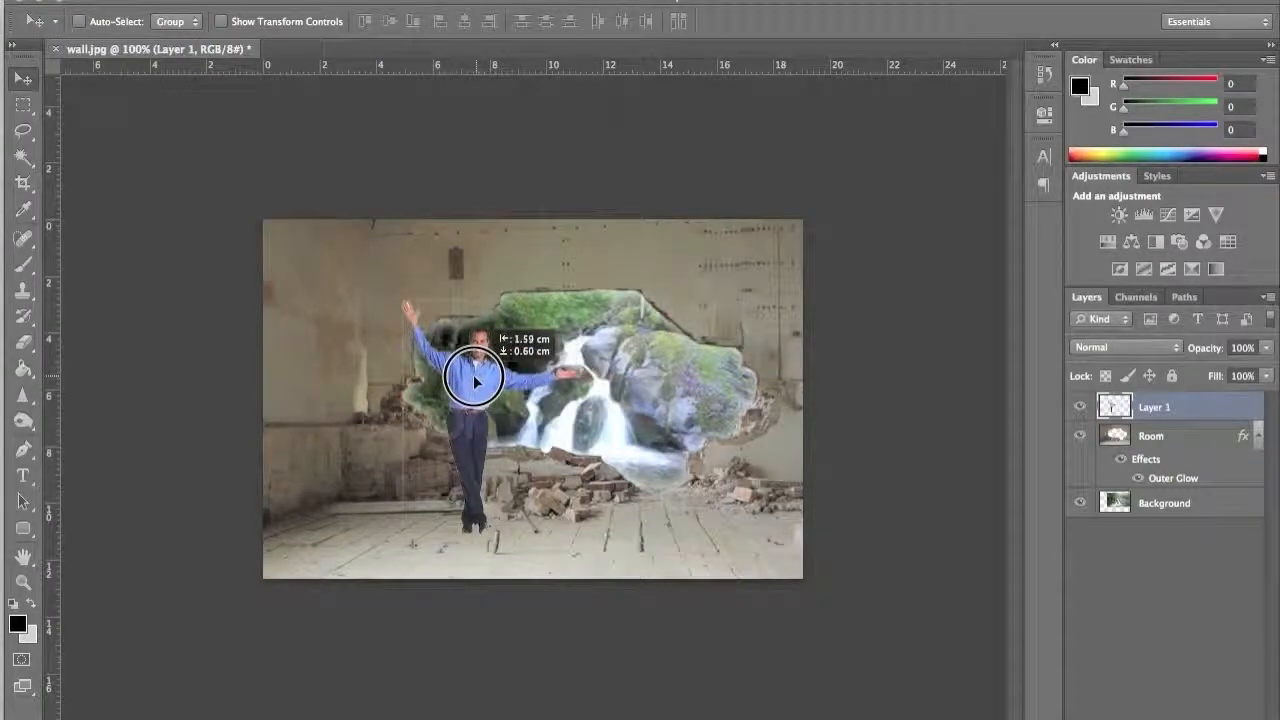
{"action": "left_click_drag", "start_coordinate": [476, 380], "coordinate": [650, 384]}
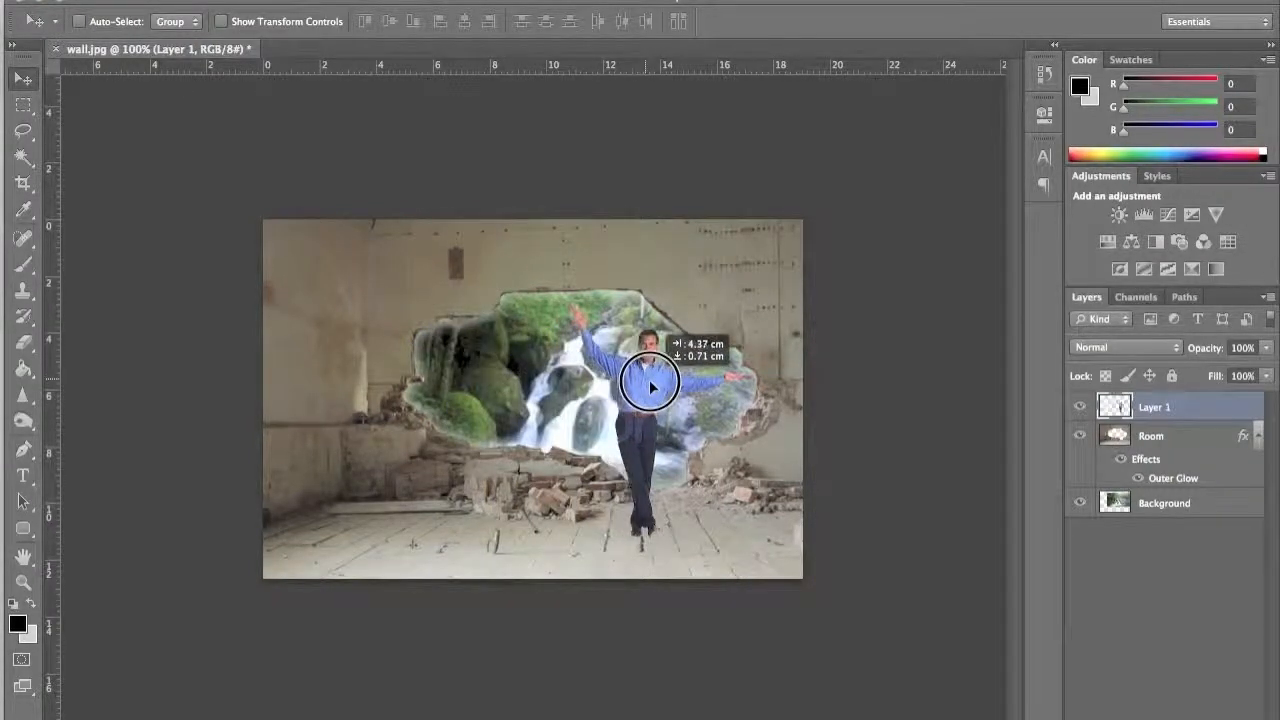
{"action": "left_click_drag", "start_coordinate": [650, 388], "coordinate": [596, 388]}
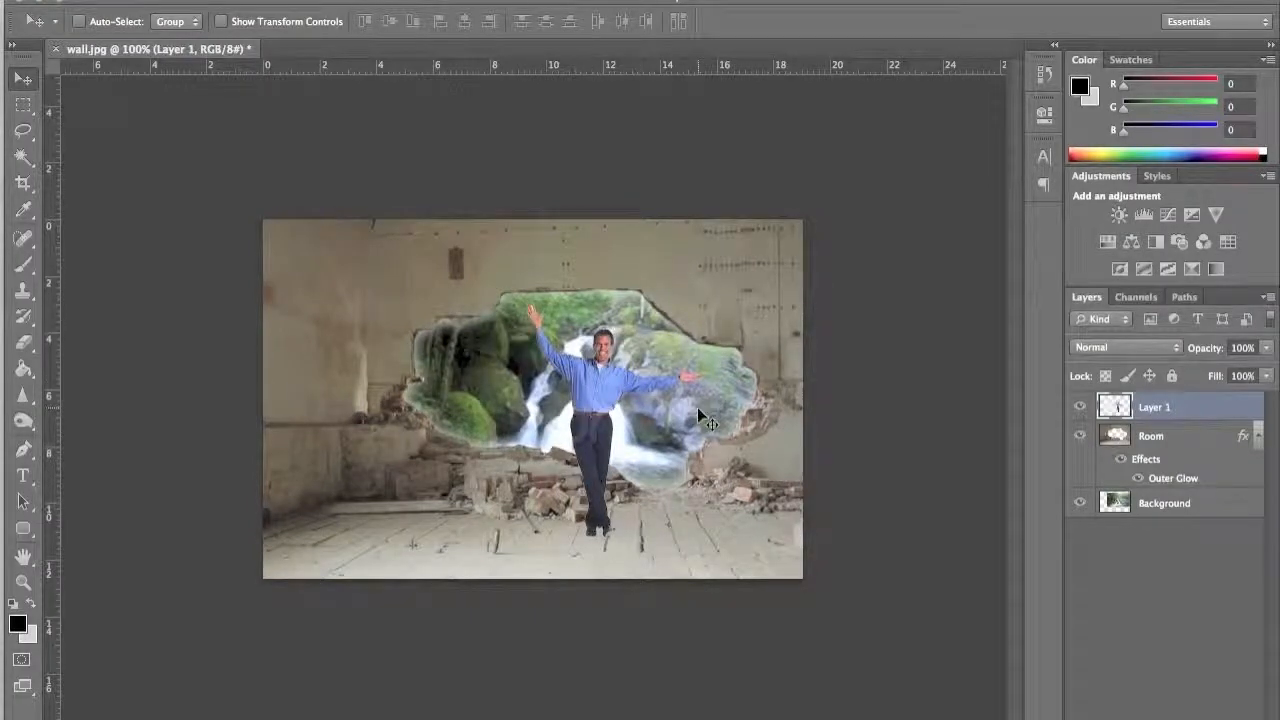
{"action": "mouse_move", "coordinate": [712, 418]}
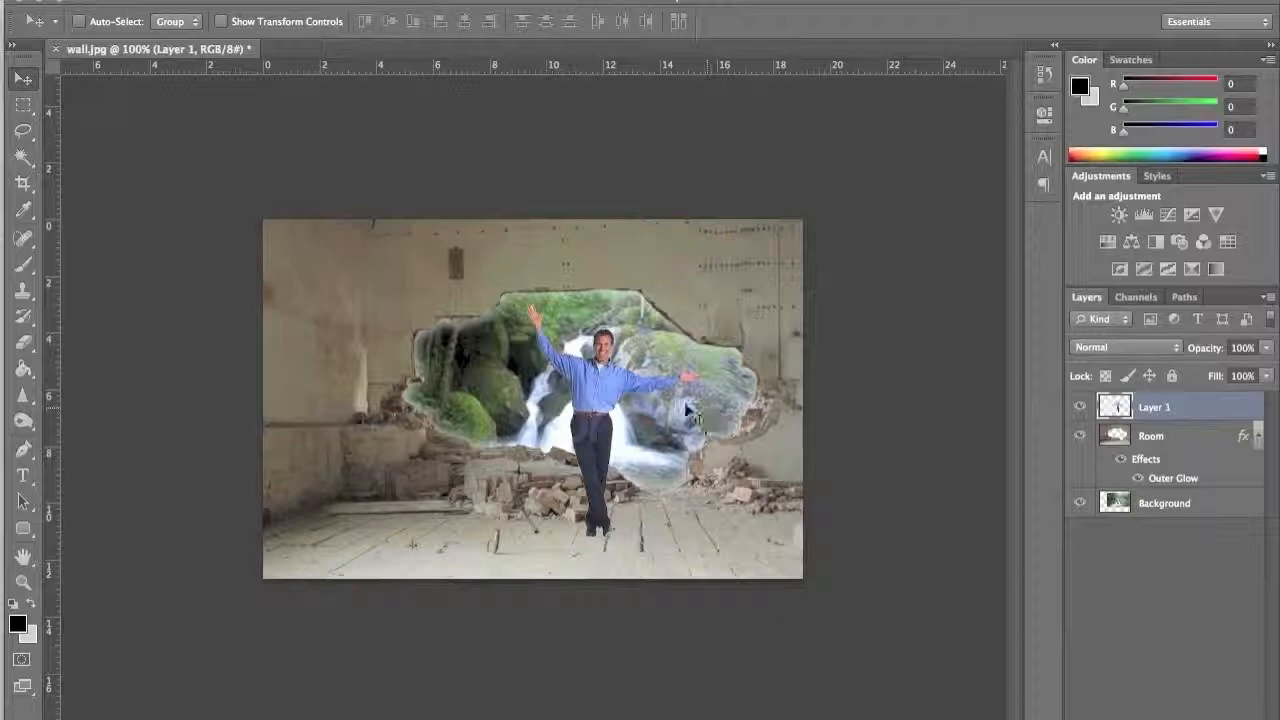
{"action": "double_click", "coordinate": [1154, 406]}
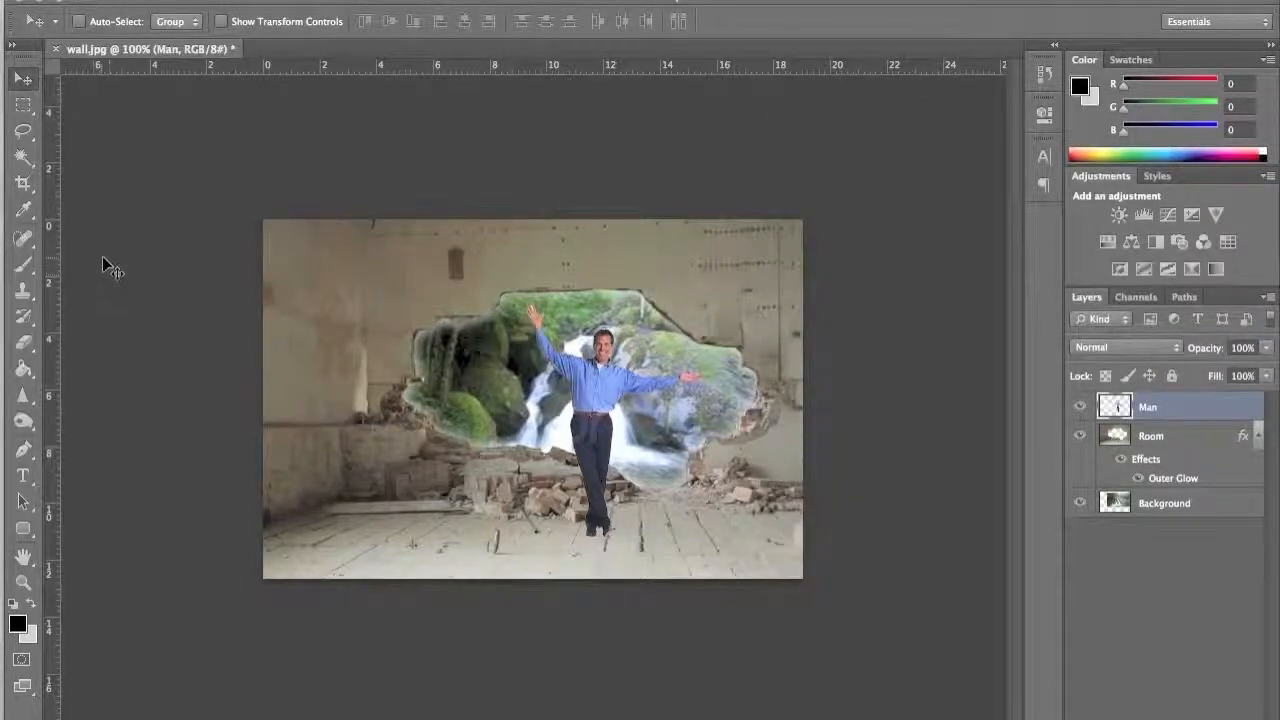
{"action": "left_click", "coordinate": [290, 32]}
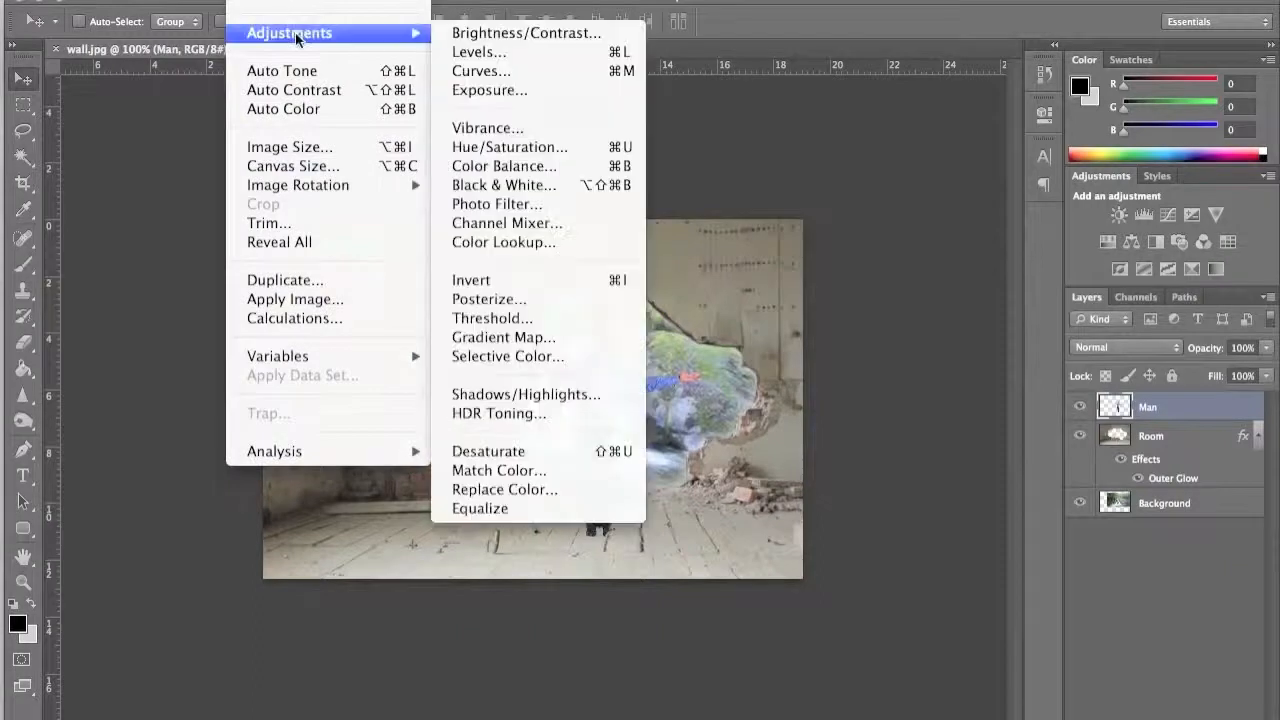
{"action": "mouse_move", "coordinate": [526, 32]}
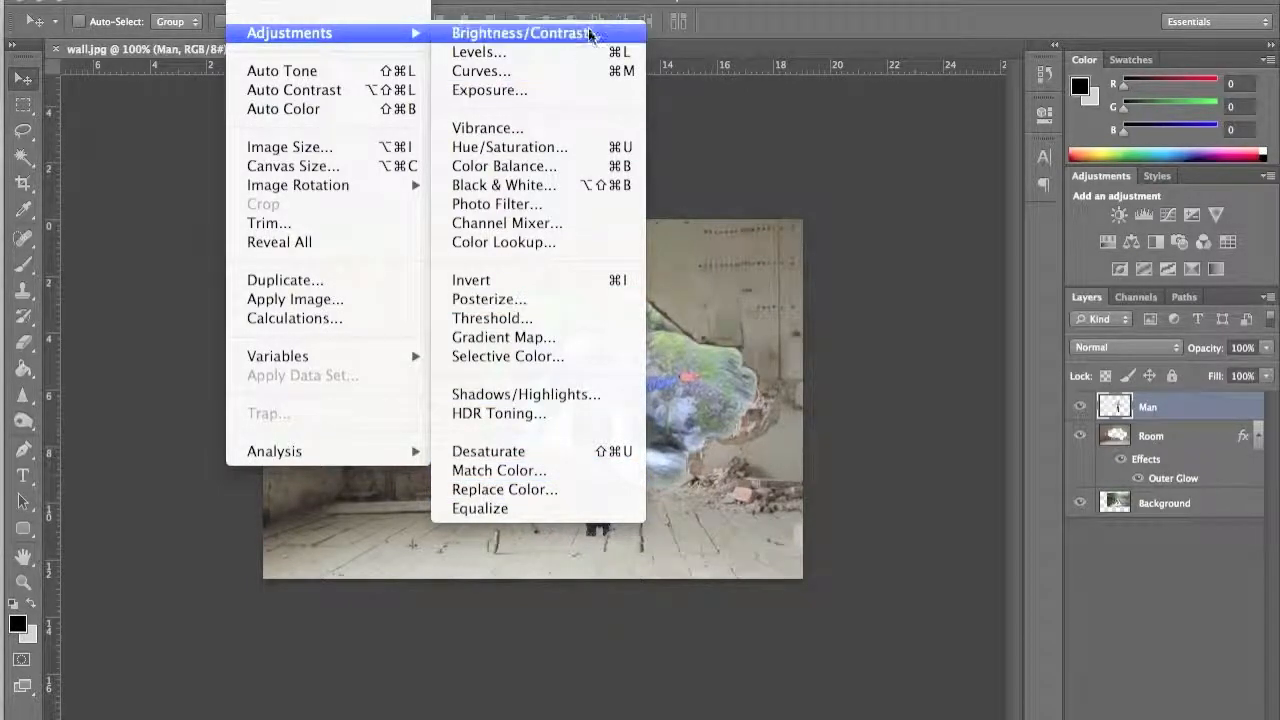
{"action": "left_click", "coordinate": [520, 32]}
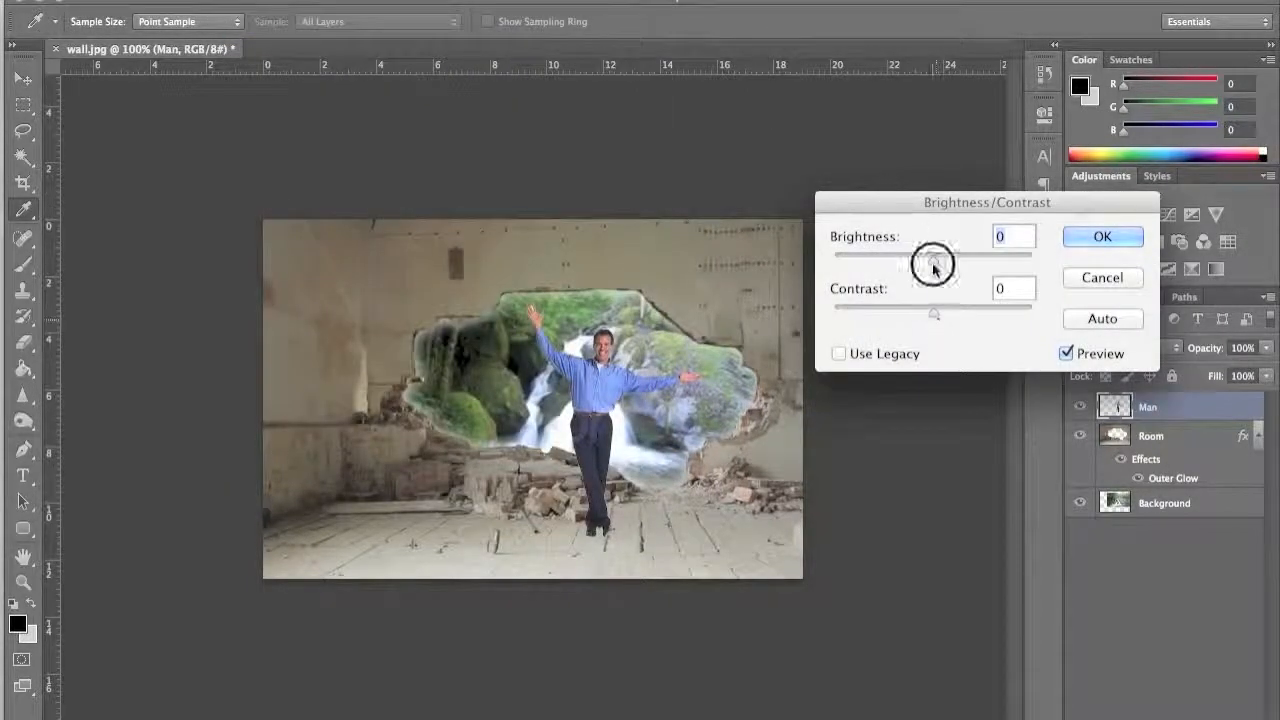
{"action": "left_click_drag", "start_coordinate": [932, 252], "coordinate": [912, 252]}
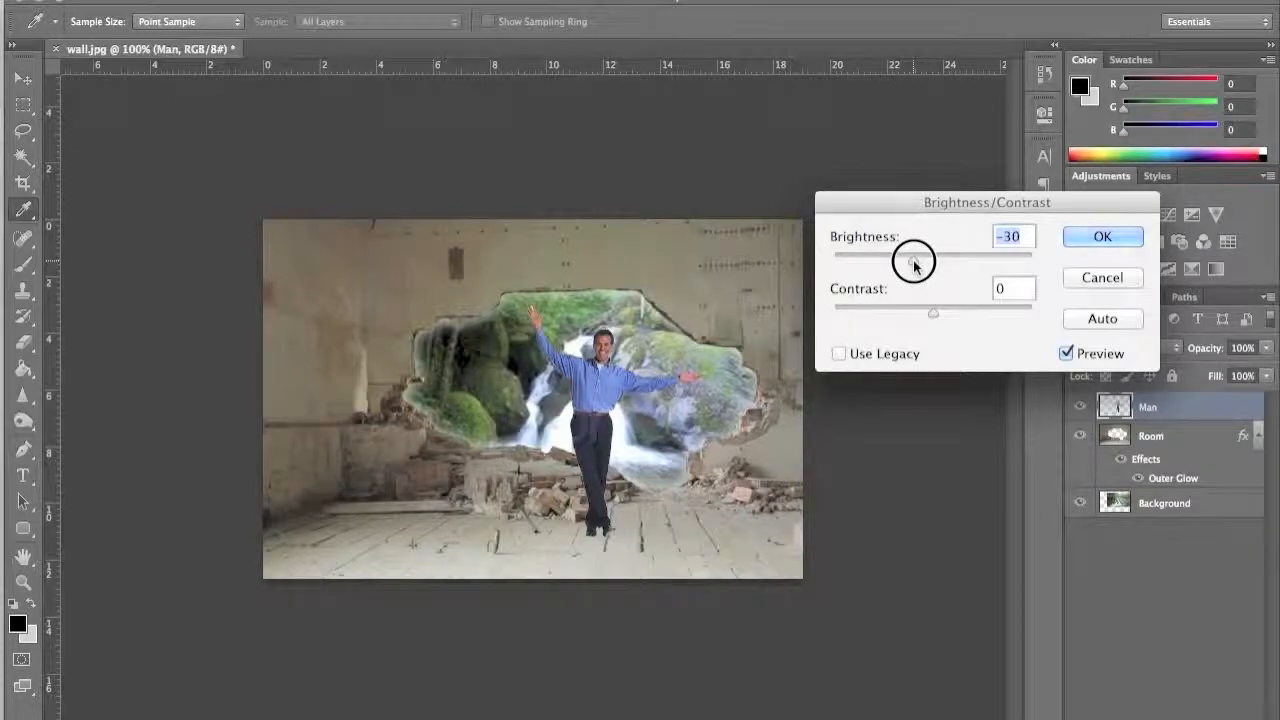
{"action": "left_click_drag", "start_coordinate": [912, 256], "coordinate": [980, 256]}
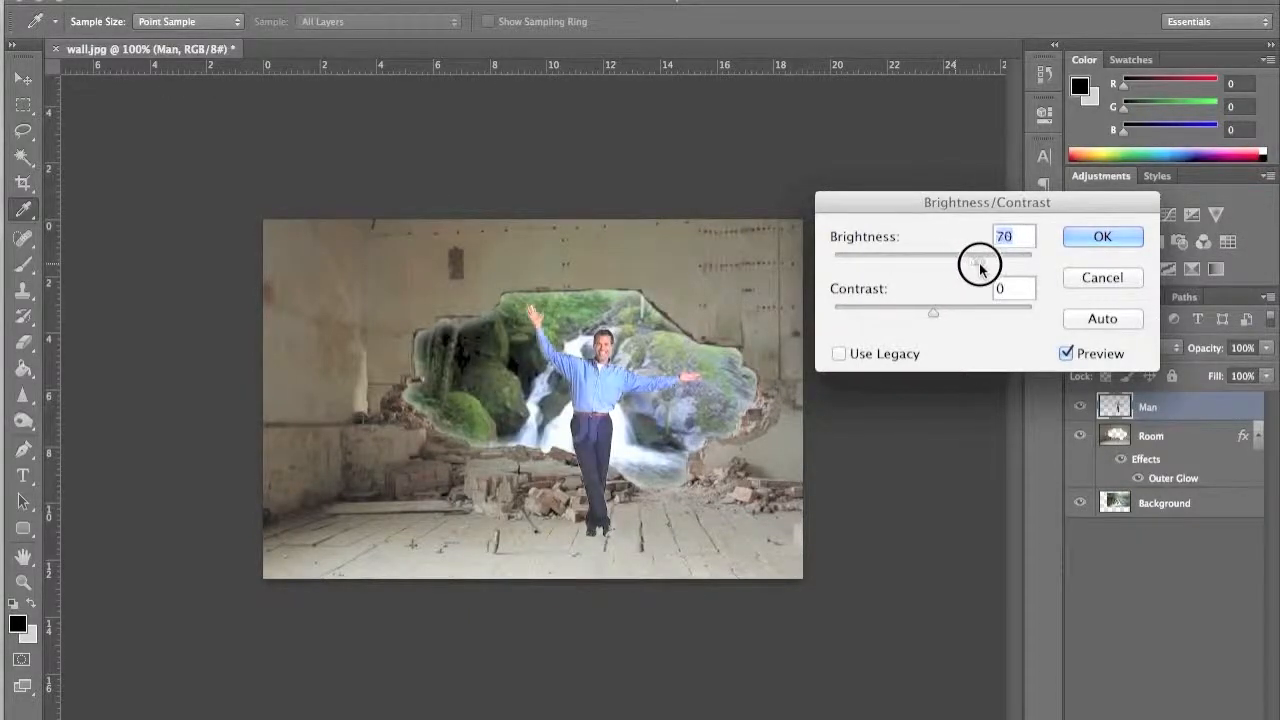
{"action": "left_click_drag", "start_coordinate": [978, 264], "coordinate": [918, 264]}
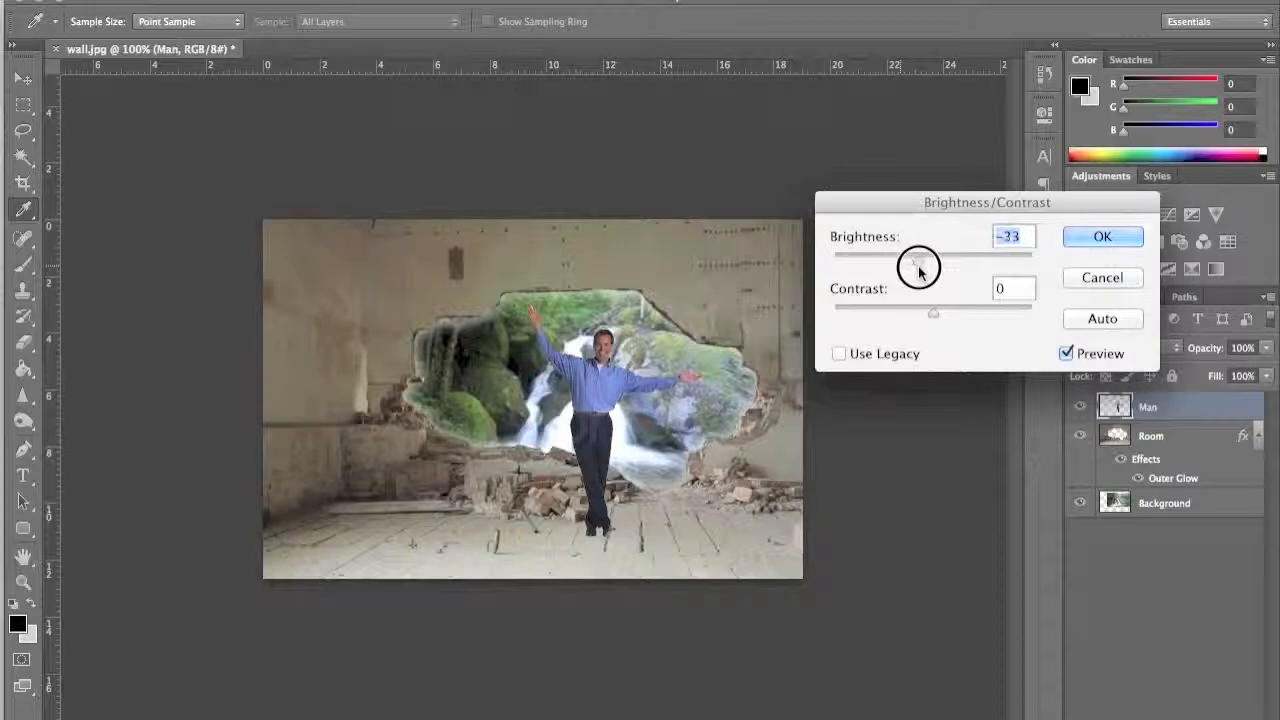
{"action": "left_click_drag", "start_coordinate": [918, 262], "coordinate": [916, 260]}
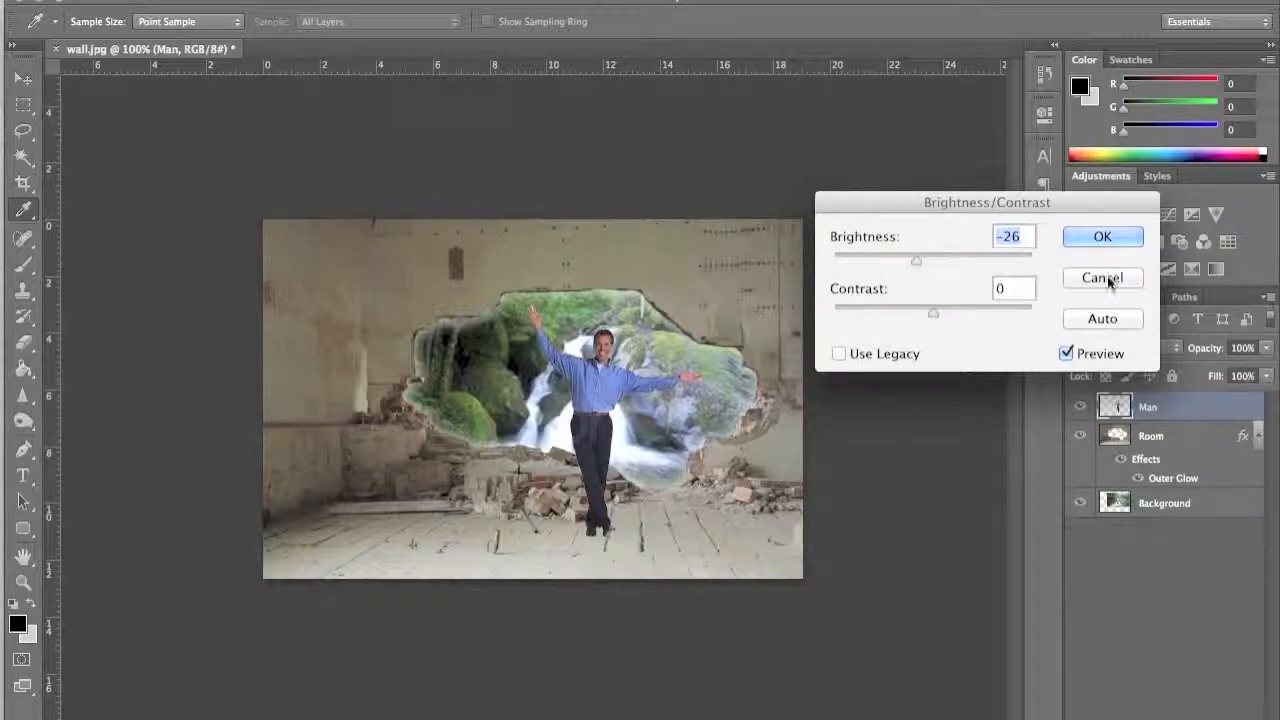
{"action": "left_click", "coordinate": [1102, 278]}
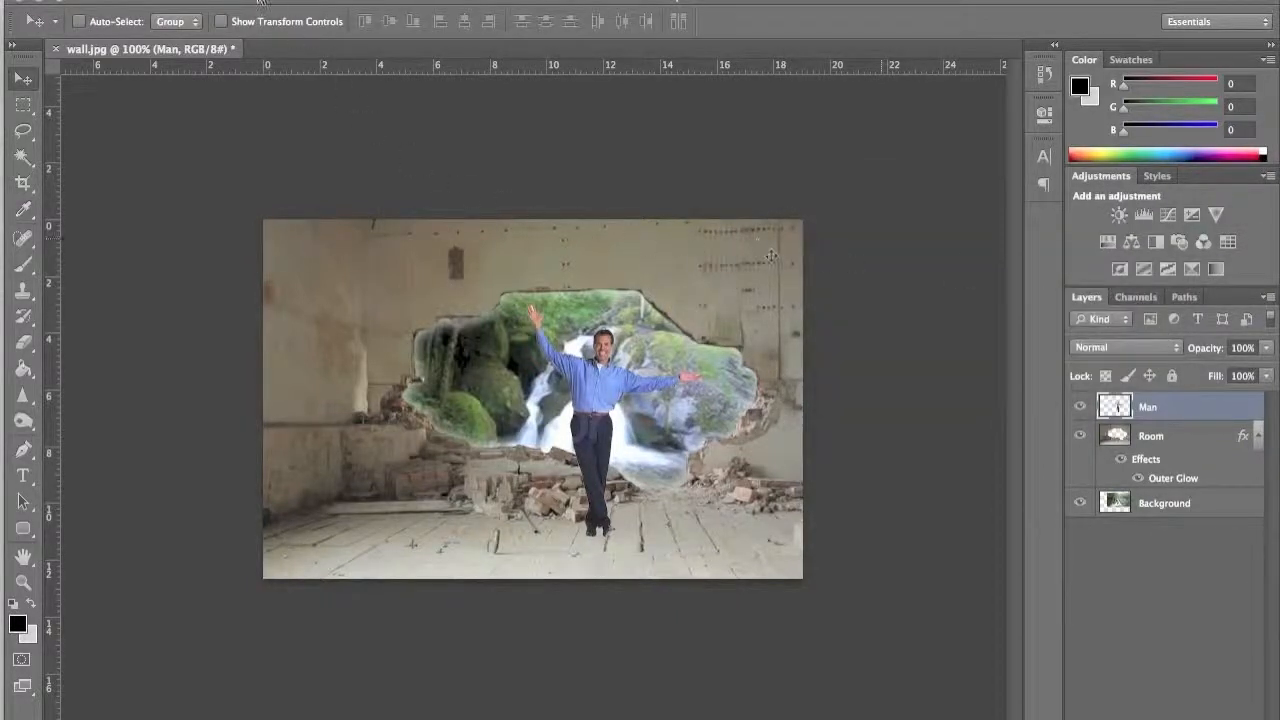
- Start Match Color on the man with wall.jpg as source and Room as the sampled layer
{"action": "left_click", "coordinate": [288, 32]}
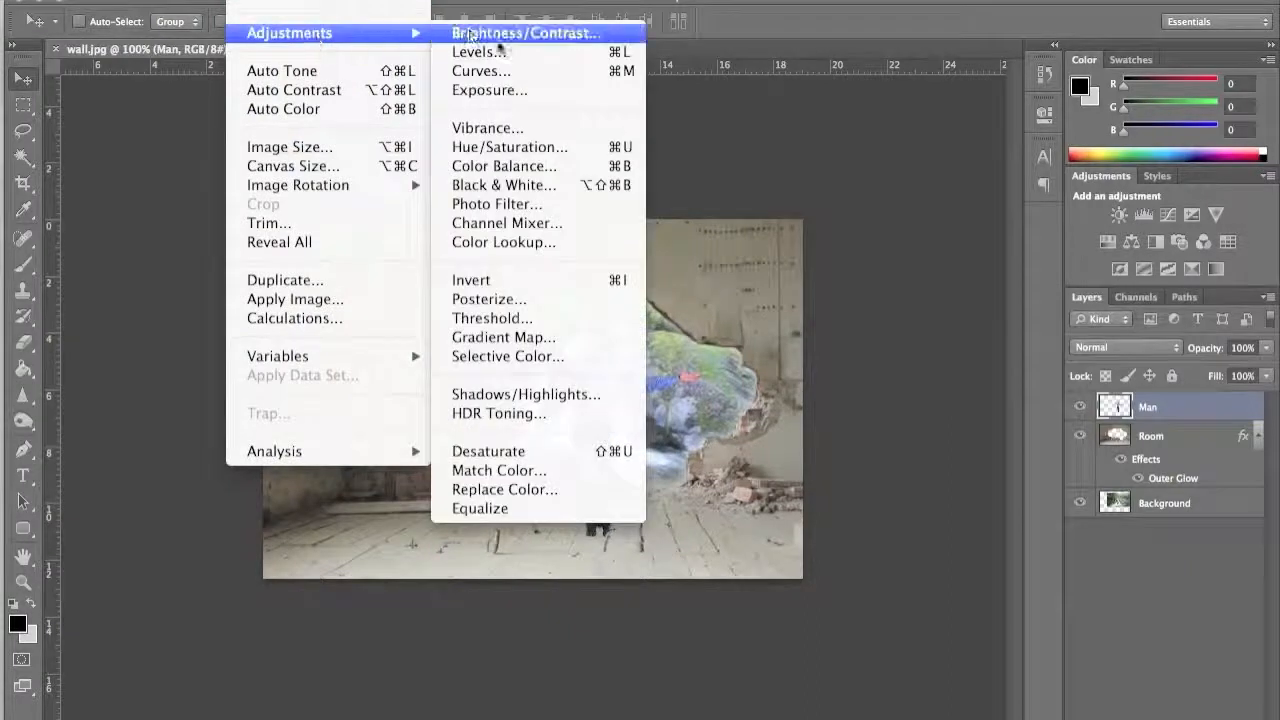
{"action": "left_click", "coordinate": [500, 470]}
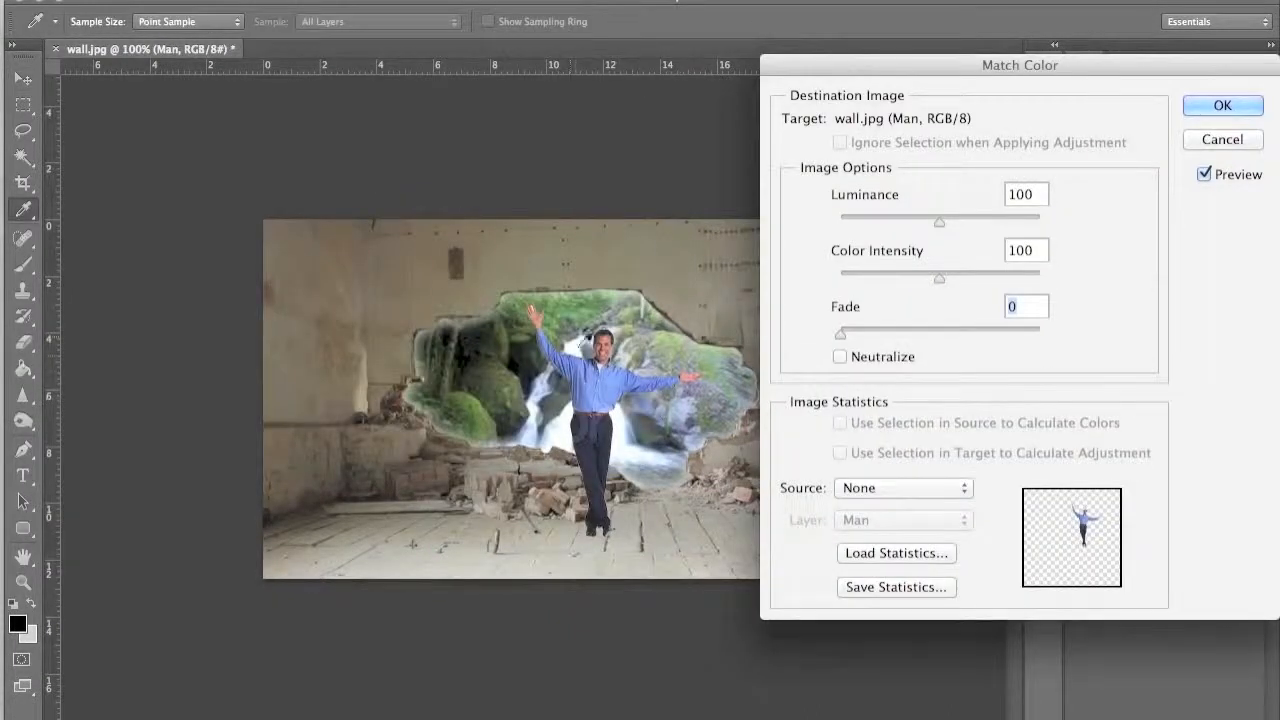
{"action": "mouse_move", "coordinate": [930, 90]}
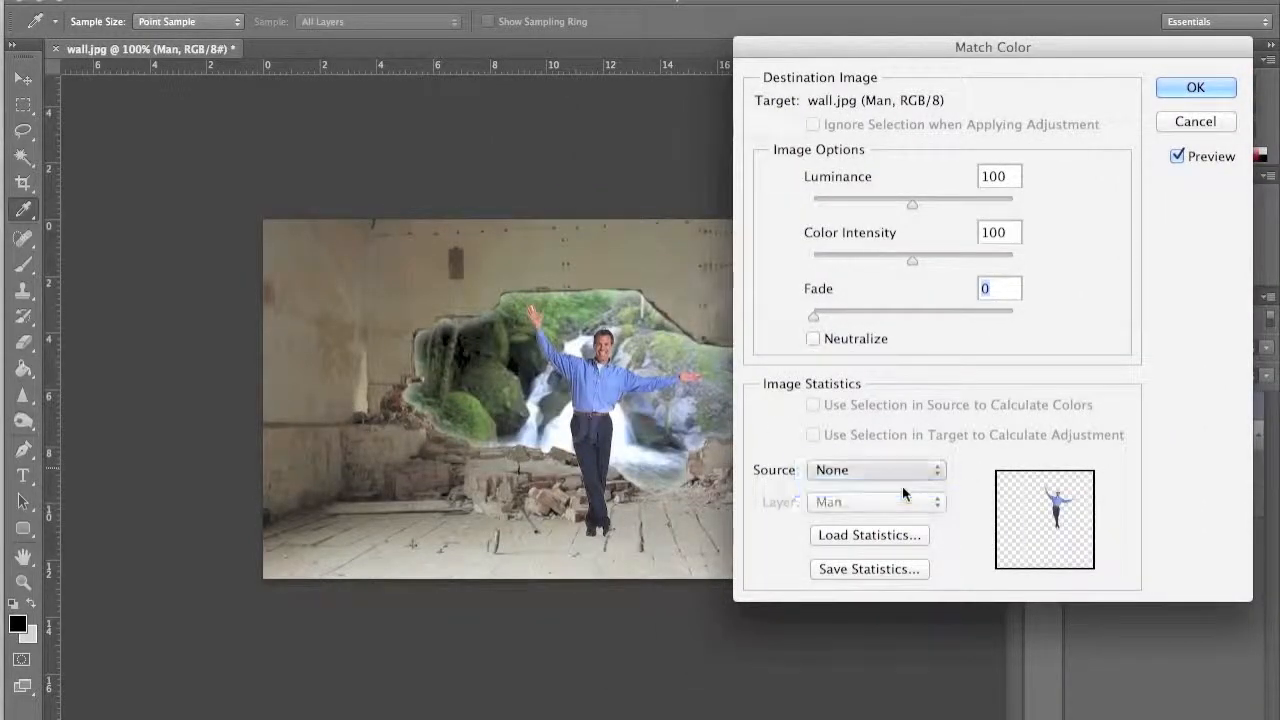
{"action": "left_click", "coordinate": [876, 470]}
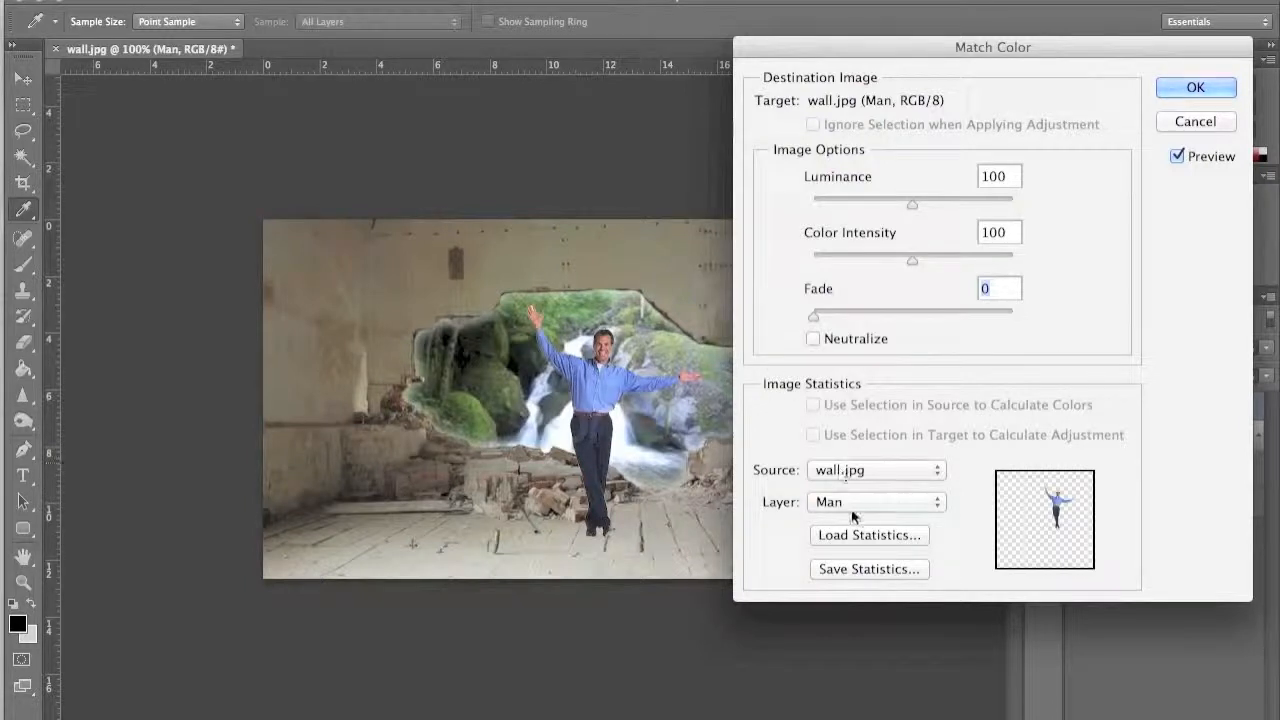
{"action": "left_click", "coordinate": [876, 500]}
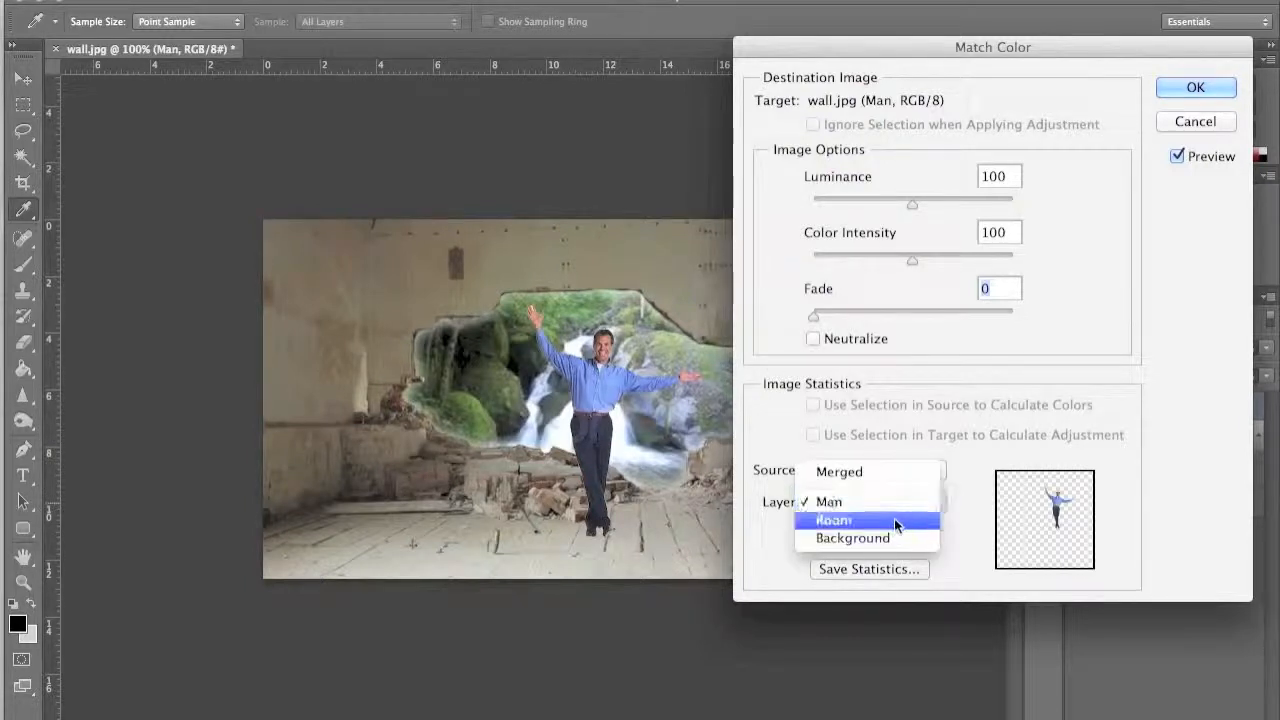
{"action": "left_click", "coordinate": [832, 520]}
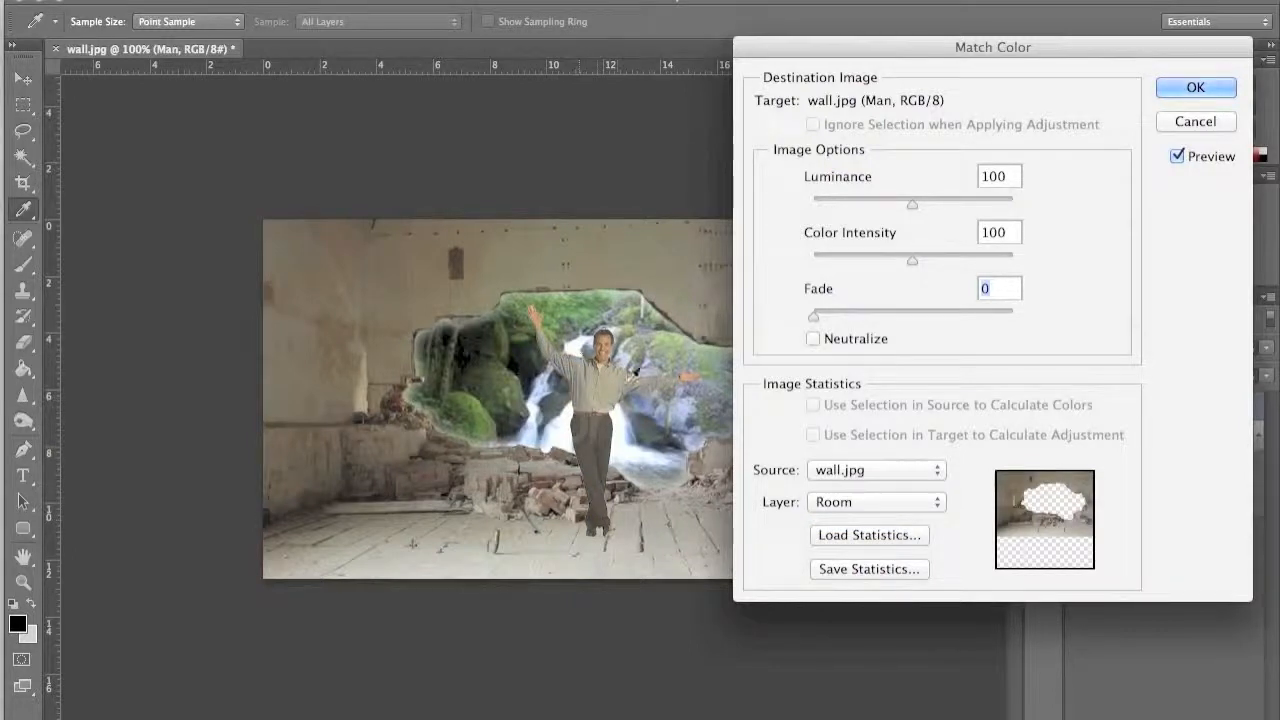
{"action": "mouse_move", "coordinate": [392, 456]}
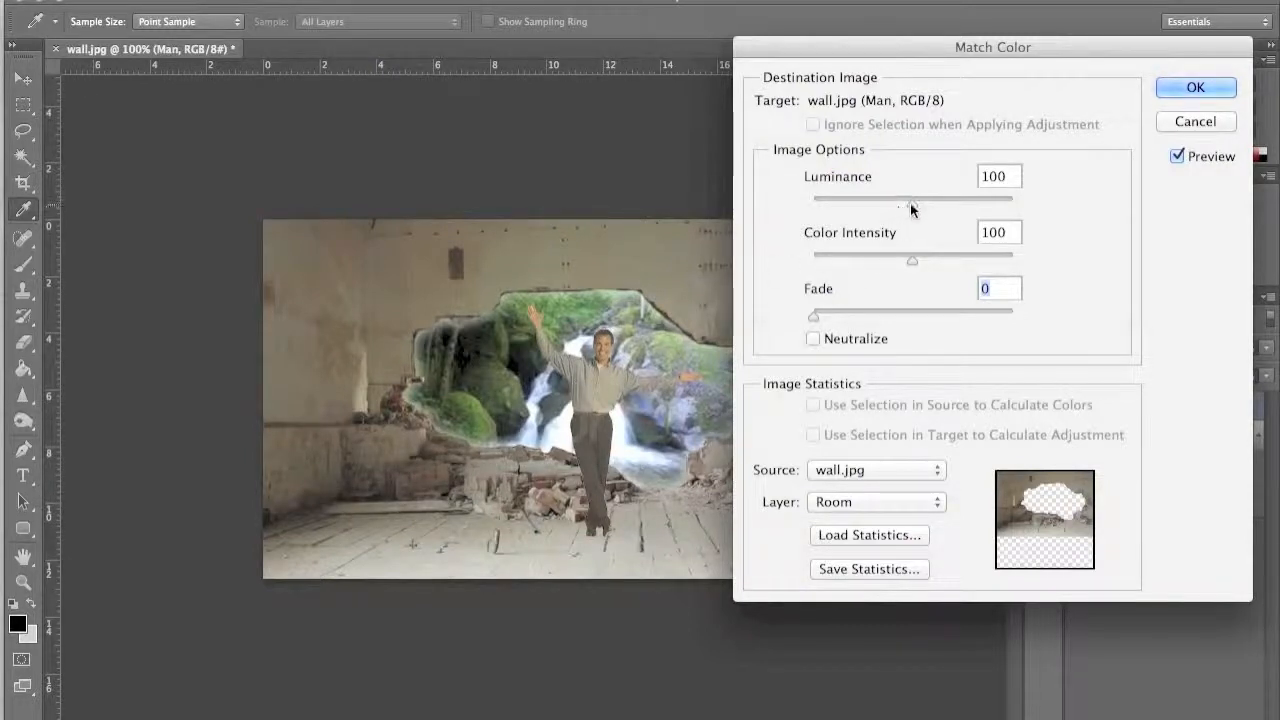
- Apply the match with luminance 129, colour intensity 111 and fade 15
{"action": "left_click_drag", "start_coordinate": [912, 204], "coordinate": [940, 204]}
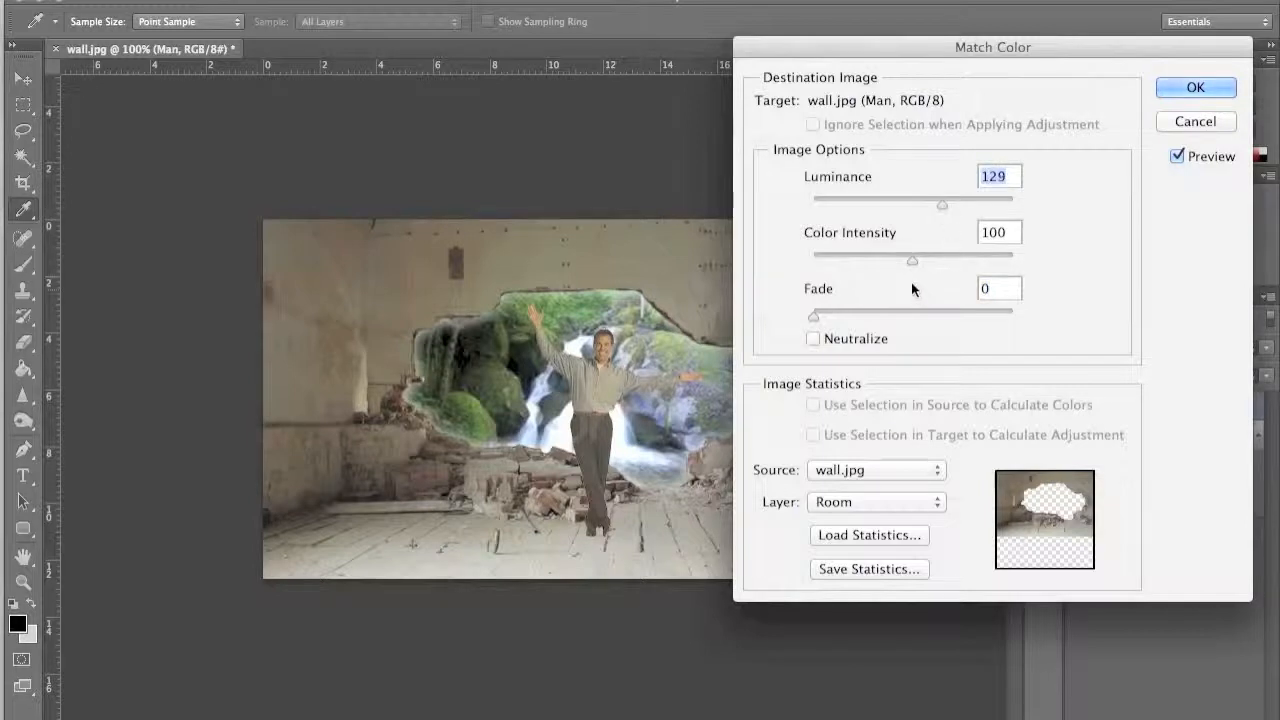
{"action": "left_click_drag", "start_coordinate": [910, 260], "coordinate": [930, 260]}
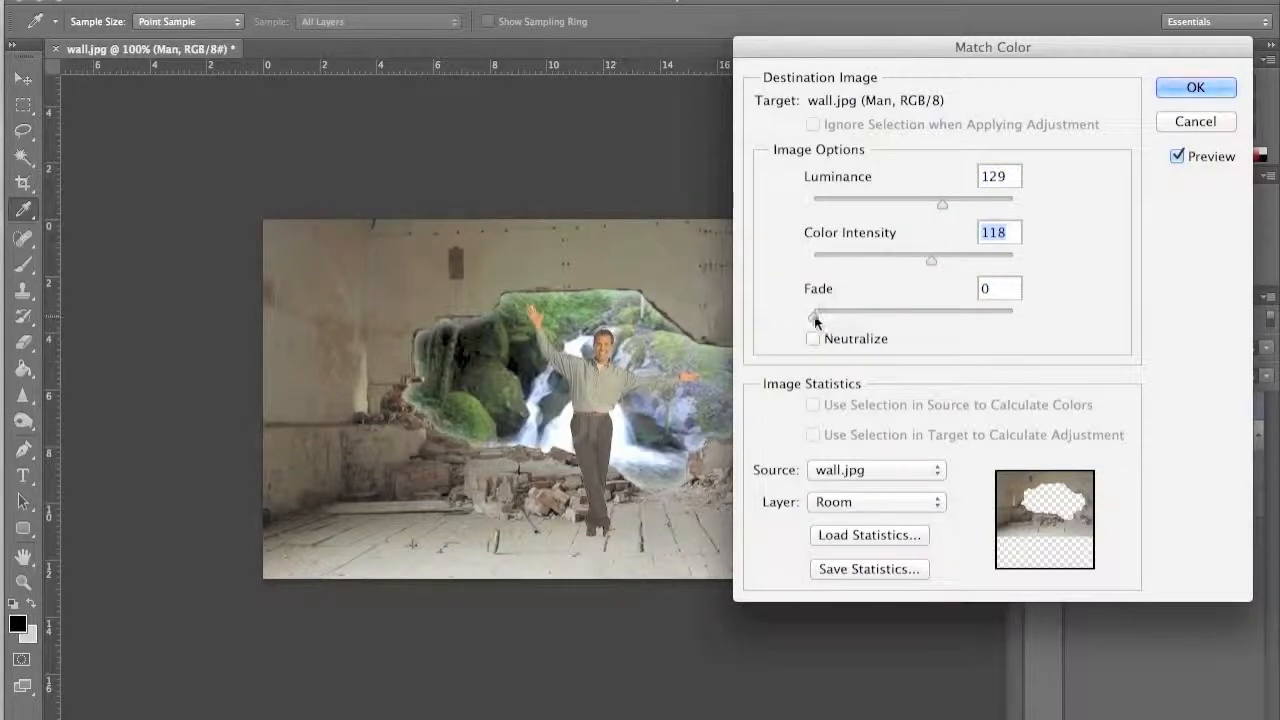
{"action": "left_click_drag", "start_coordinate": [814, 314], "coordinate": [836, 314]}
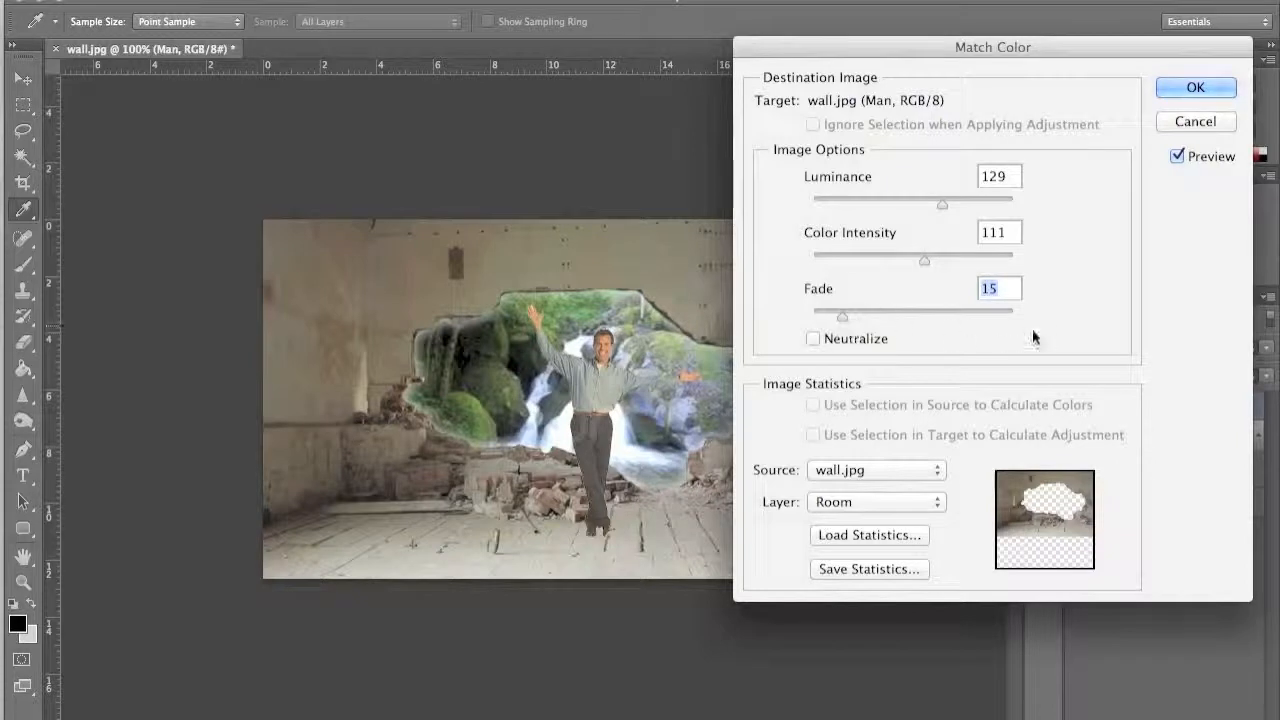
{"action": "left_click", "coordinate": [1196, 88]}
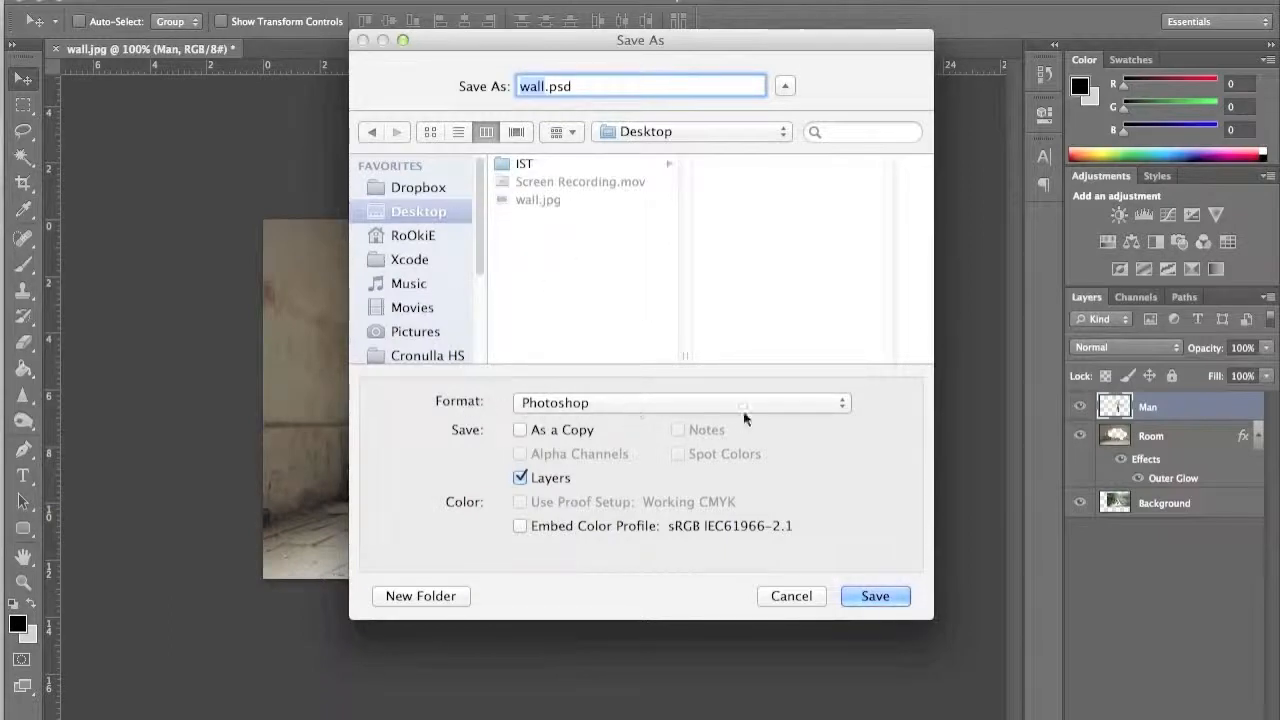
{"action": "mouse_move", "coordinate": [636, 404]}
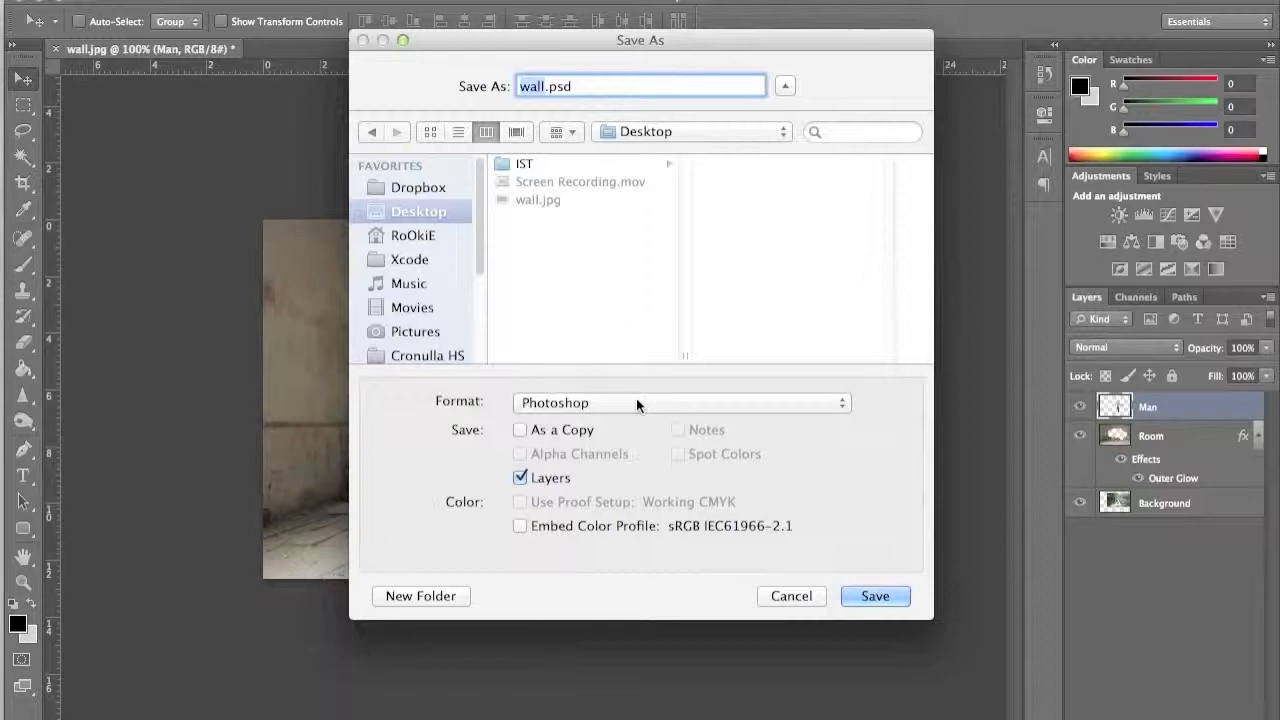
{"action": "mouse_move", "coordinate": [636, 402]}
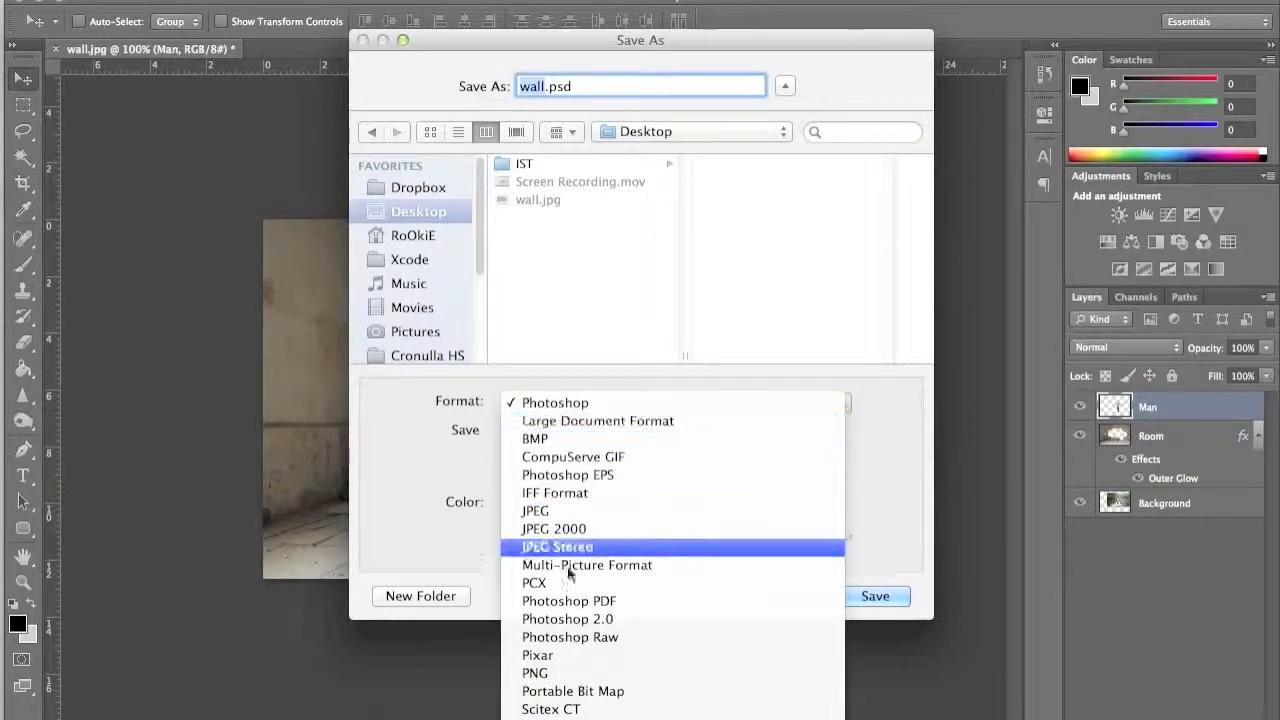
{"action": "mouse_move", "coordinate": [570, 636]}
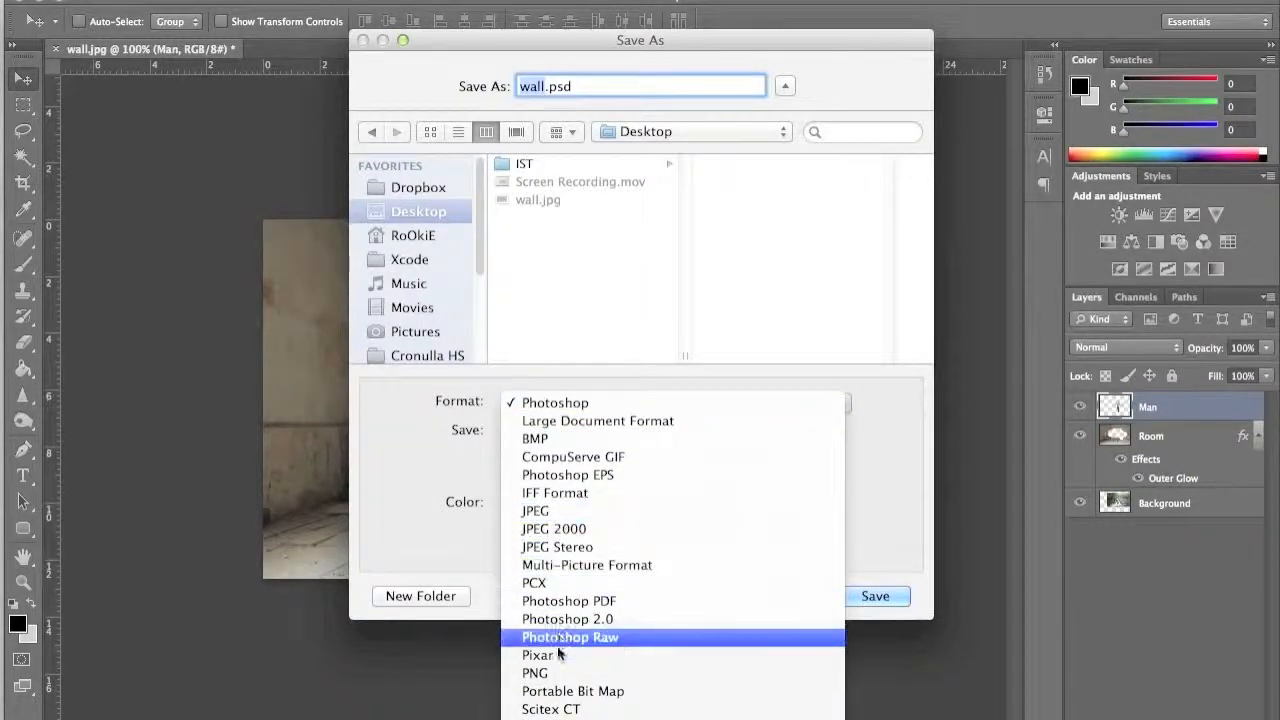
{"action": "mouse_move", "coordinate": [536, 672]}
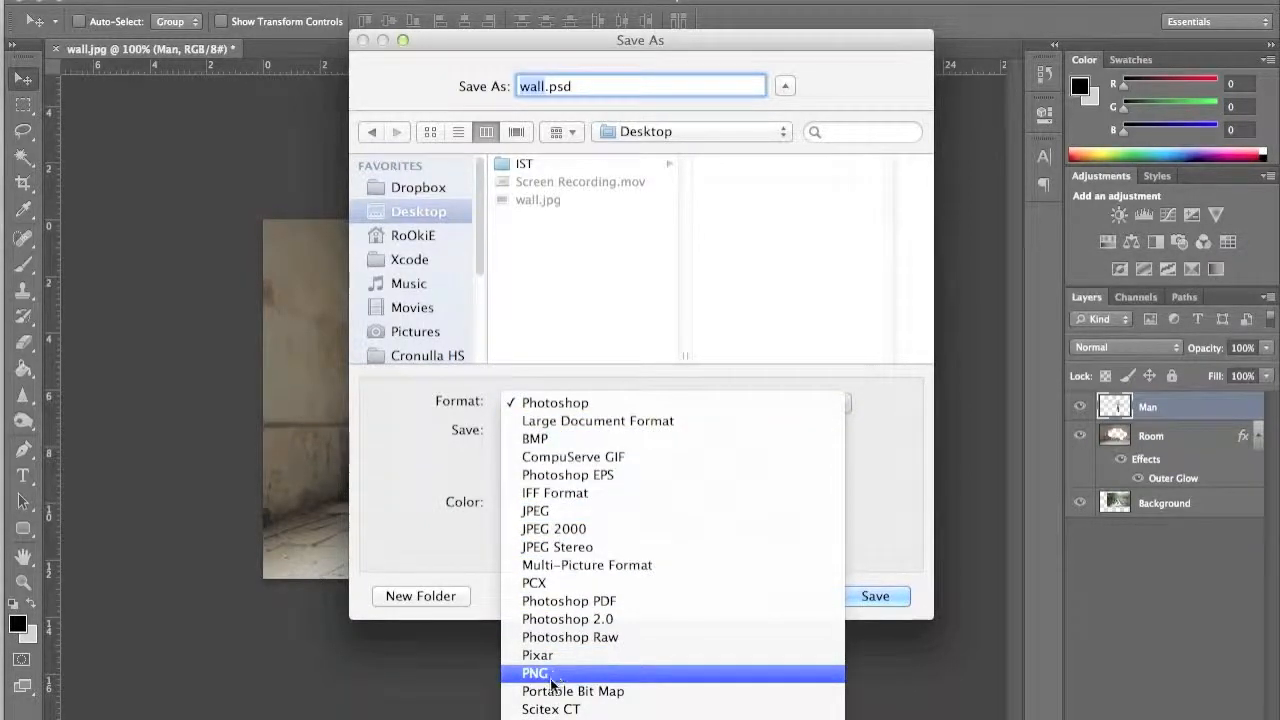
- Save the composite to the desktop as Wall-Smashed.png with default PNG options
{"action": "left_click", "coordinate": [536, 672]}
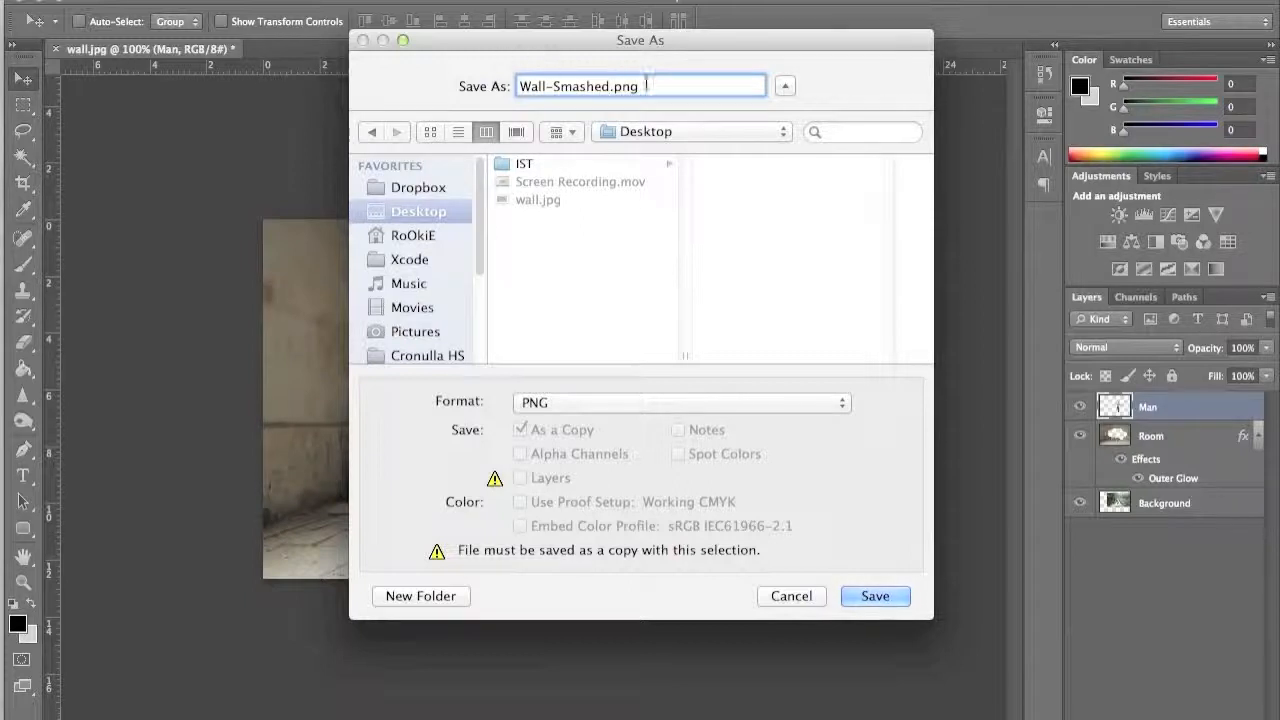
{"action": "left_click", "coordinate": [874, 596]}
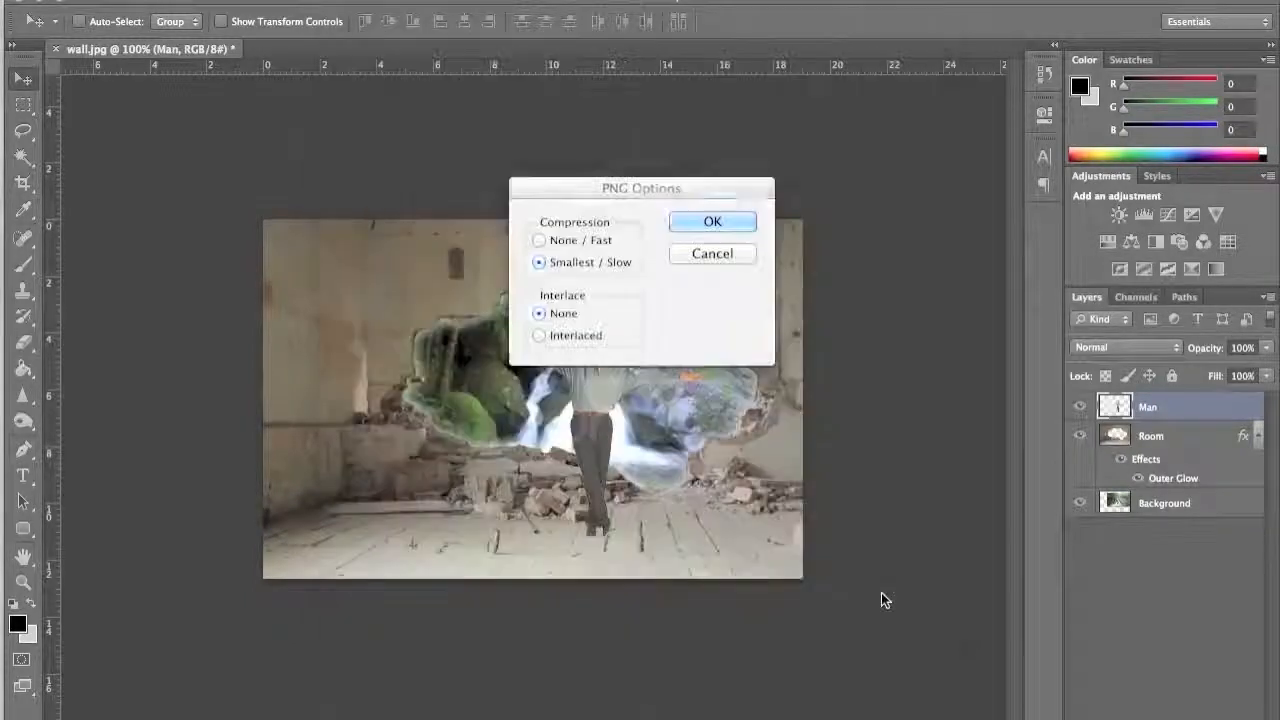
{"action": "left_click", "coordinate": [712, 220]}
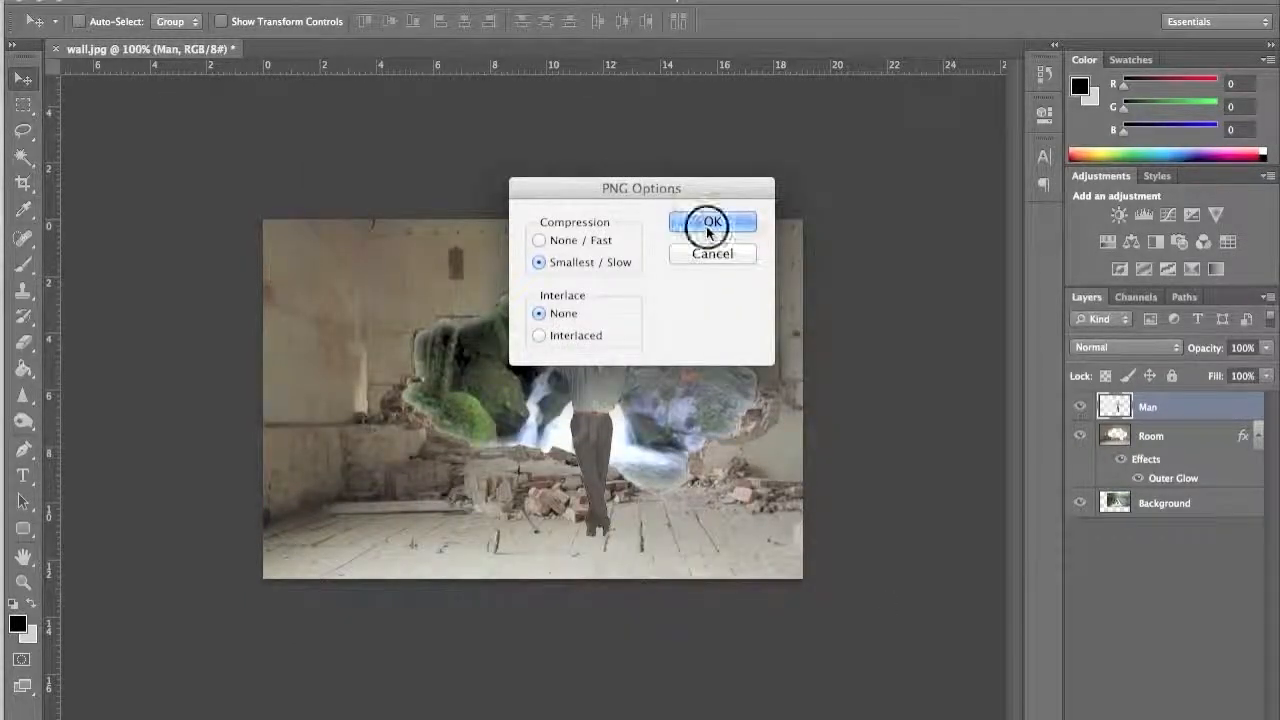
{"action": "left_click", "coordinate": [712, 222]}
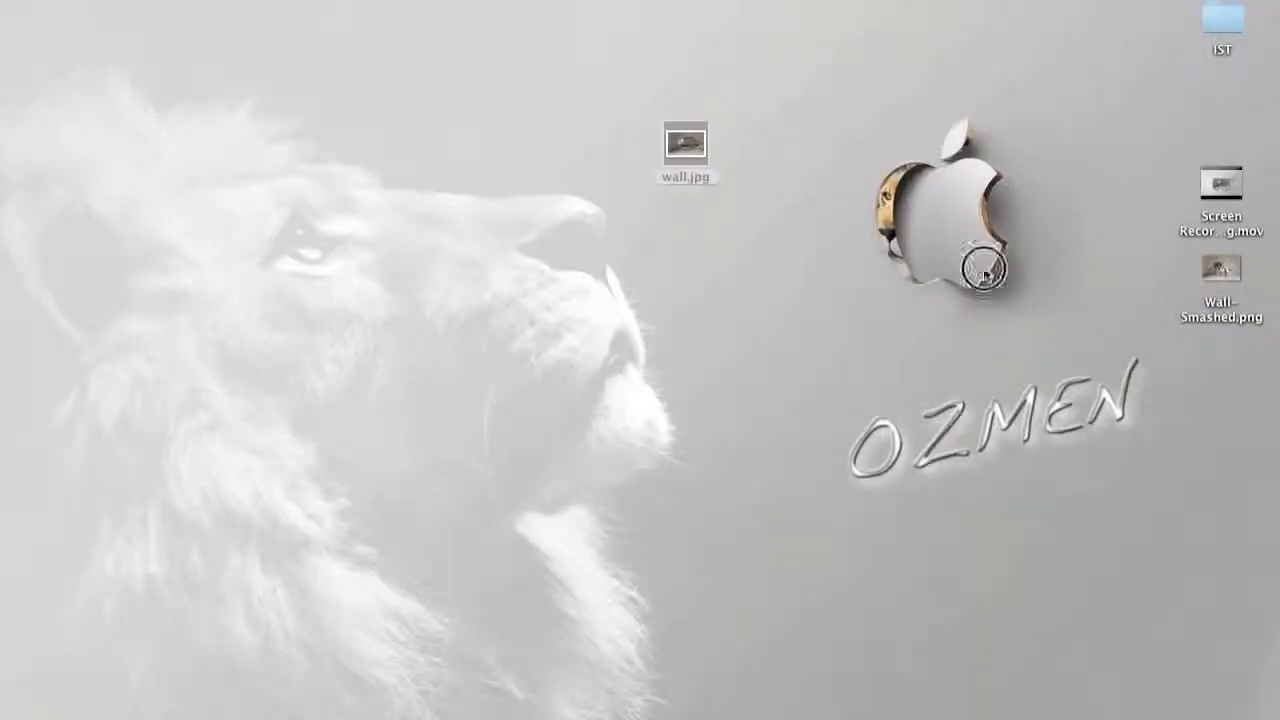
- Preview the saved Wall-Smashed.png from the desktop
{"action": "left_click", "coordinate": [1220, 270]}
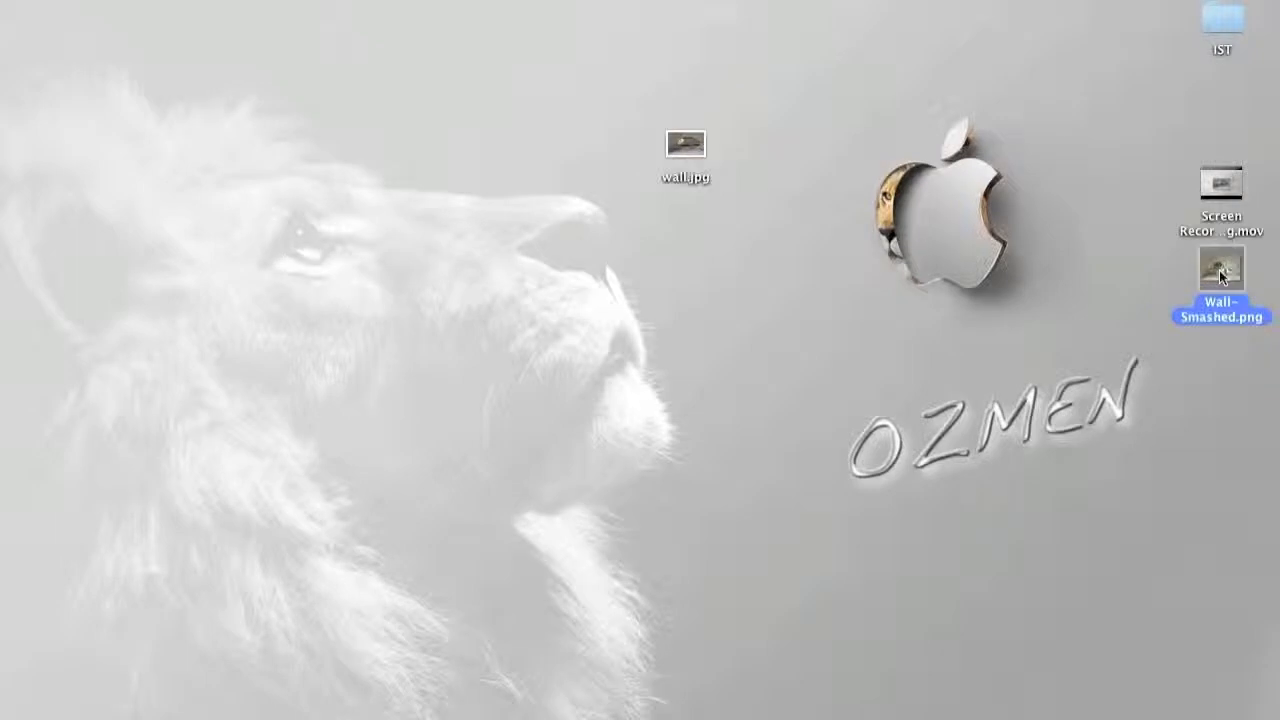
{"action": "double_click", "coordinate": [1220, 270]}
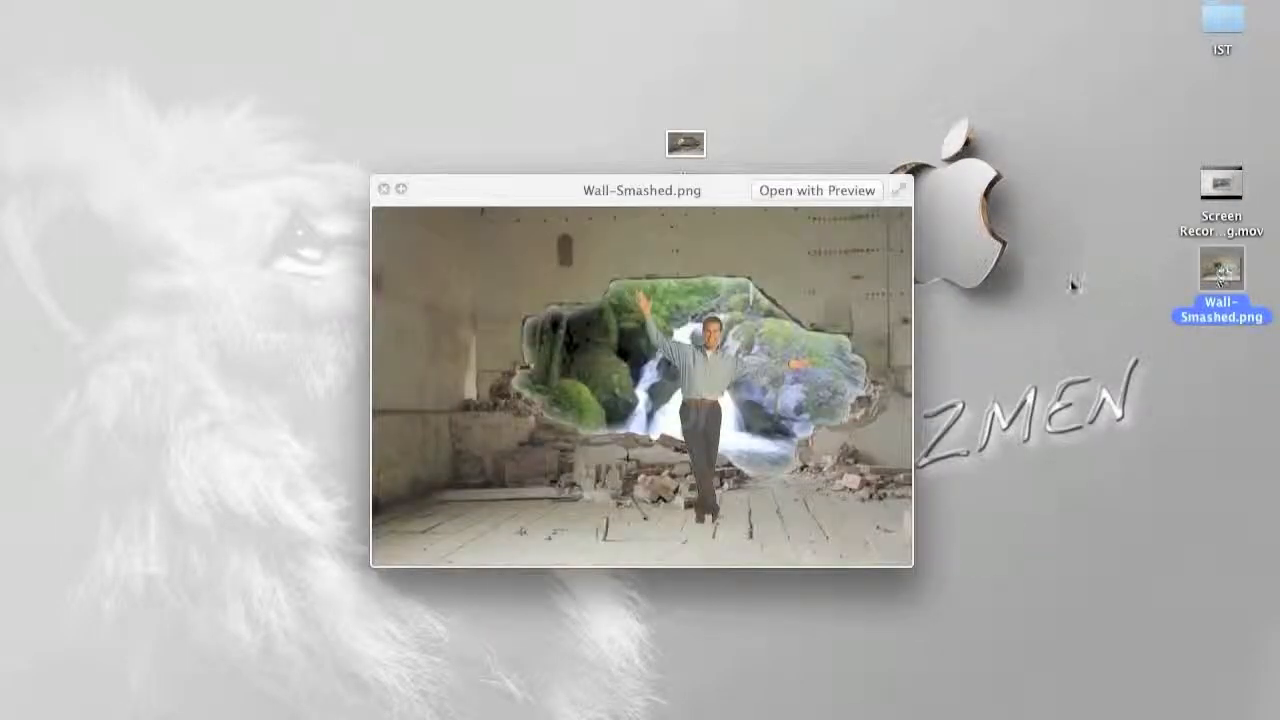